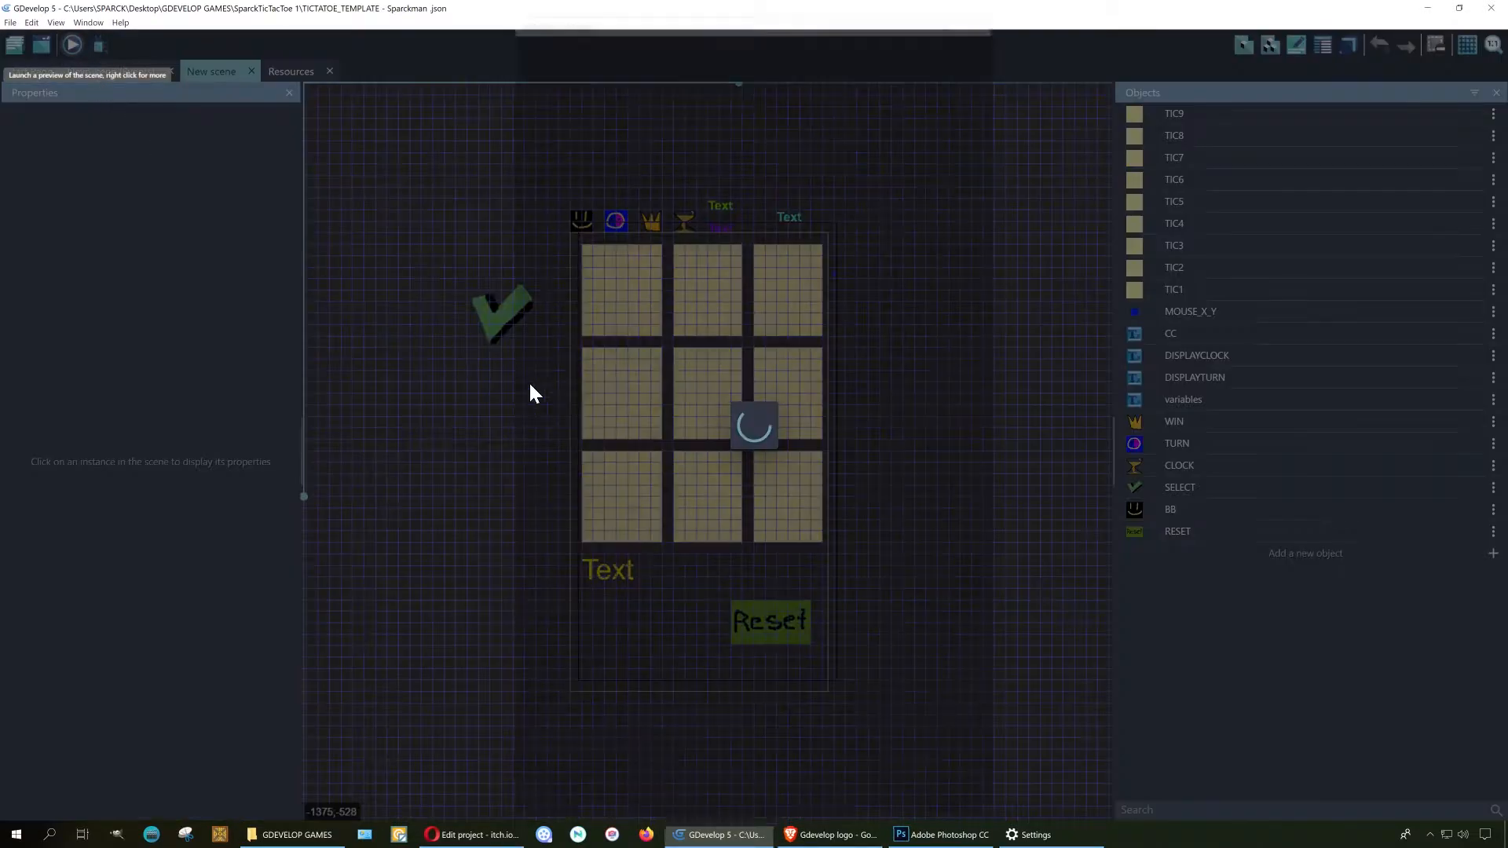
- Launch the preview and win with O's bottom-right, top-right, middle-right while the computer plays X's
left_click(72, 46)
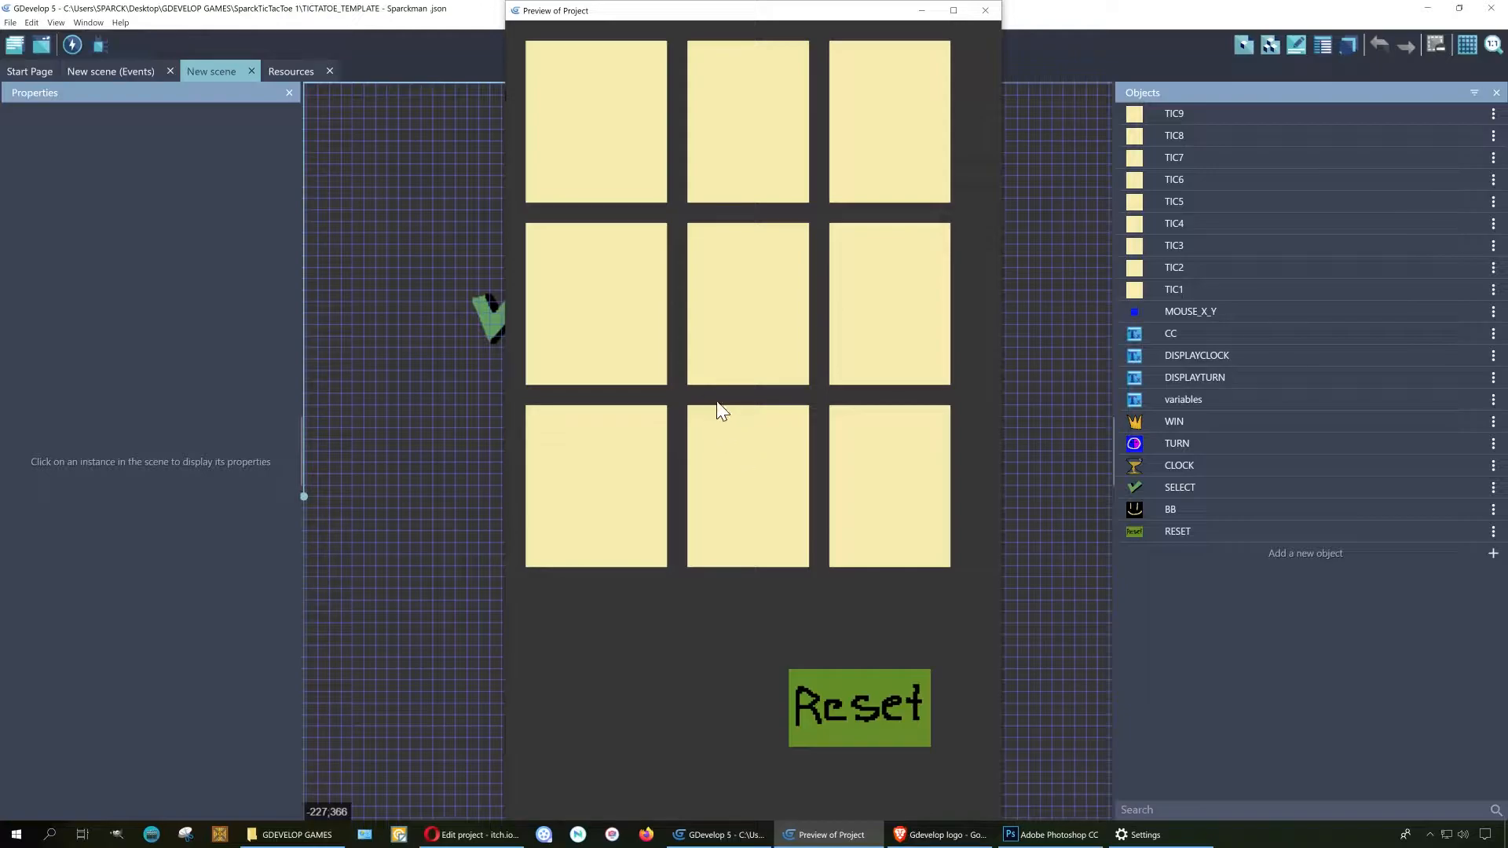
mouse_move(634, 189)
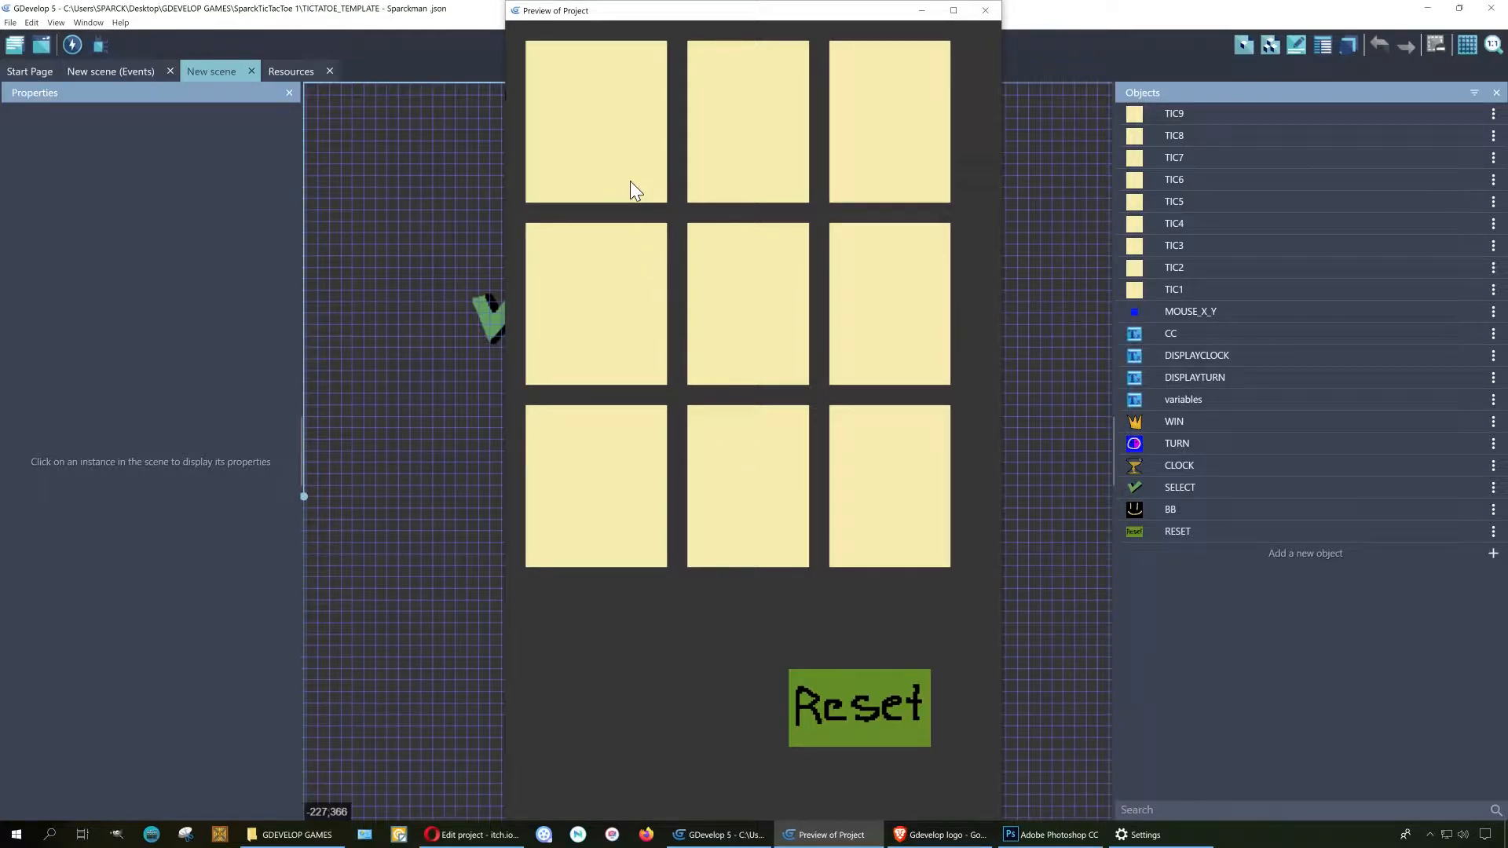
left_click(888, 485)
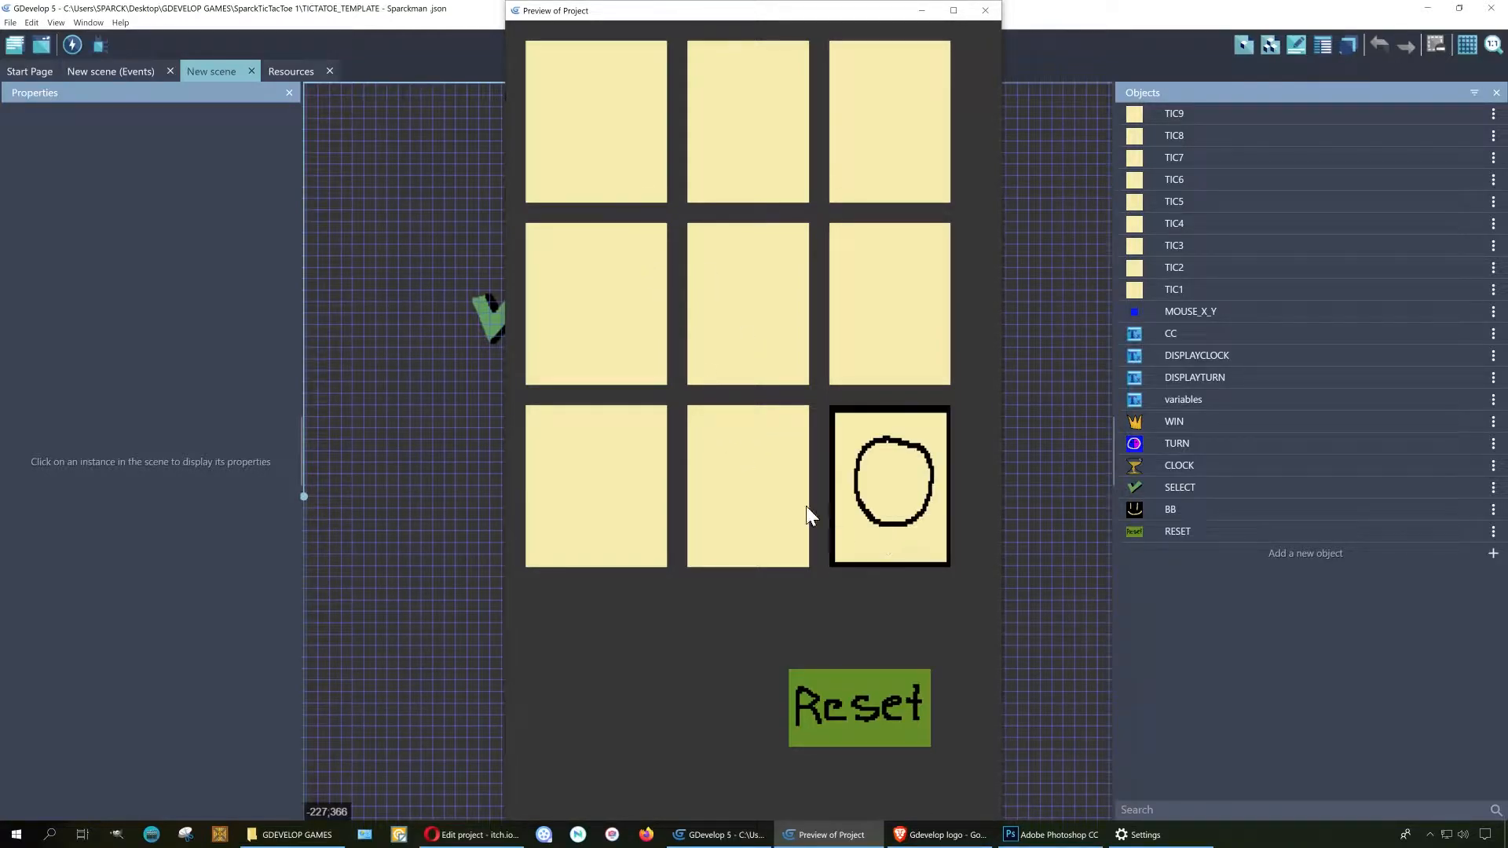
mouse_move(621, 372)
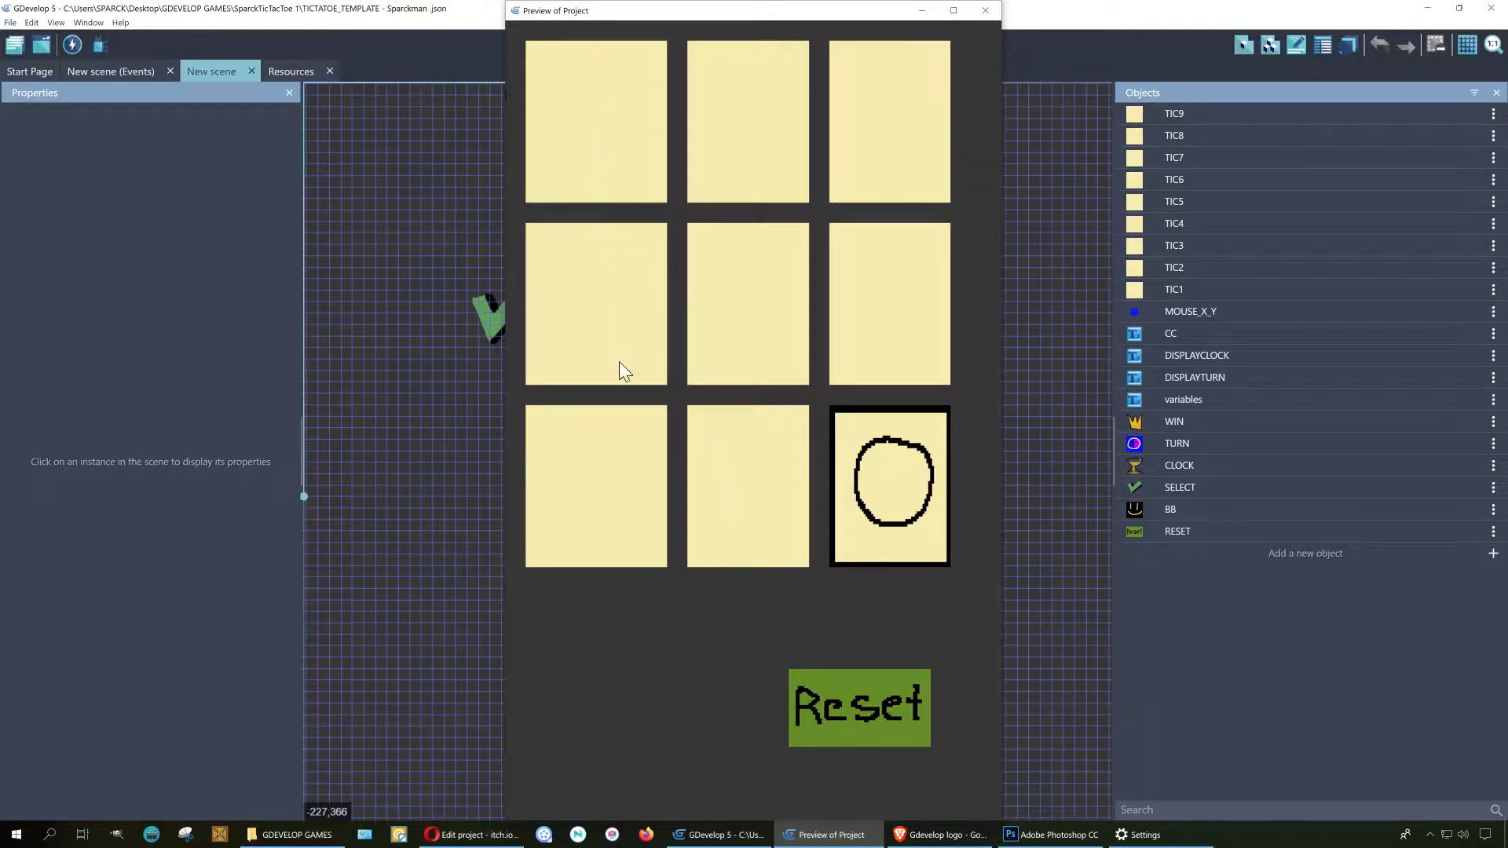
left_click(595, 121)
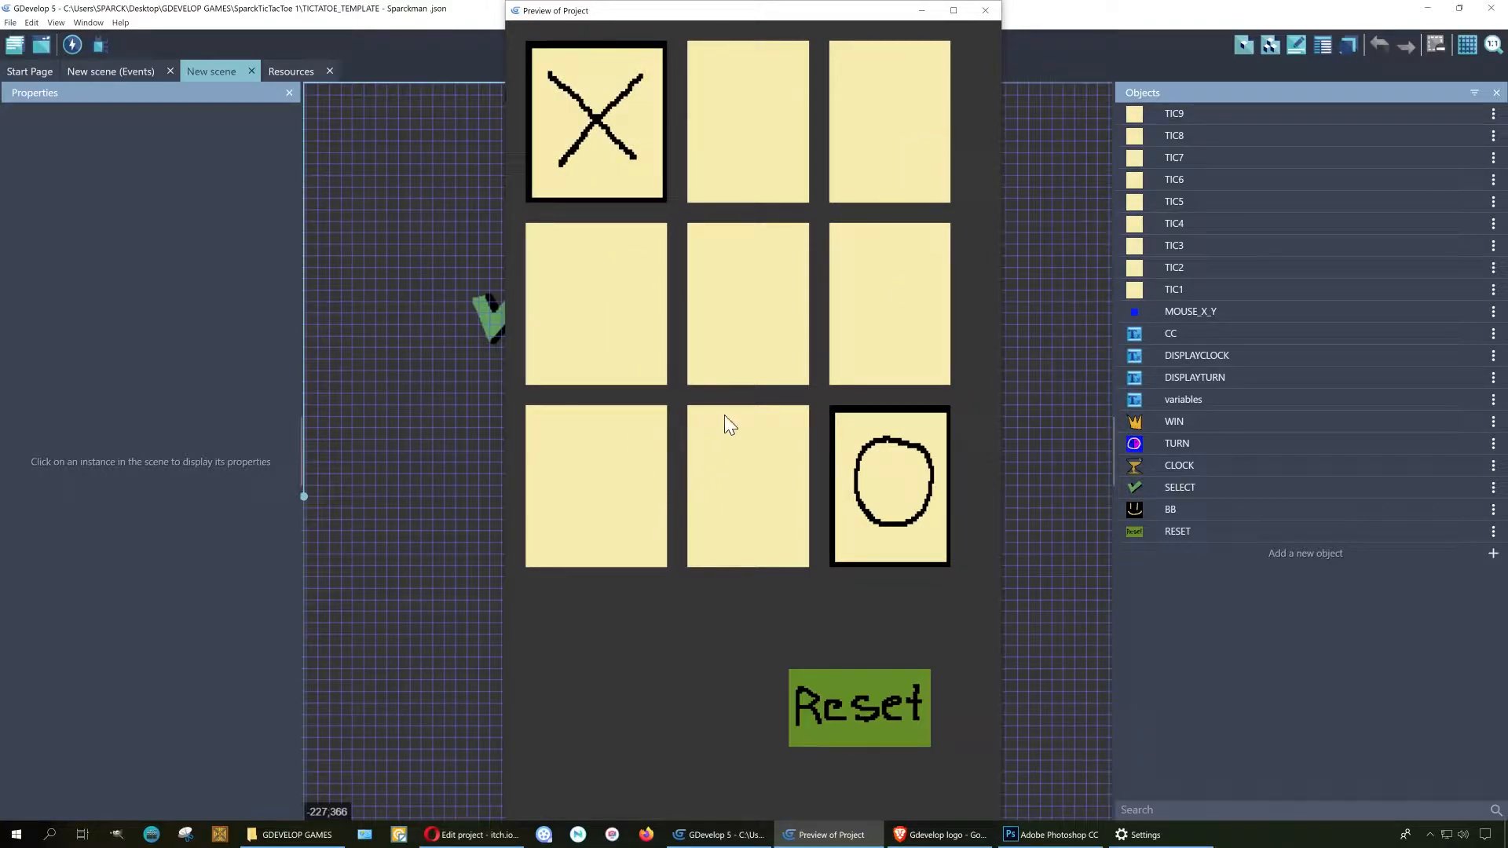
left_click(888, 122)
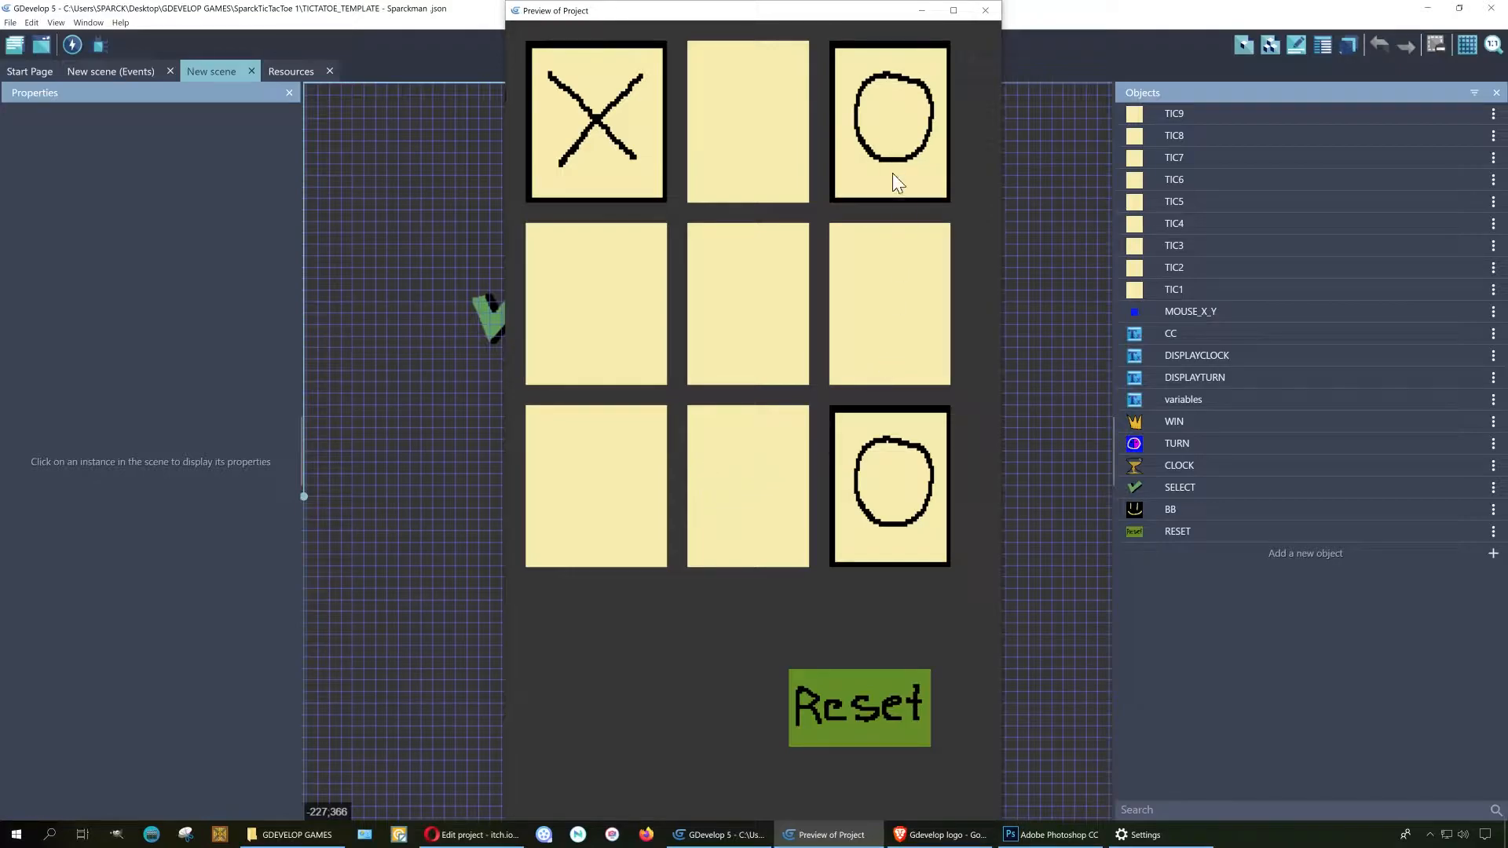
left_click(594, 485)
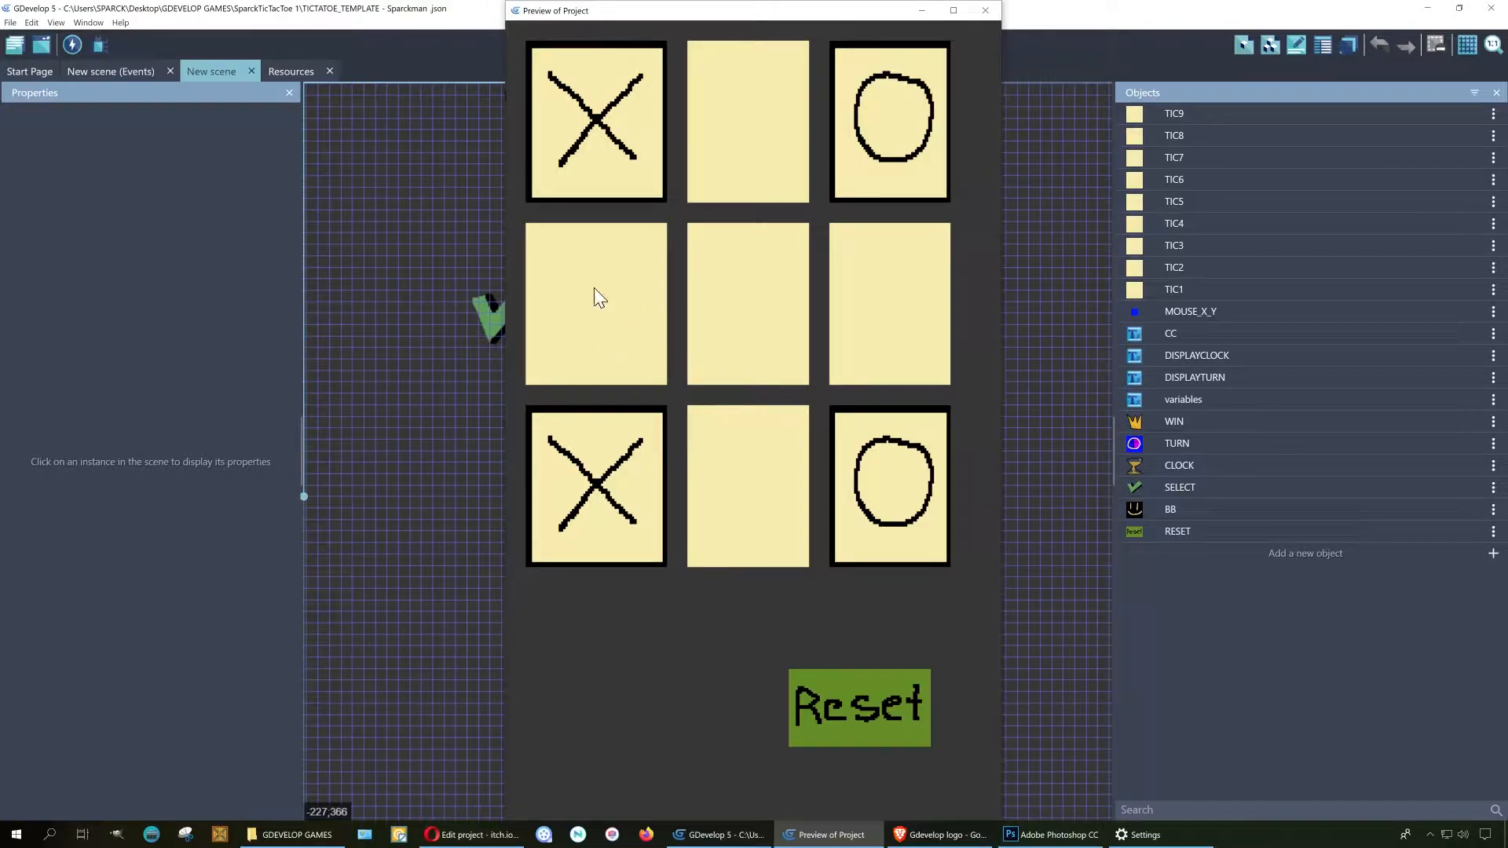
left_click(888, 304)
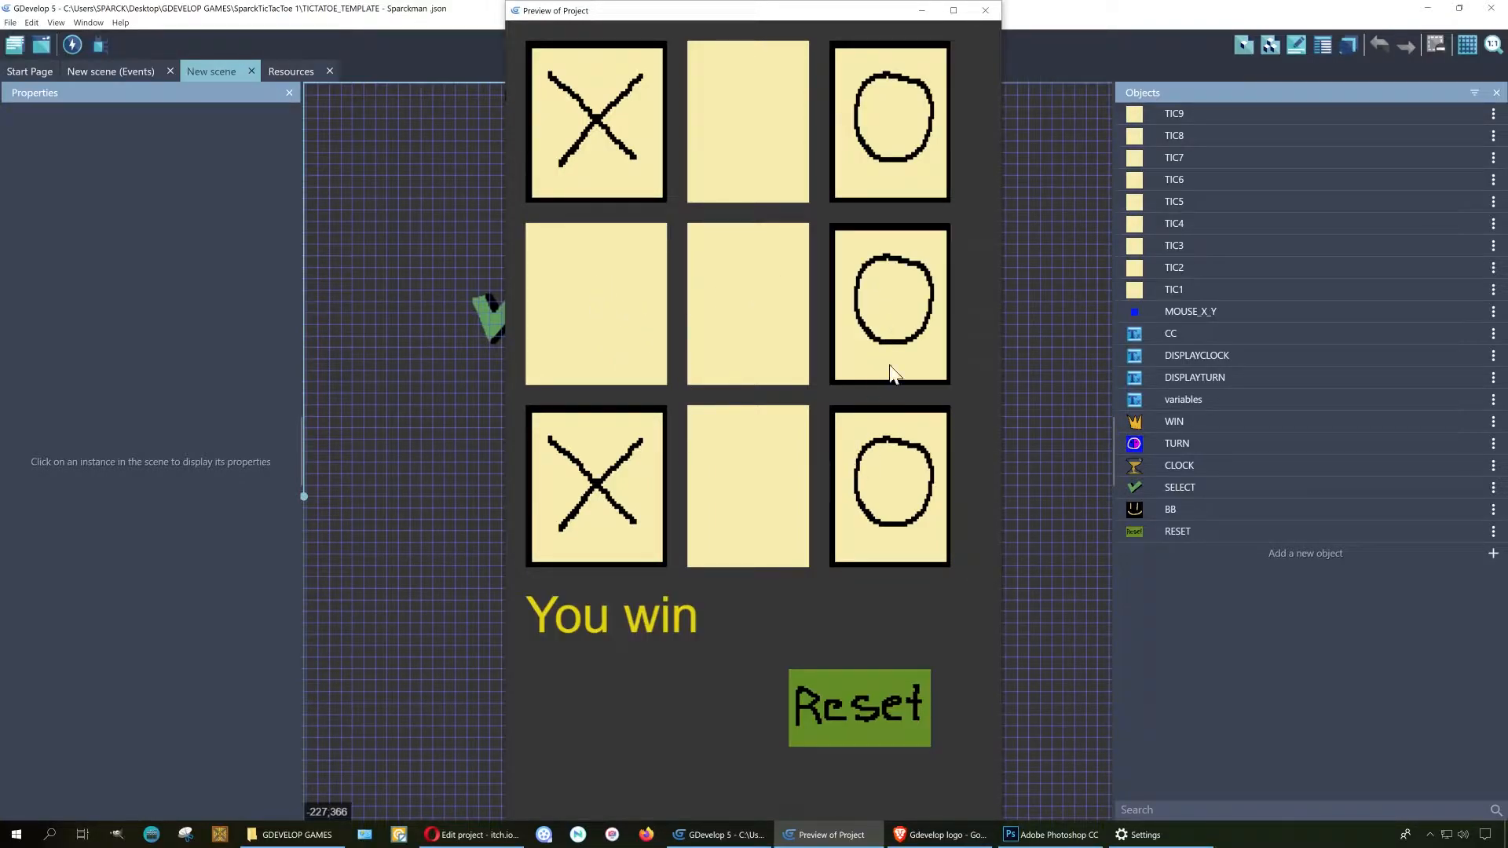
- Reset and win with O's bottom-right, top-left, centre; reset again and lose to a top row of X's
left_click(859, 709)
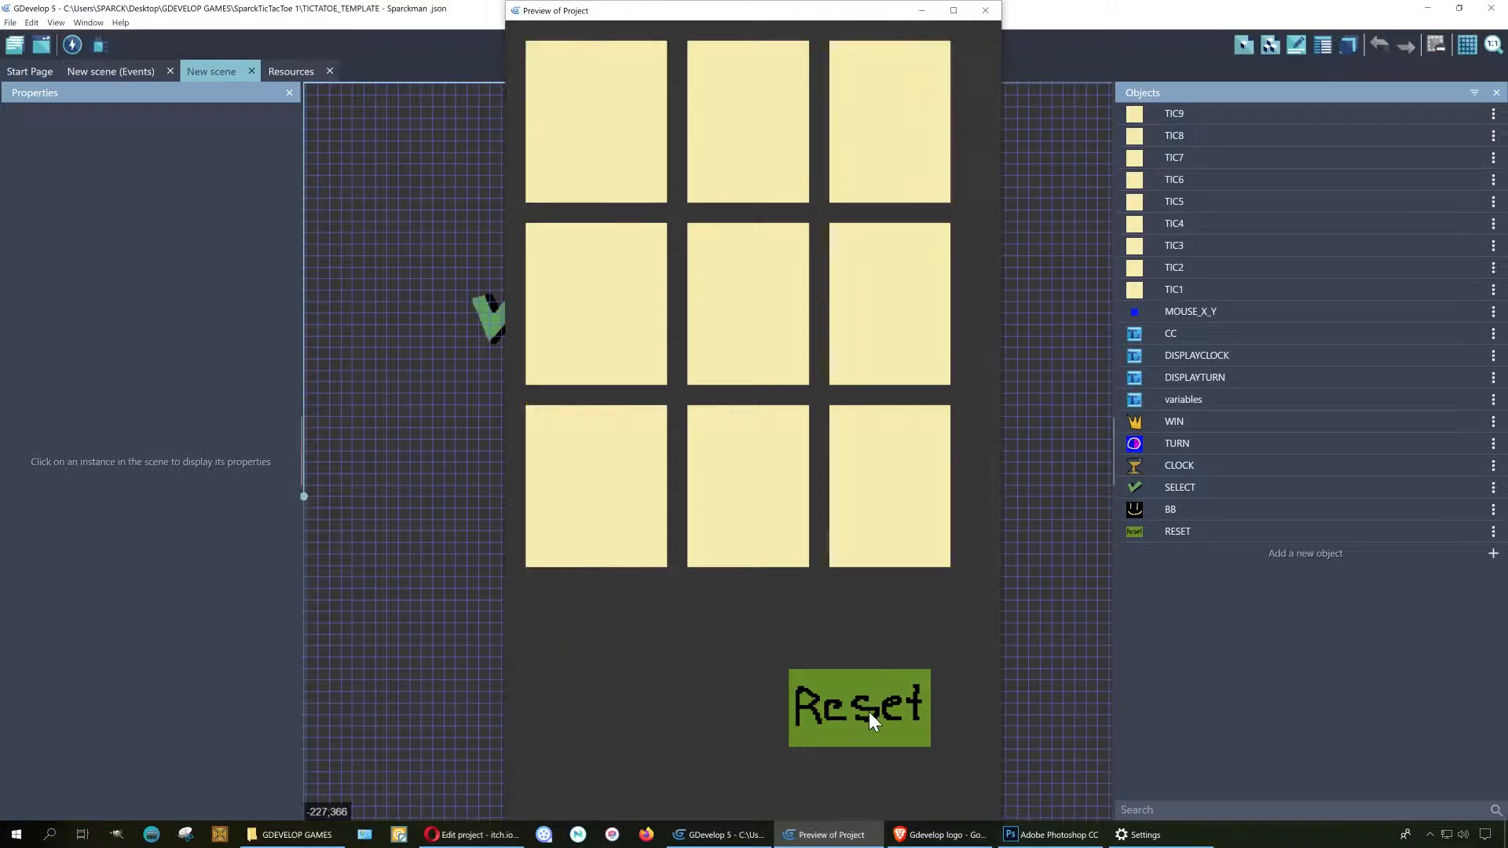
mouse_move(822, 598)
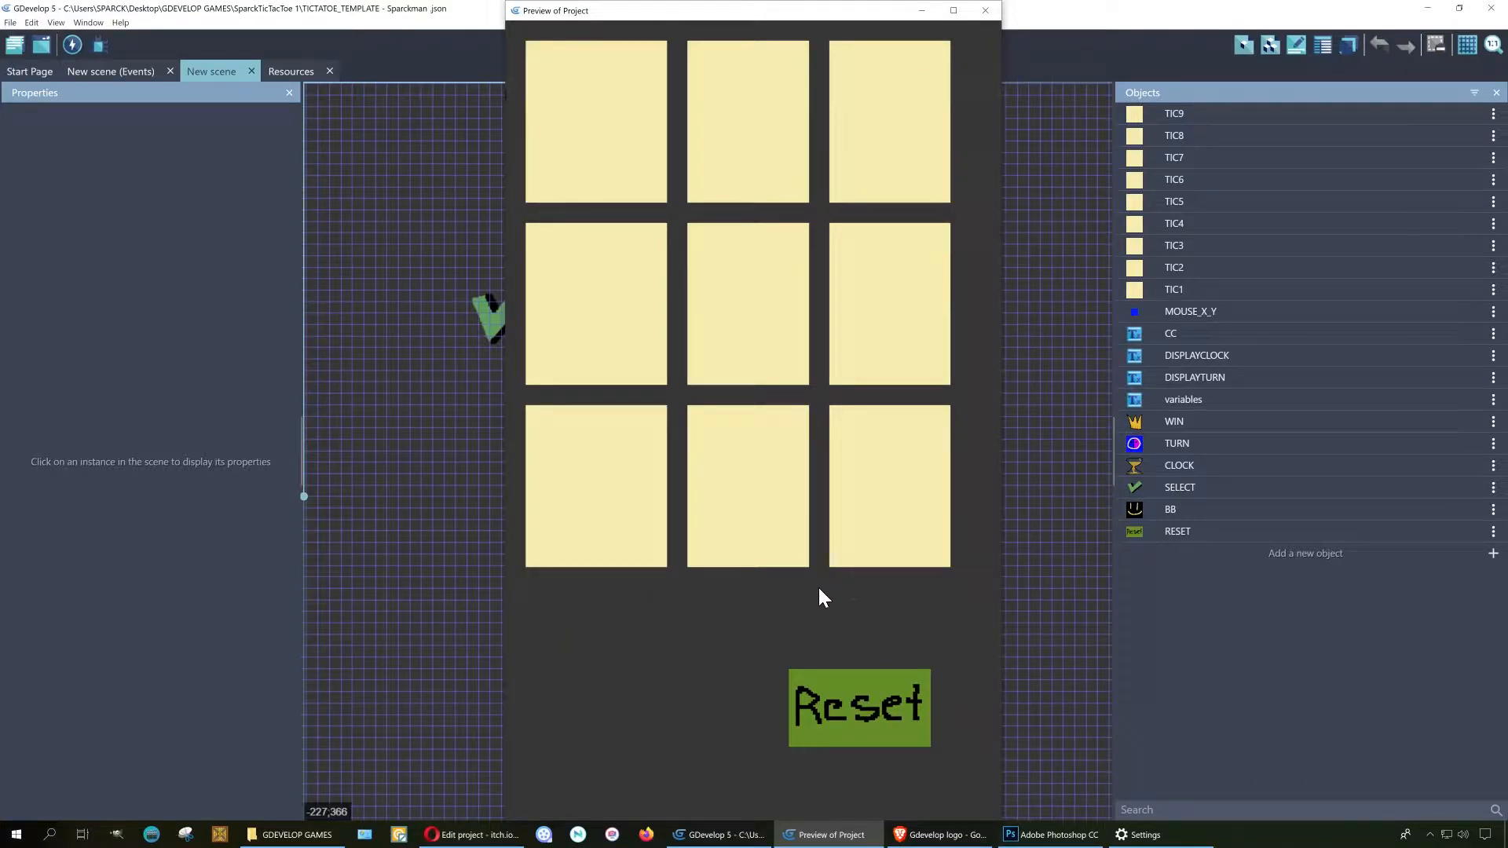
mouse_move(894, 508)
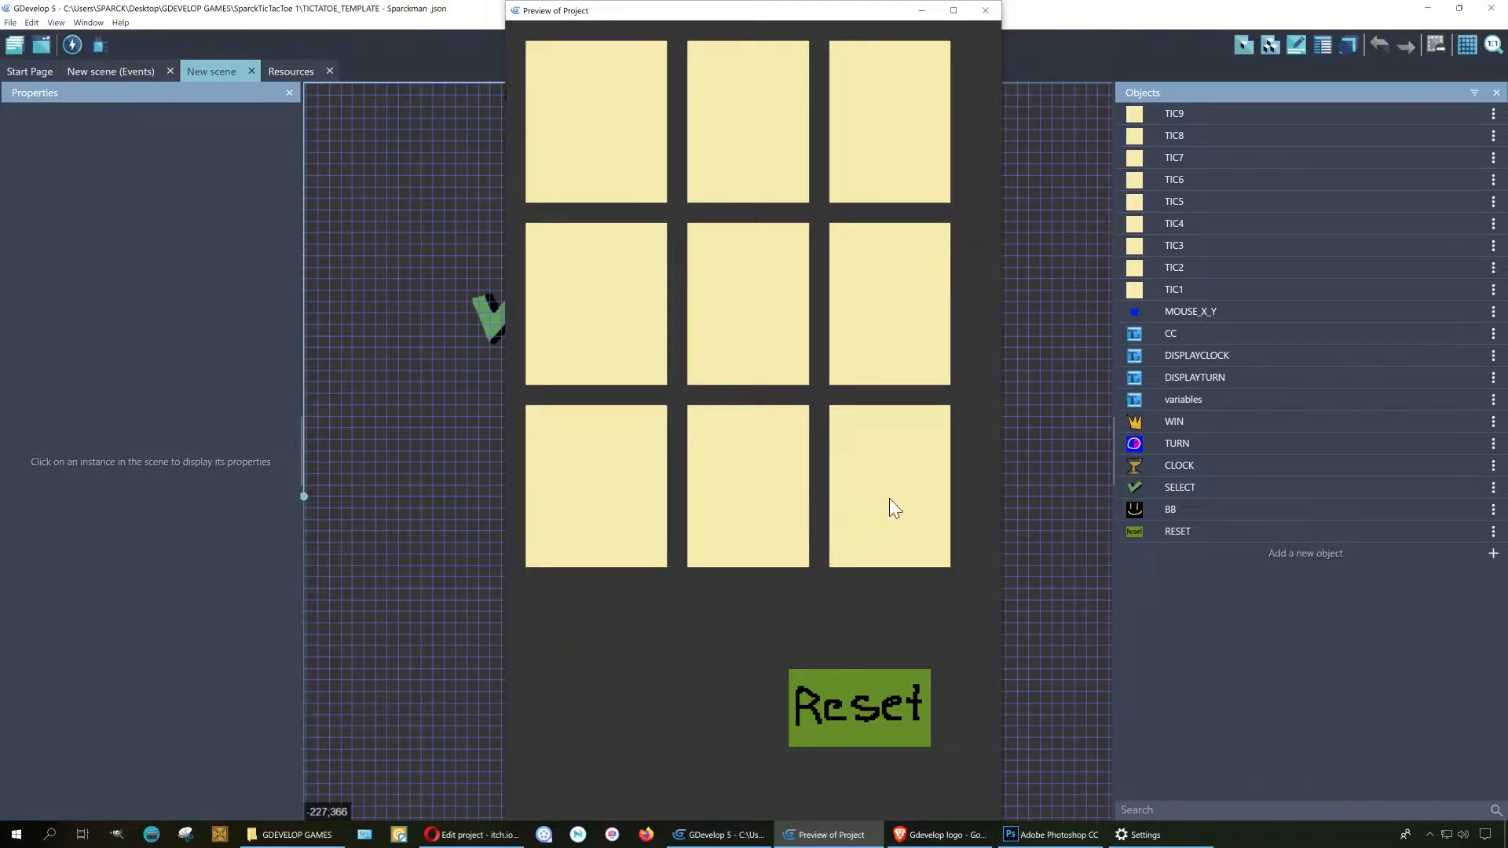
left_click(888, 485)
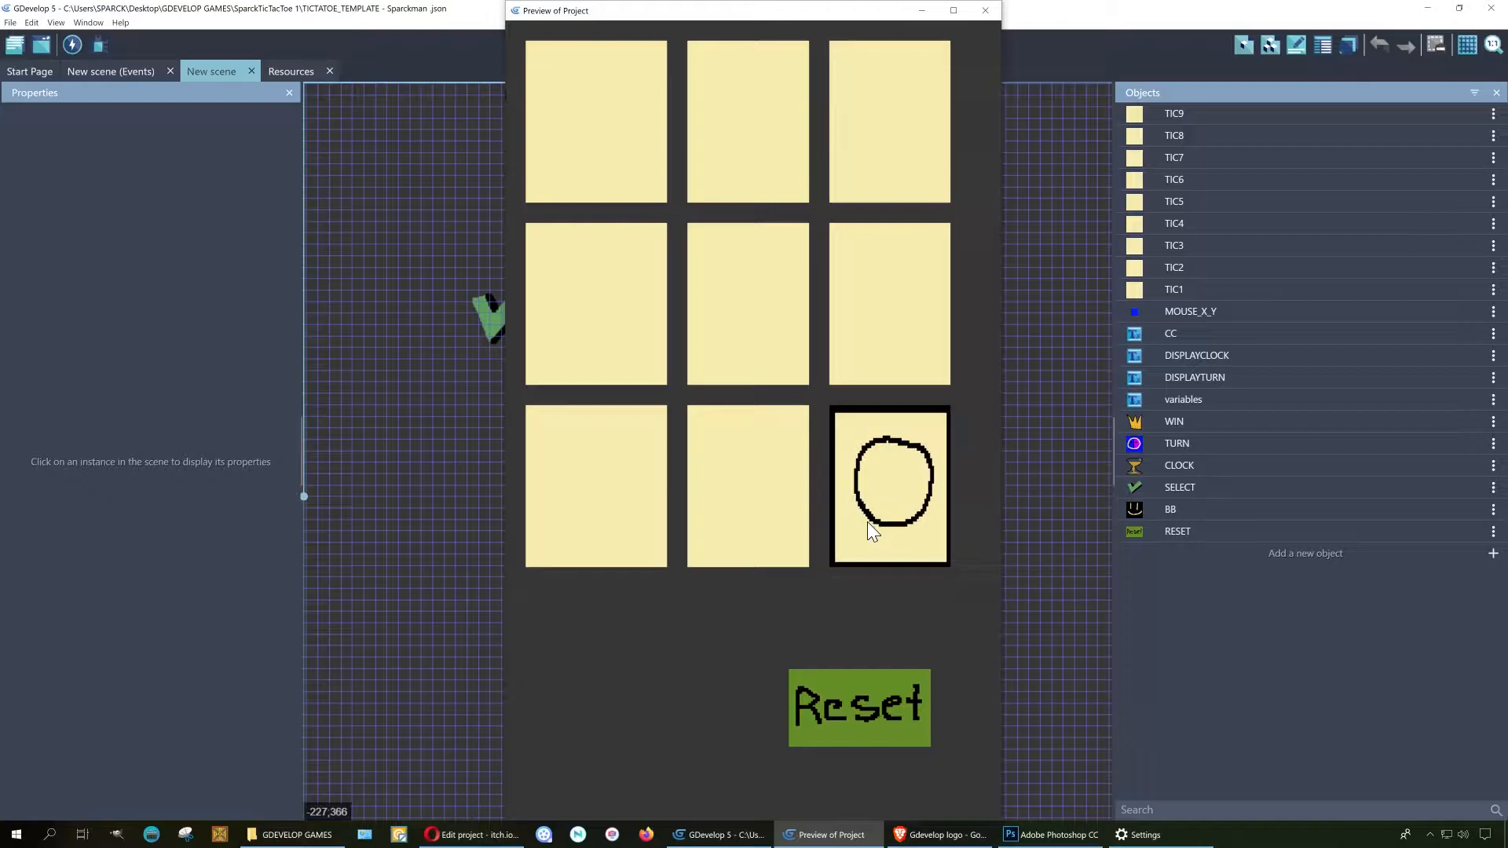
left_click(888, 304)
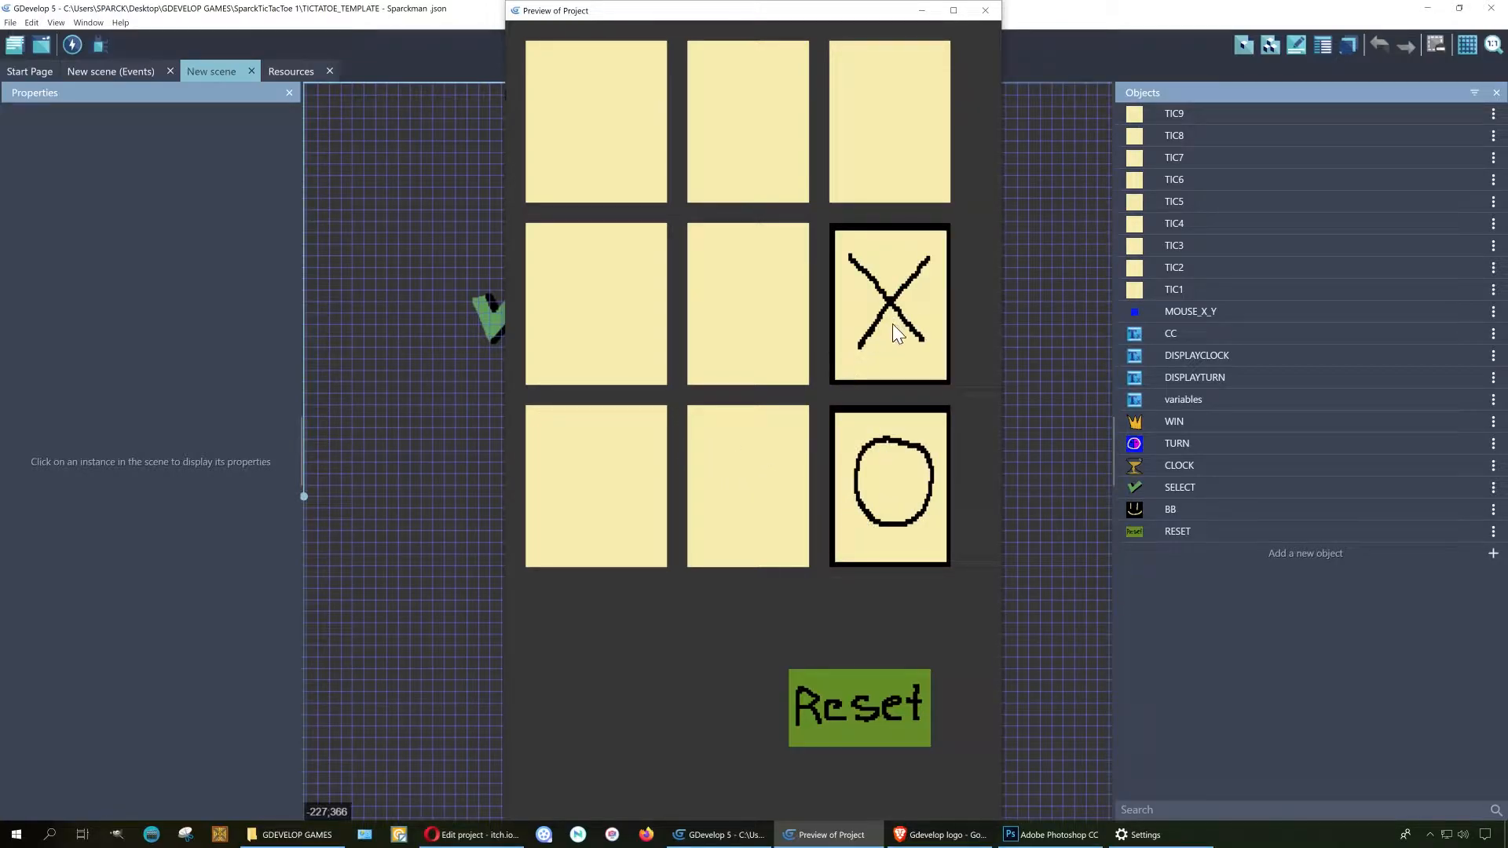
mouse_move(646, 154)
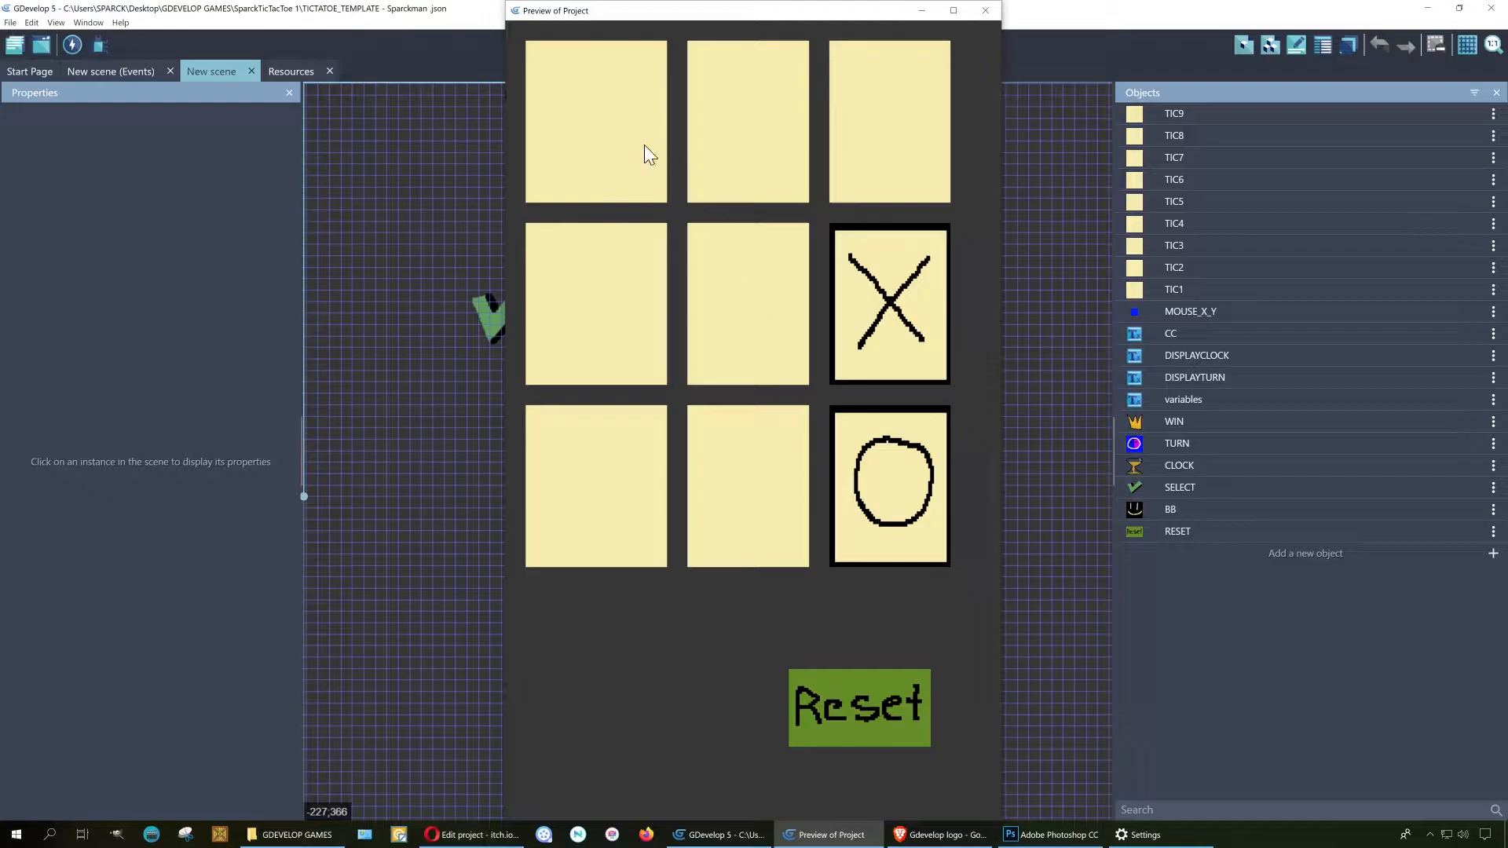
left_click(594, 122)
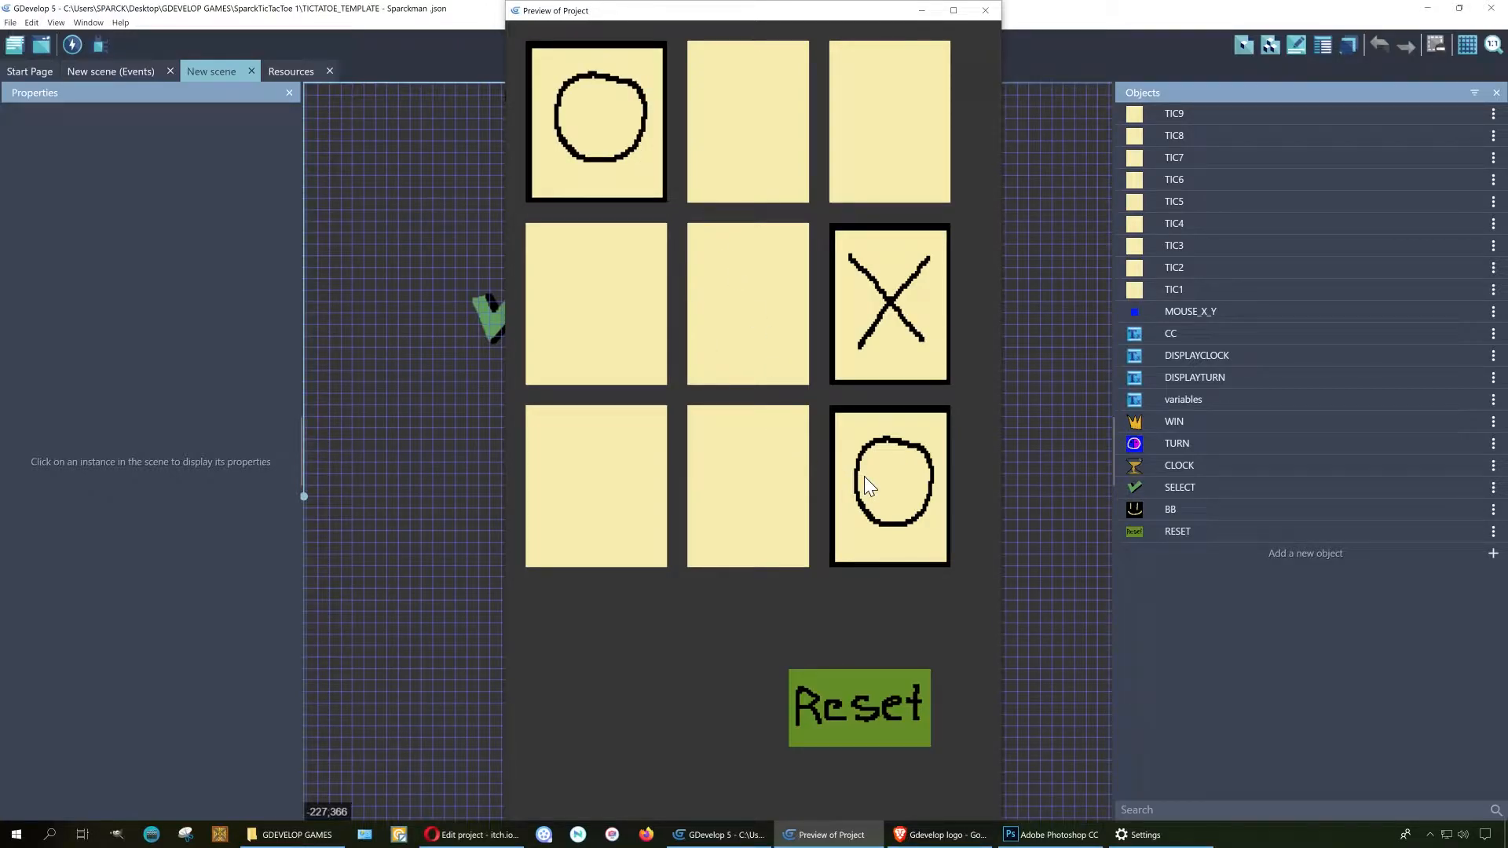
left_click(888, 121)
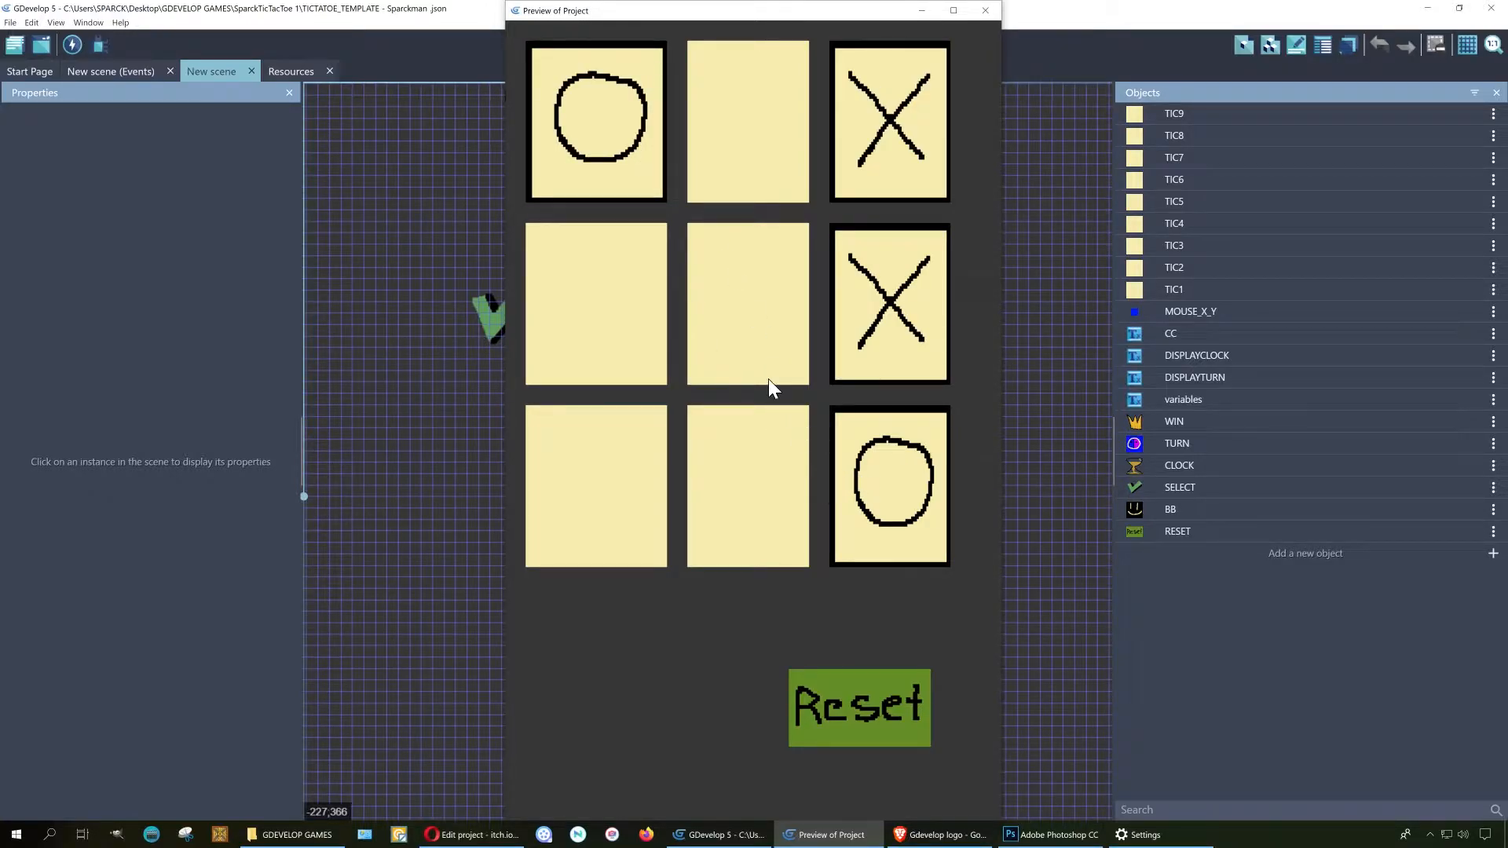
left_click(747, 304)
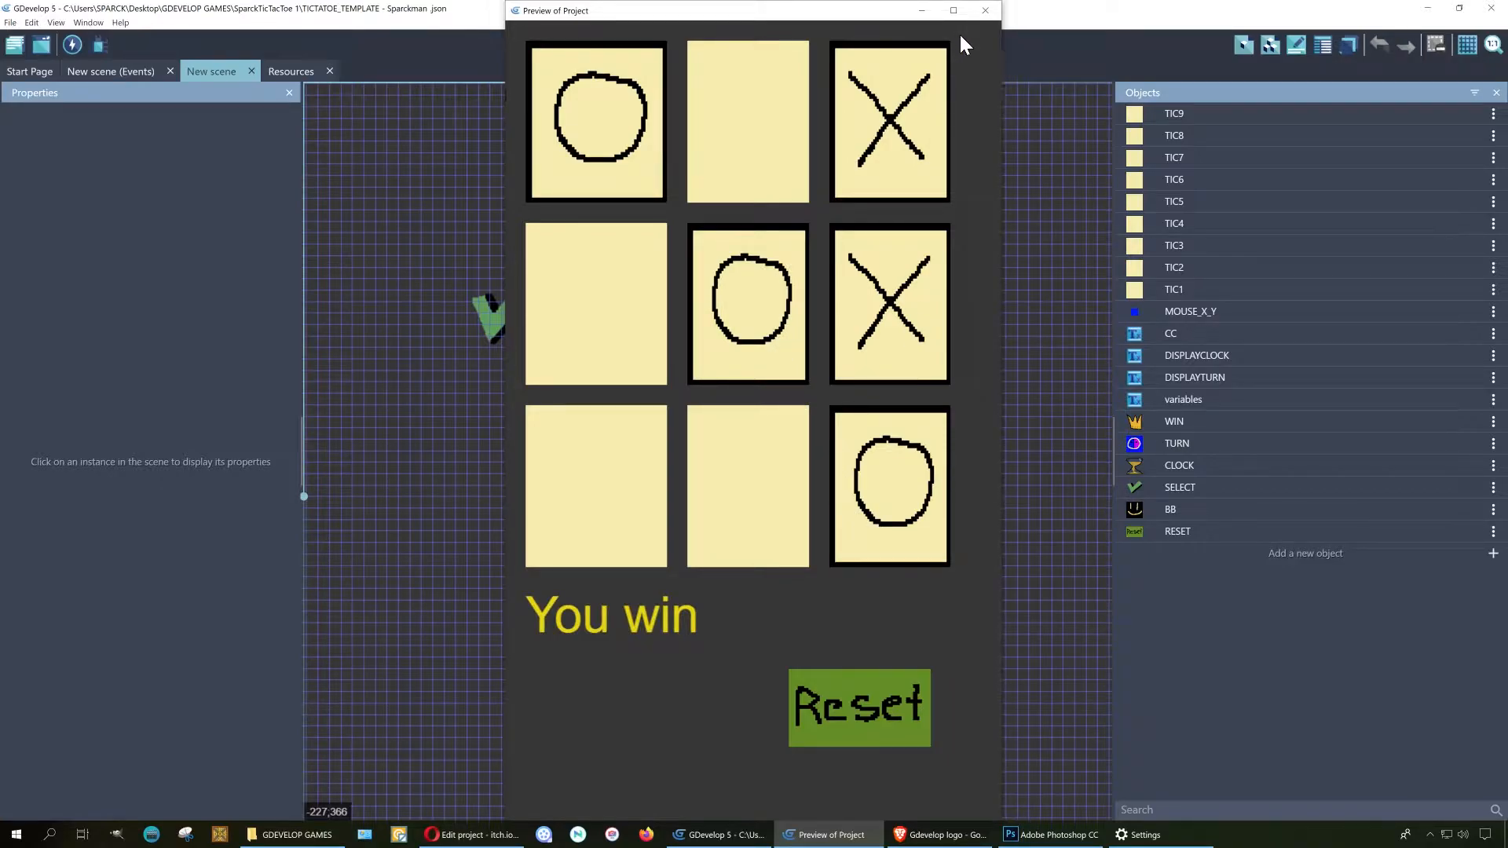
left_click(857, 708)
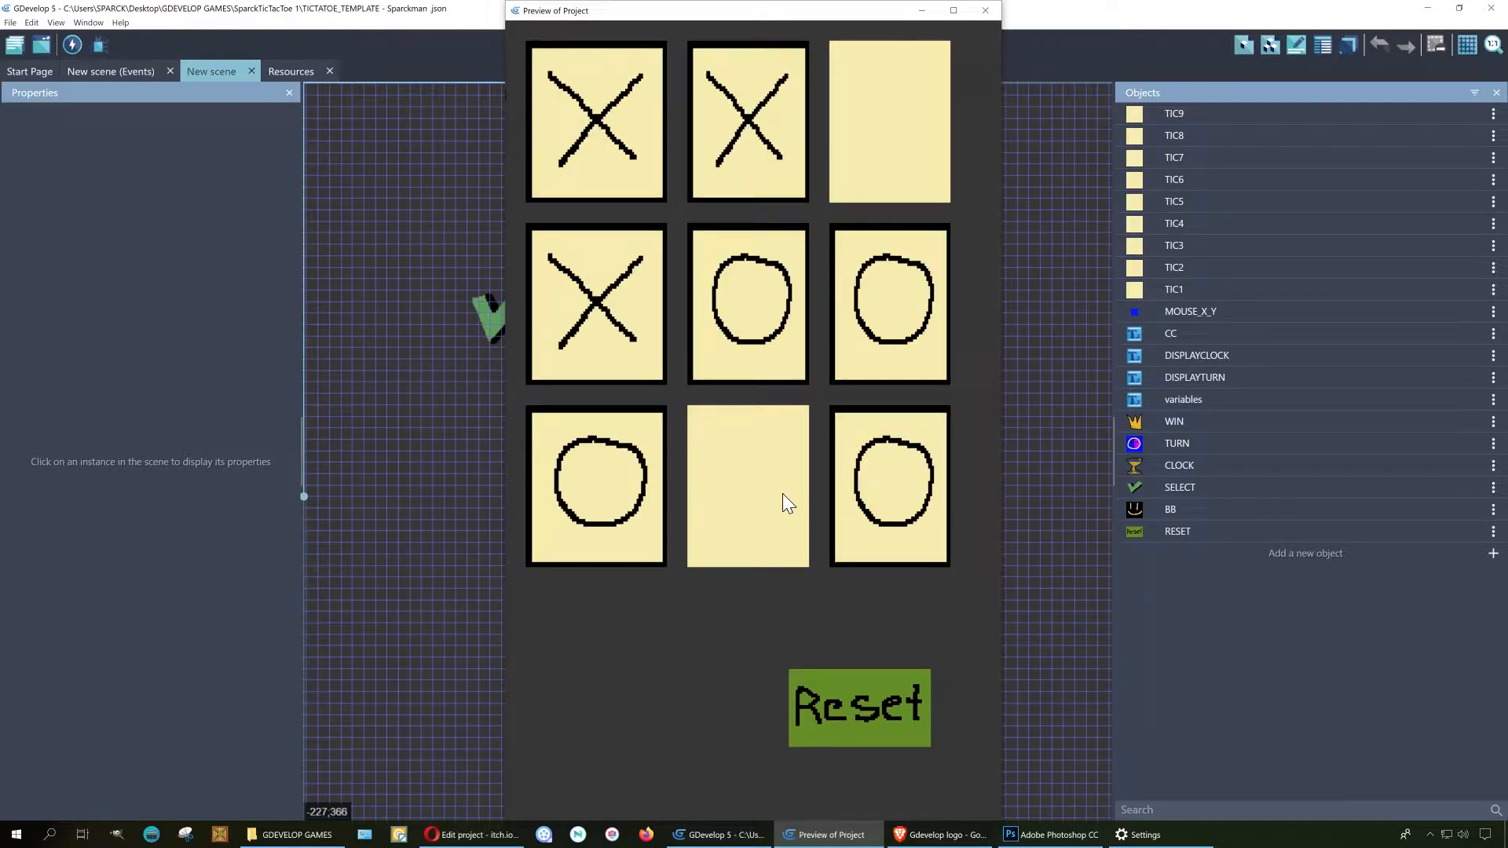
left_click(888, 123)
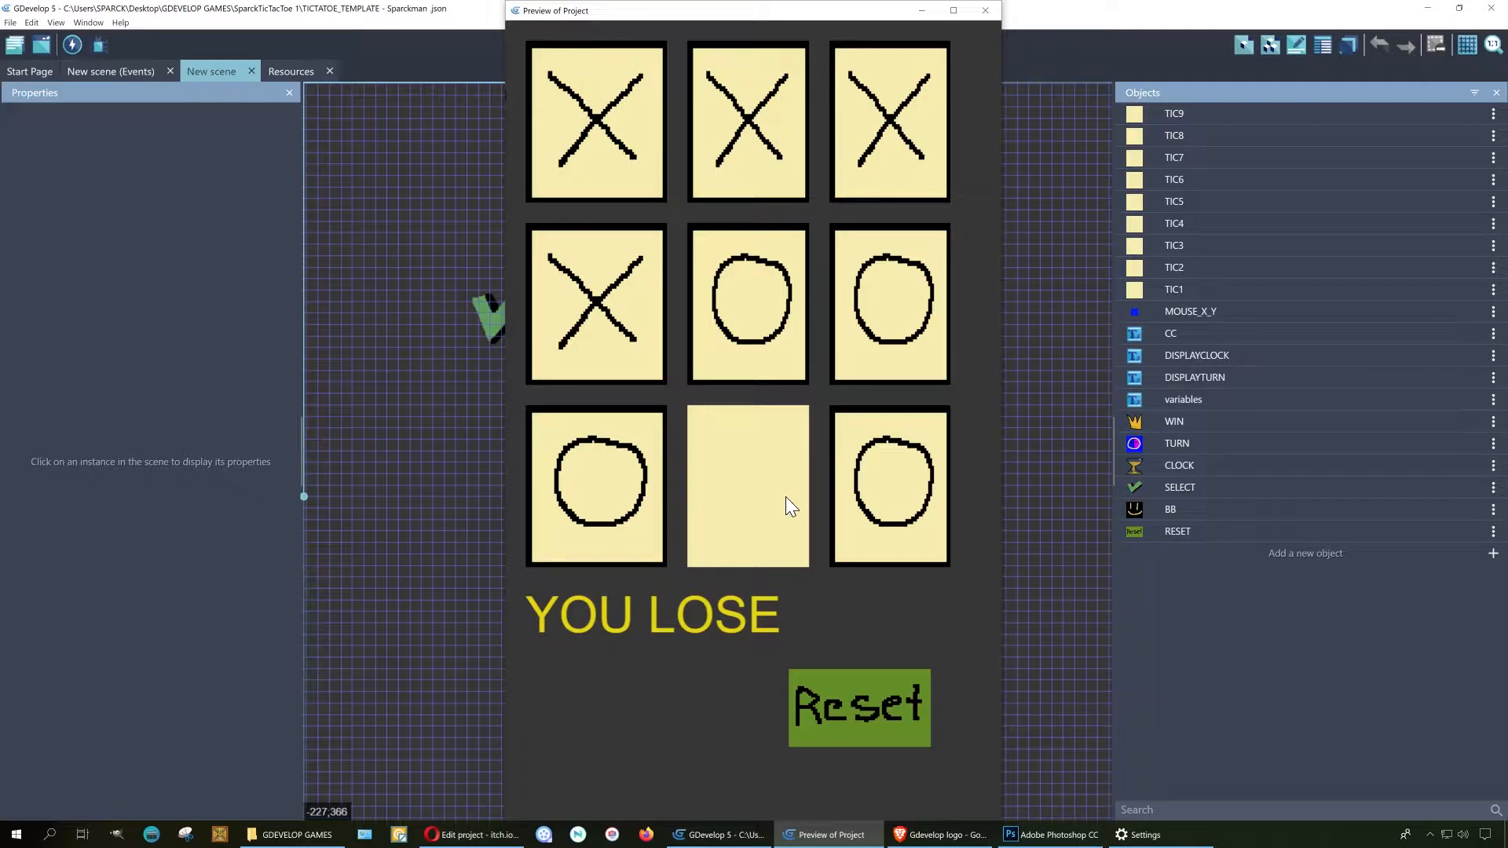
- Reset the board, place an O in the centre, and let the computer complete the top row of X's
left_click(857, 706)
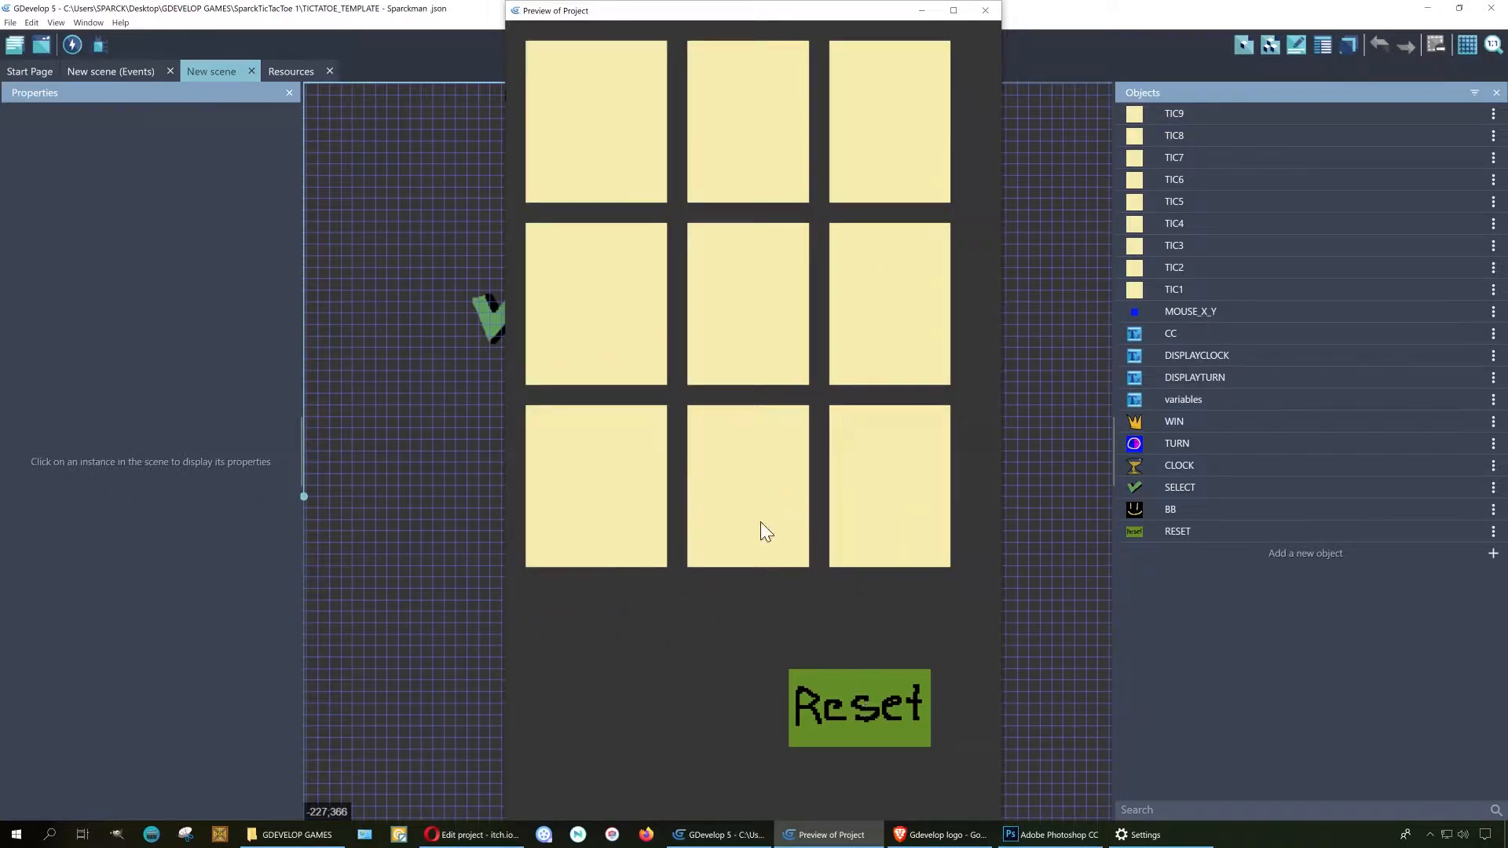
left_click(746, 304)
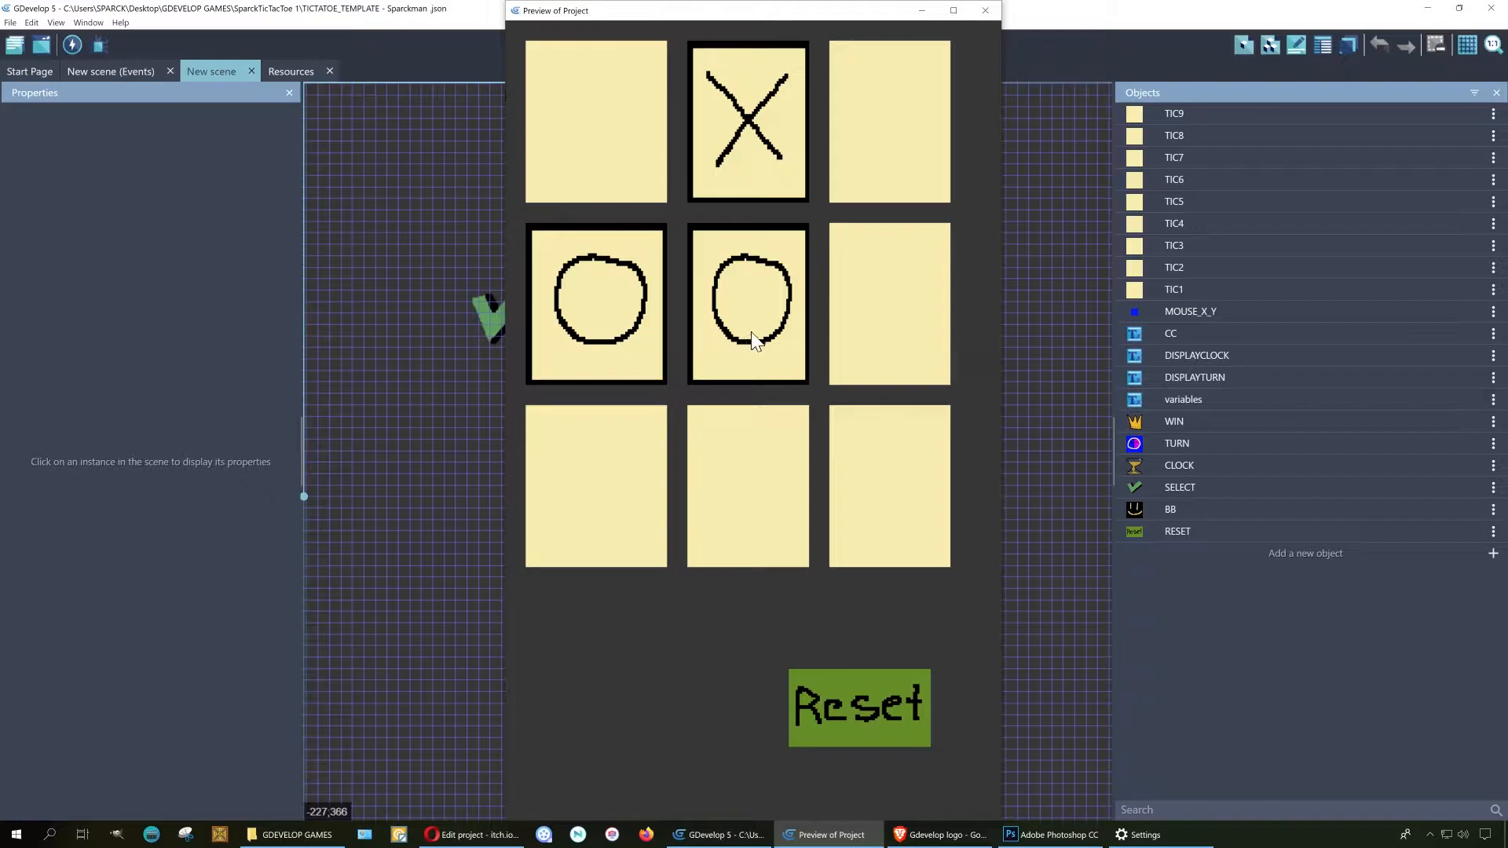
left_click(594, 121)
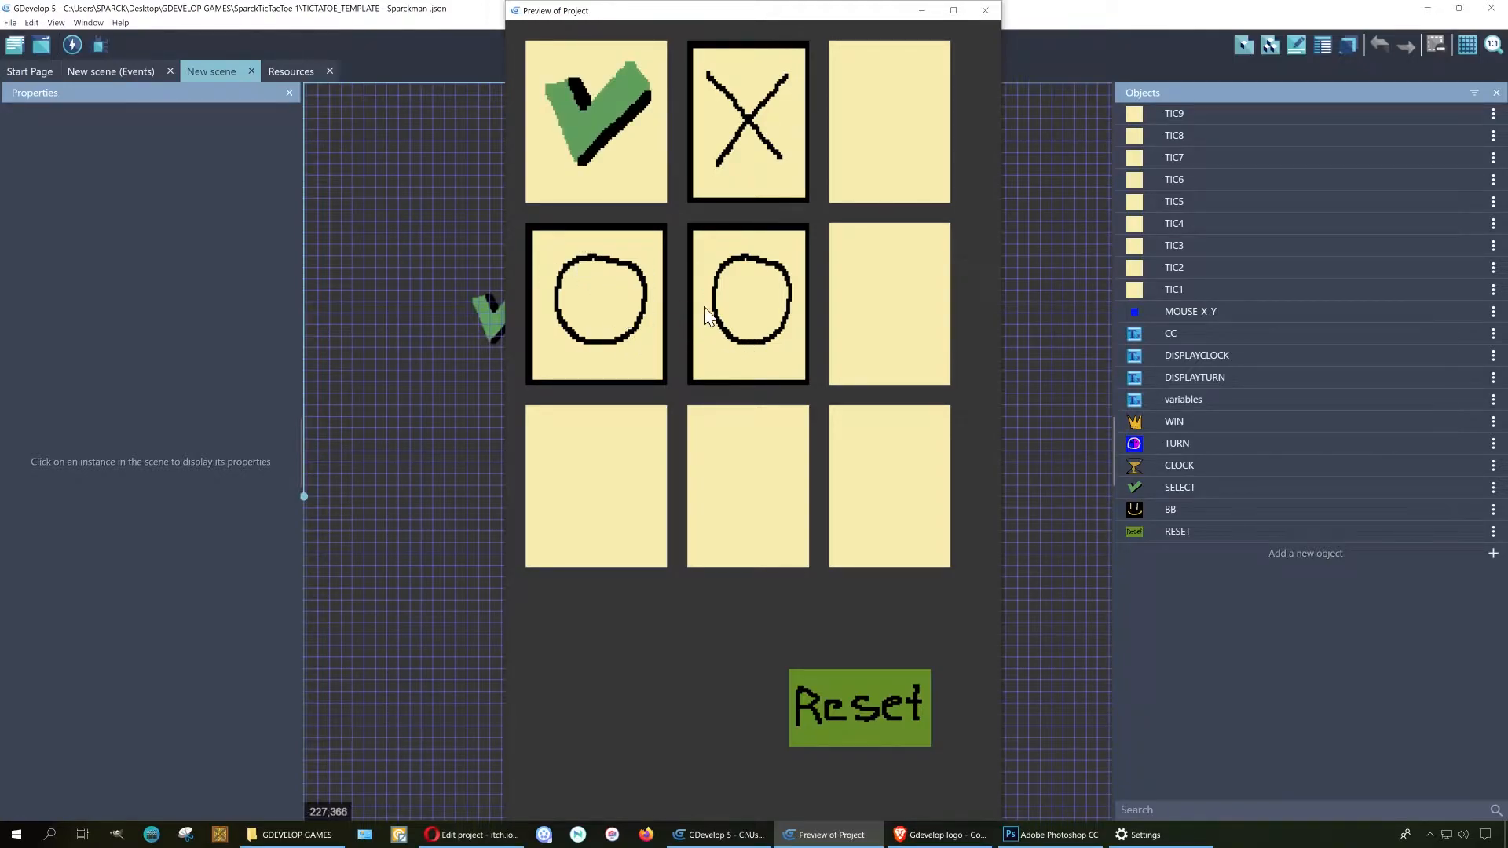
left_click(888, 123)
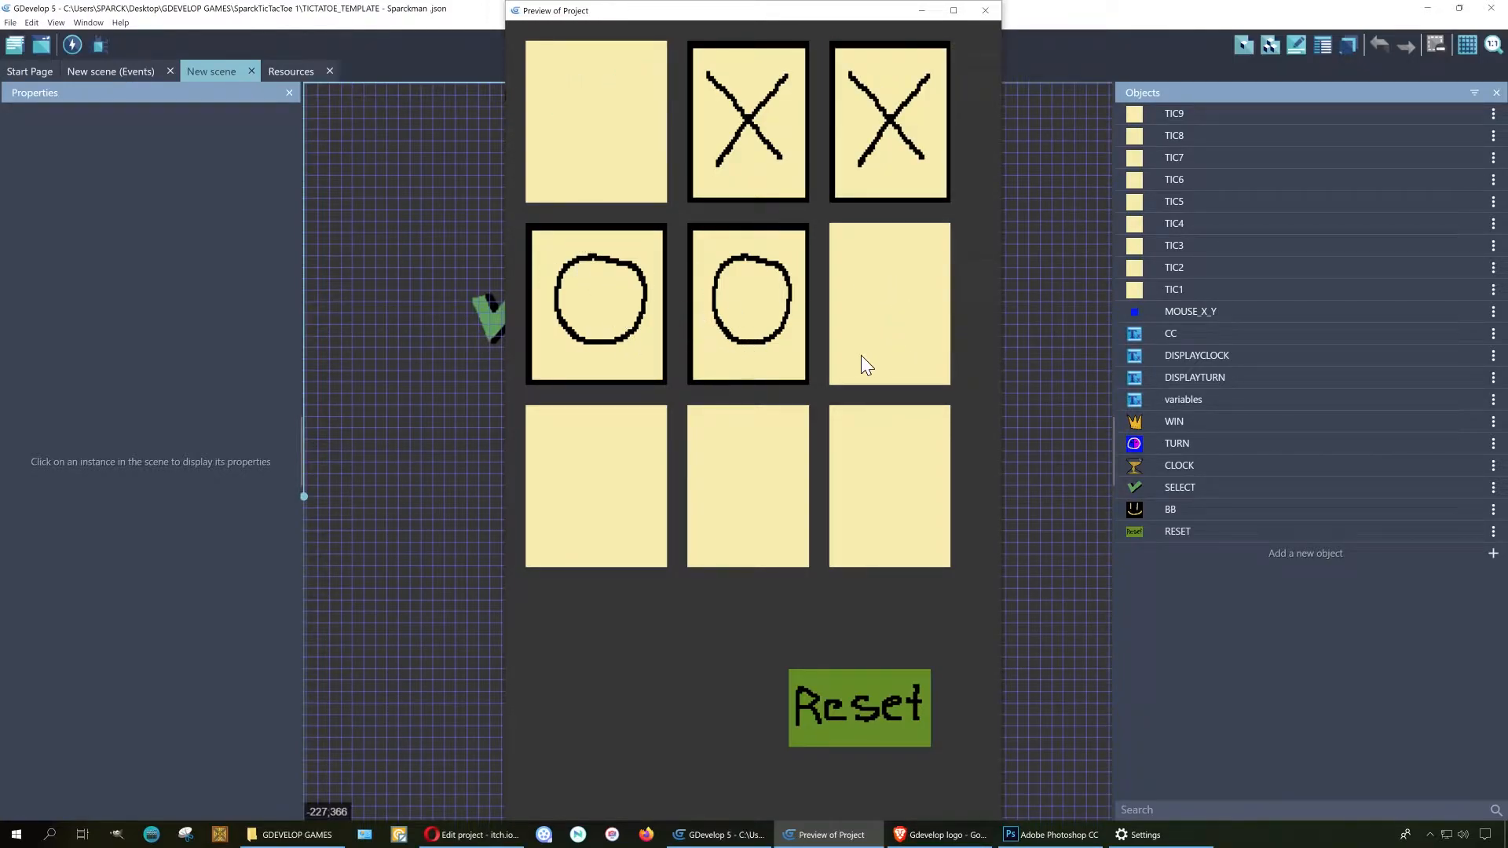
mouse_move(668, 487)
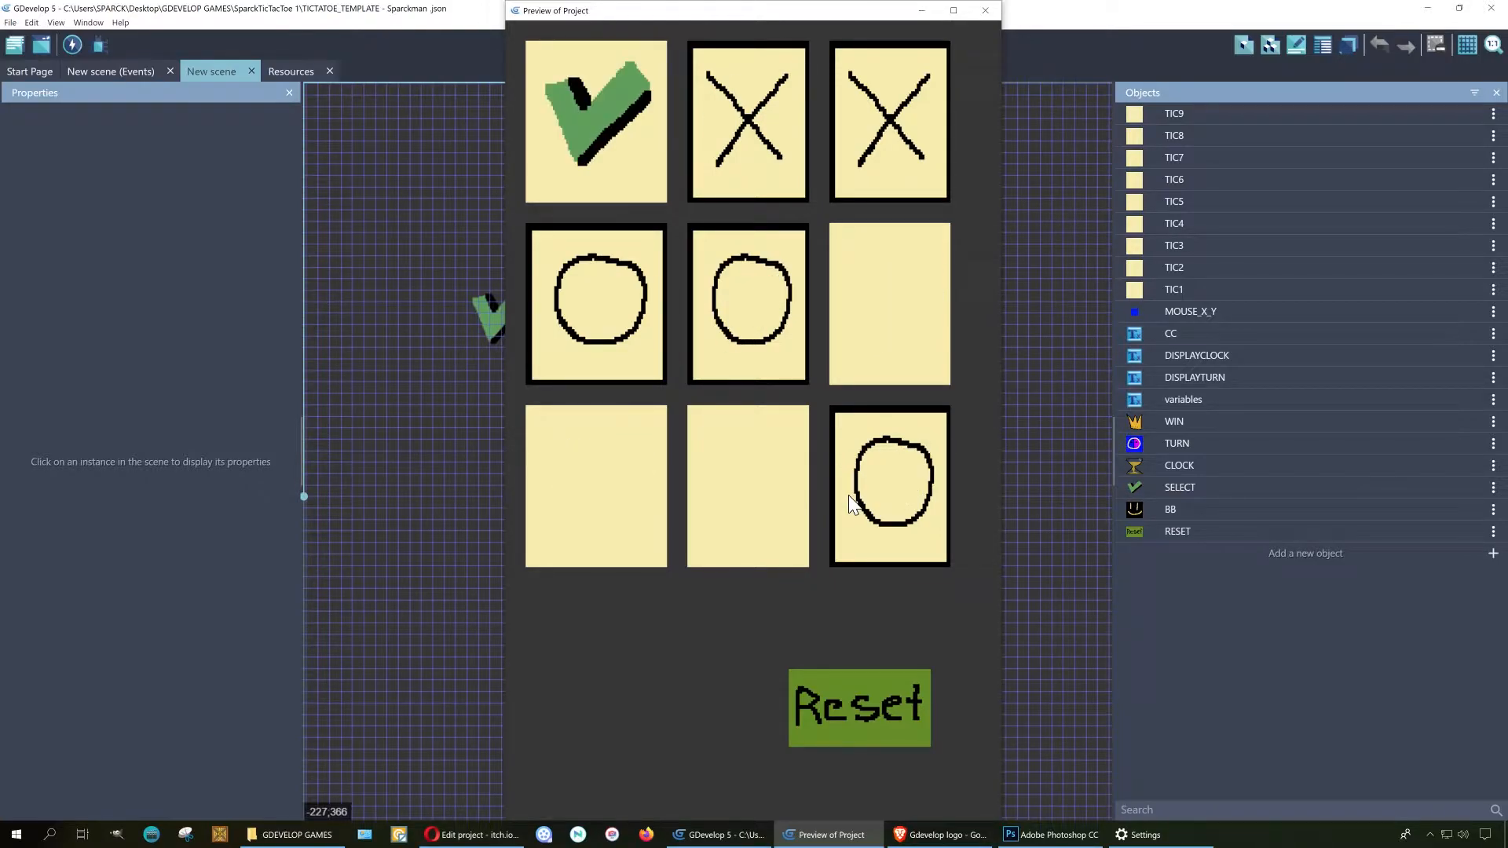
left_click(596, 121)
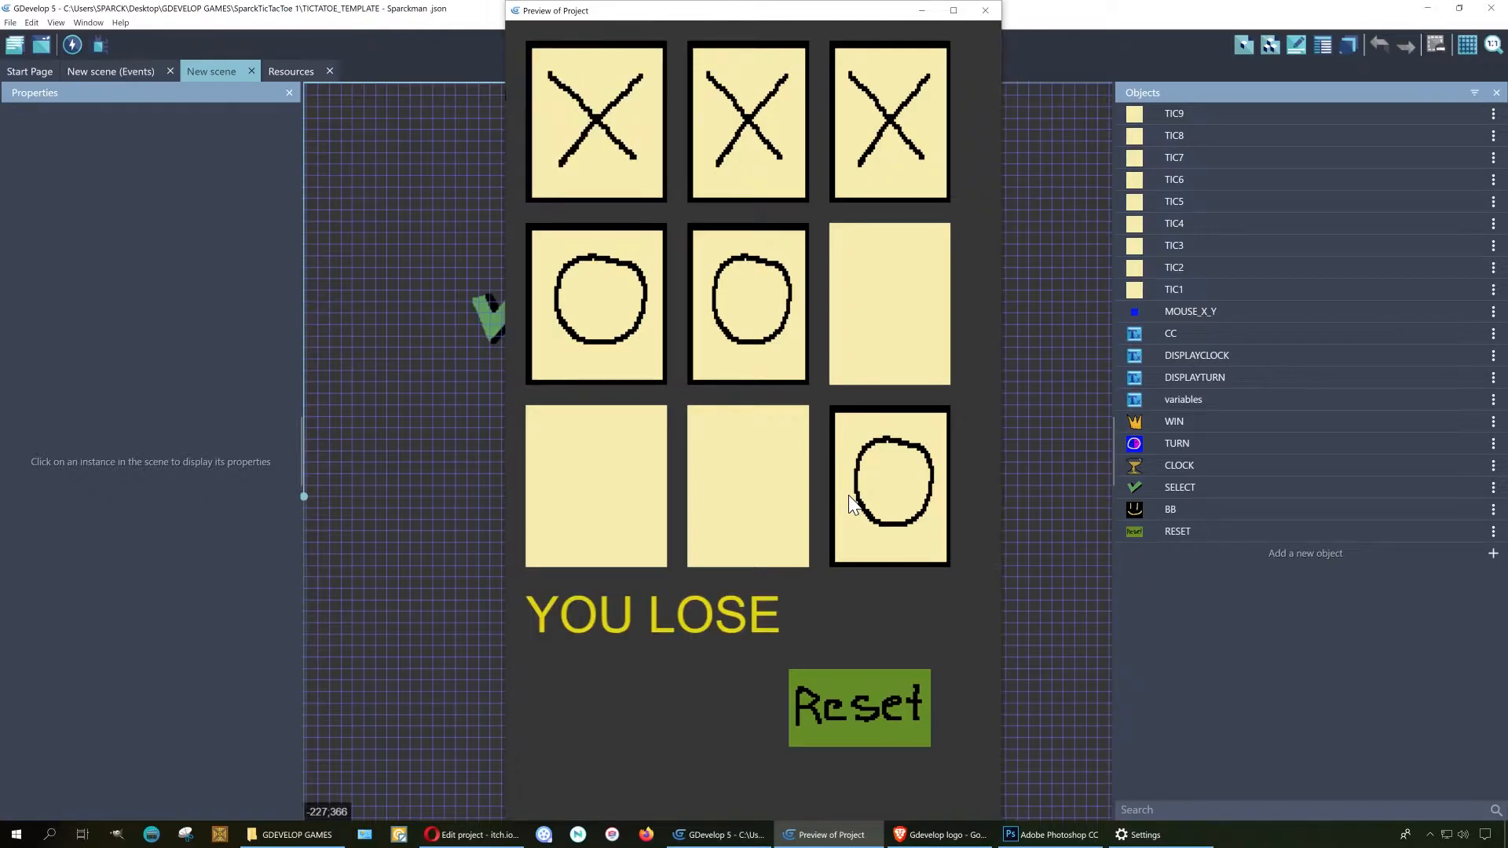
- Close the preview, scroll the New scene event sheet to the COMPUTER SELECTS groups, and relaunch the preview
left_click(984, 10)
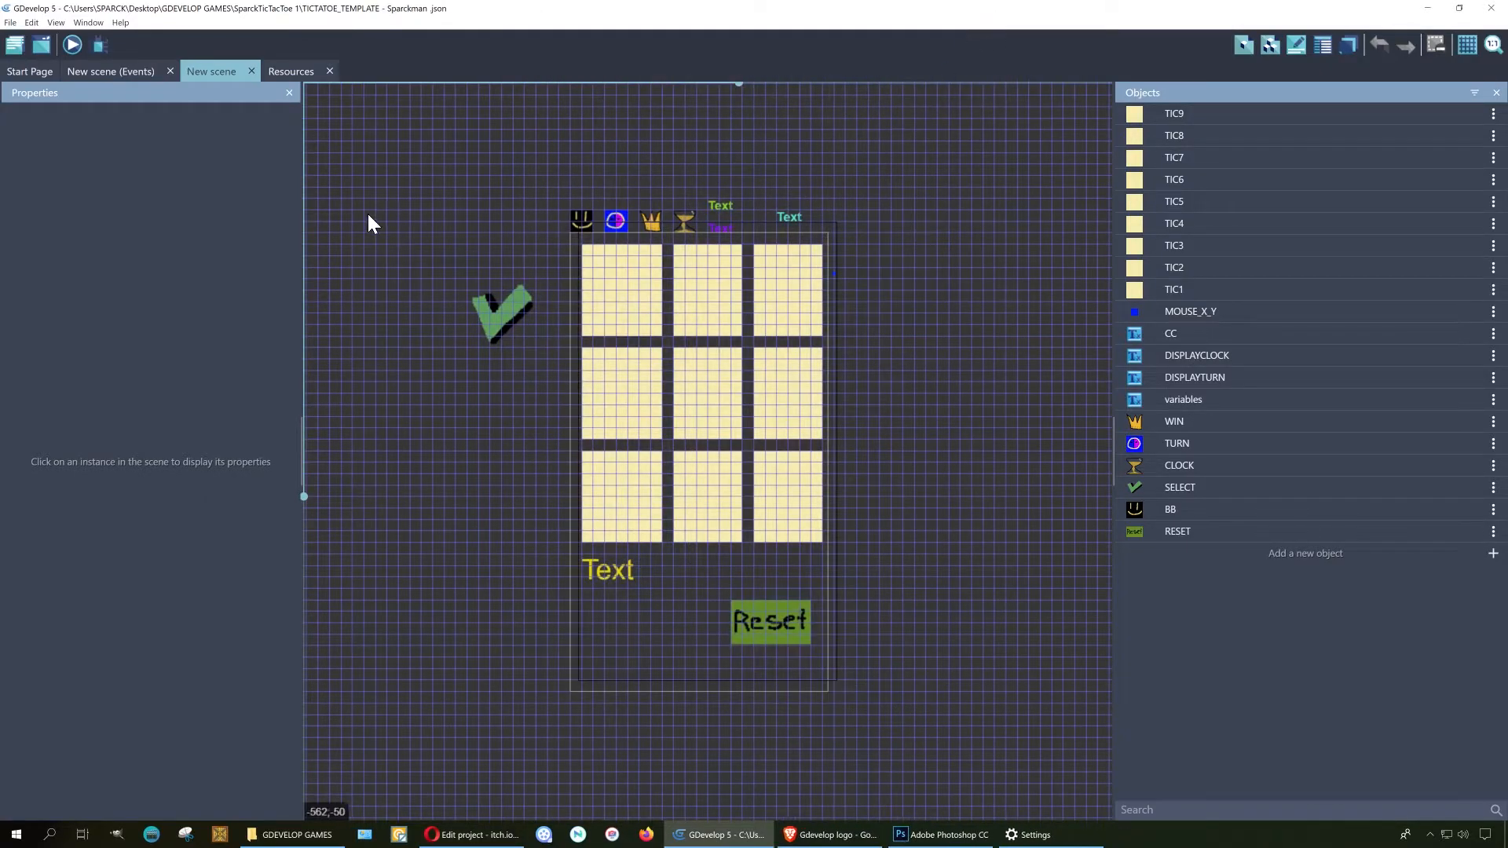
left_click(110, 71)
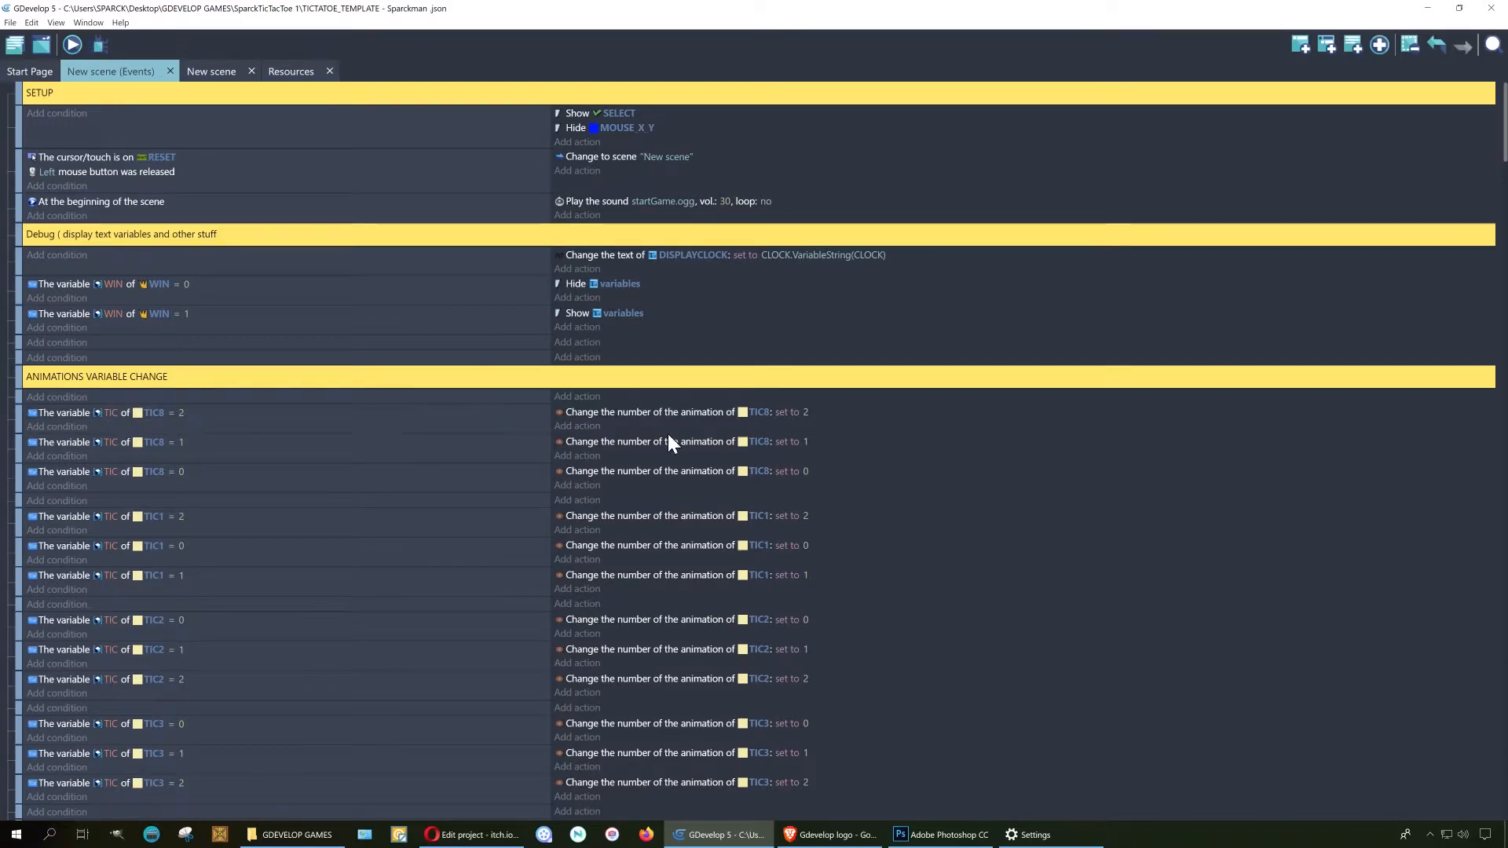
mouse_move(245, 295)
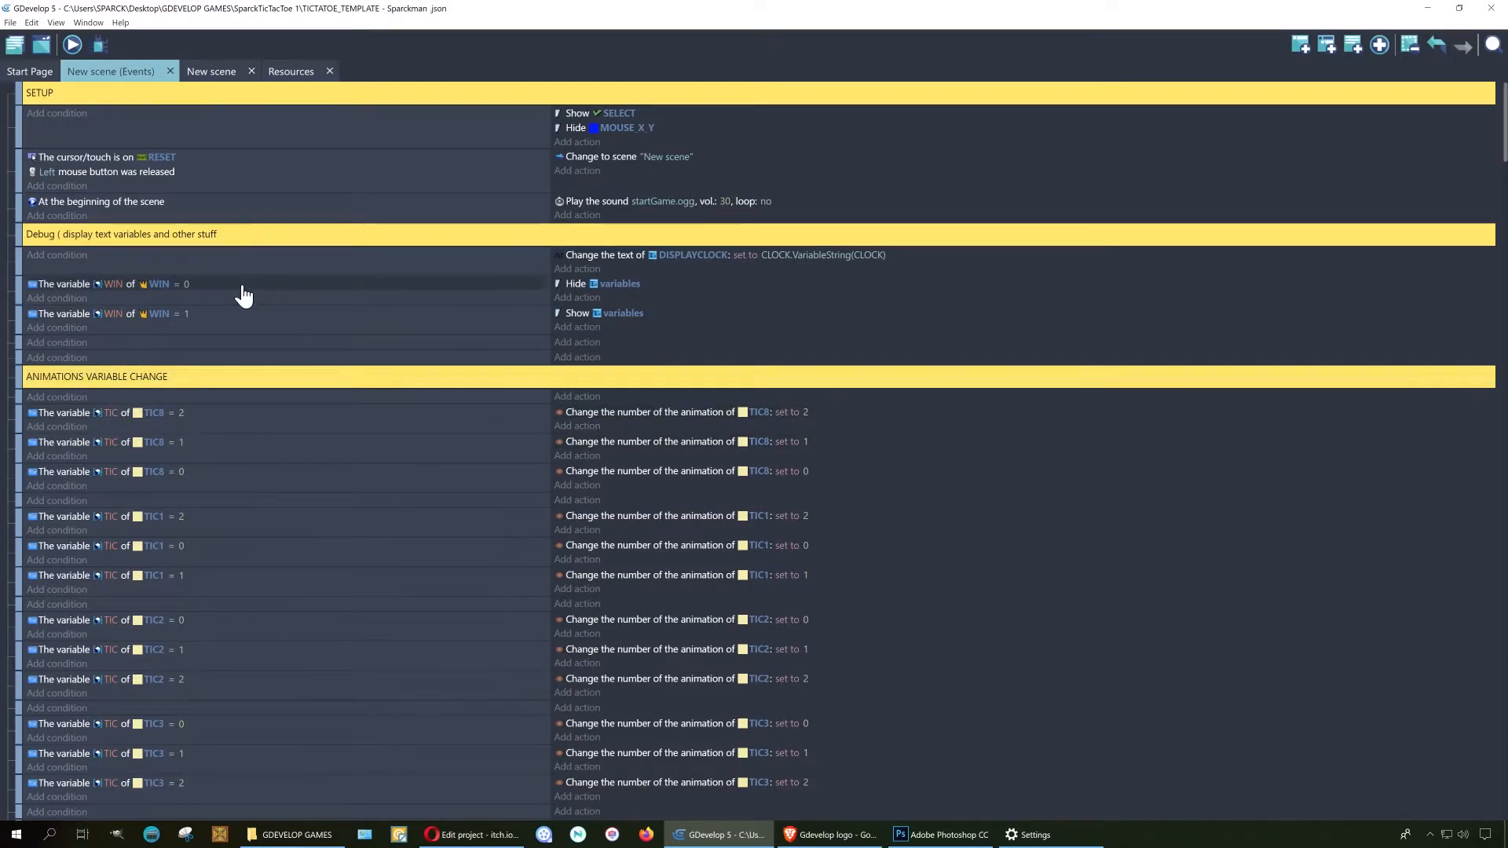
scroll("down", 3)
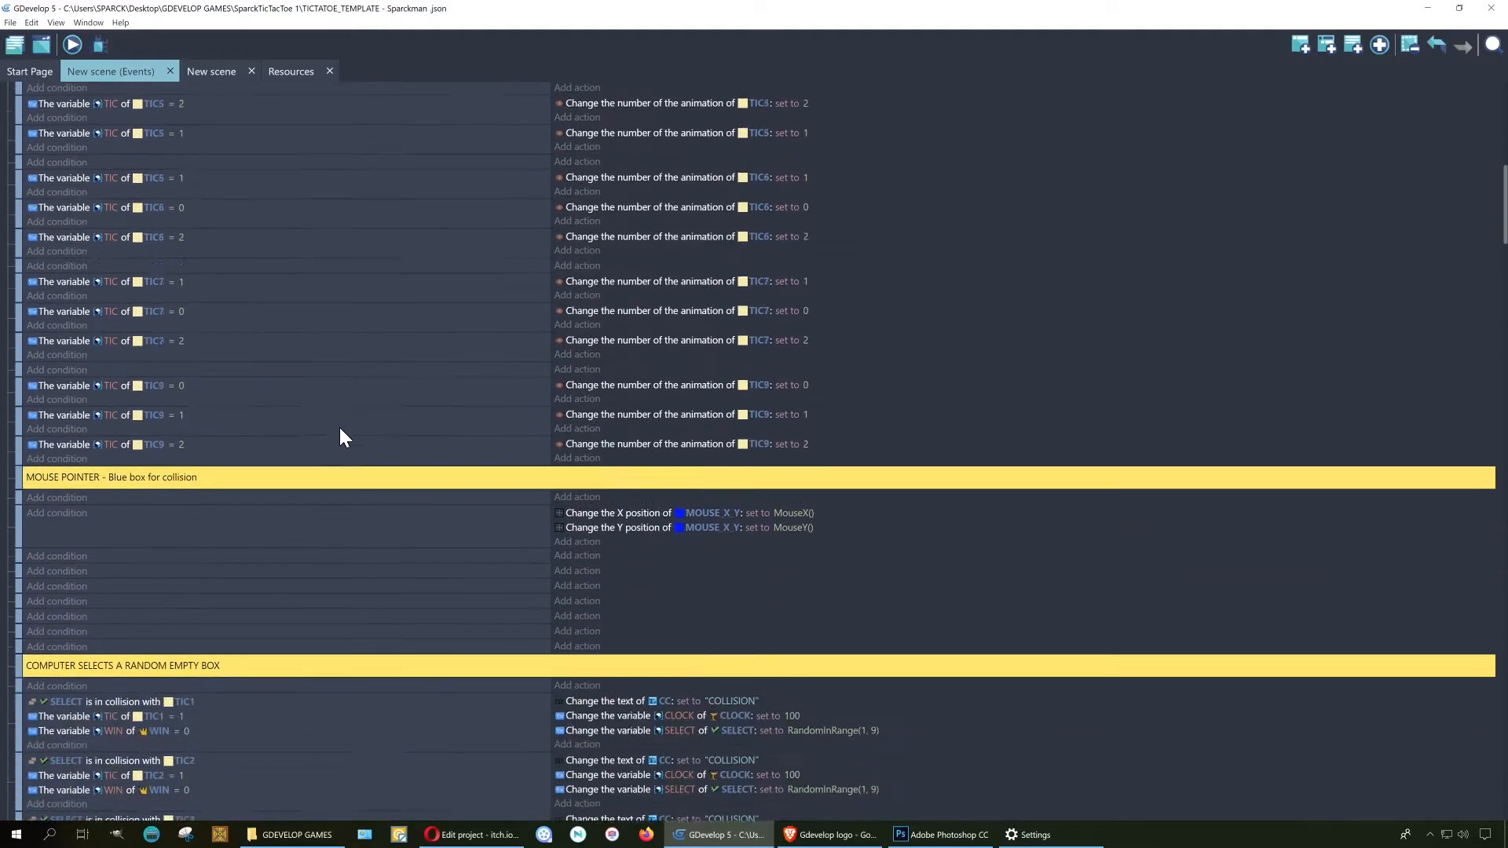
scroll("down", 3)
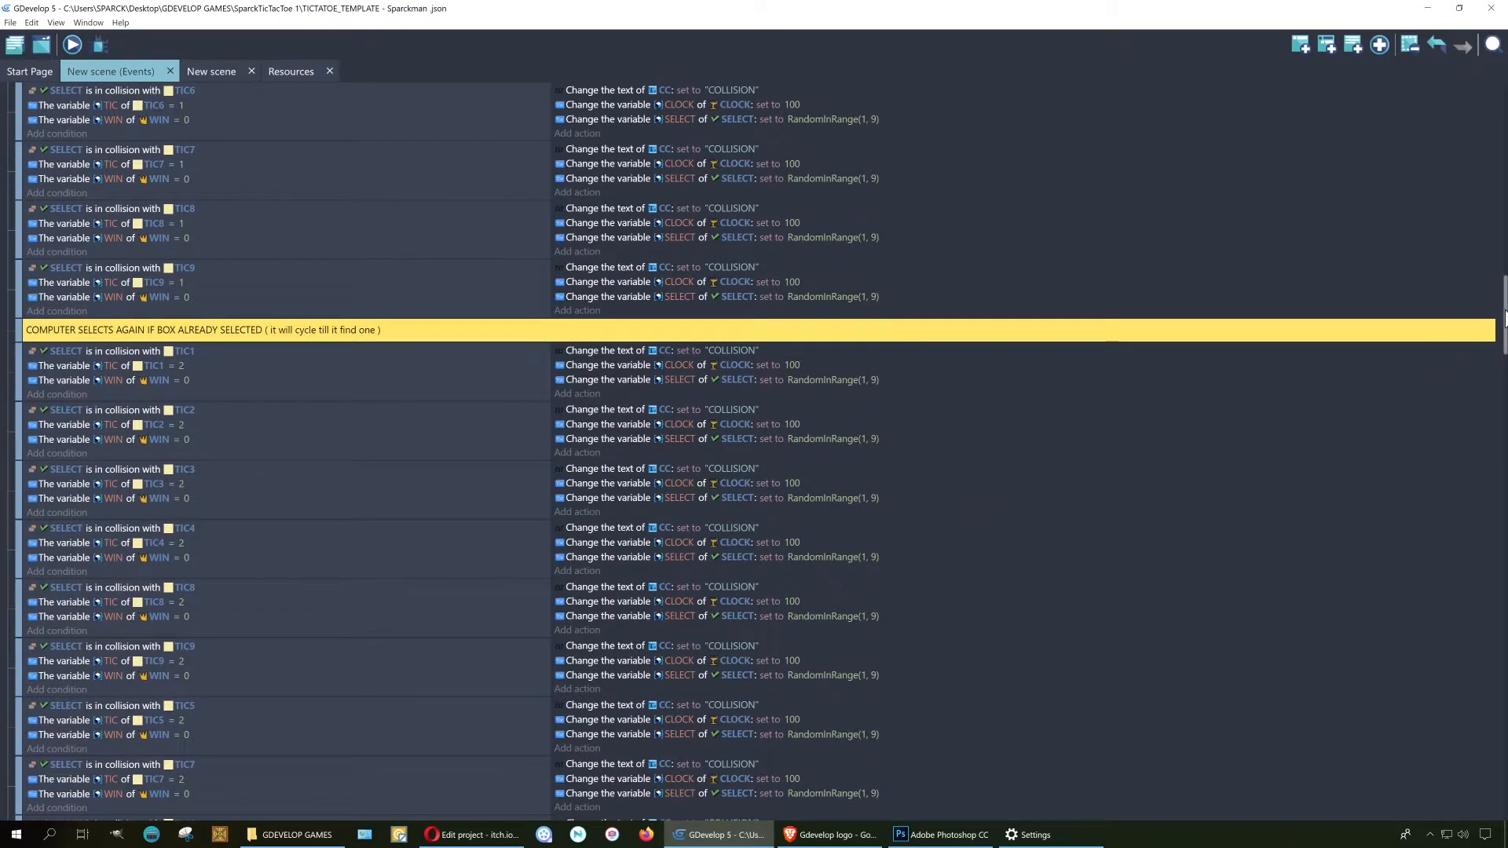
left_click(71, 44)
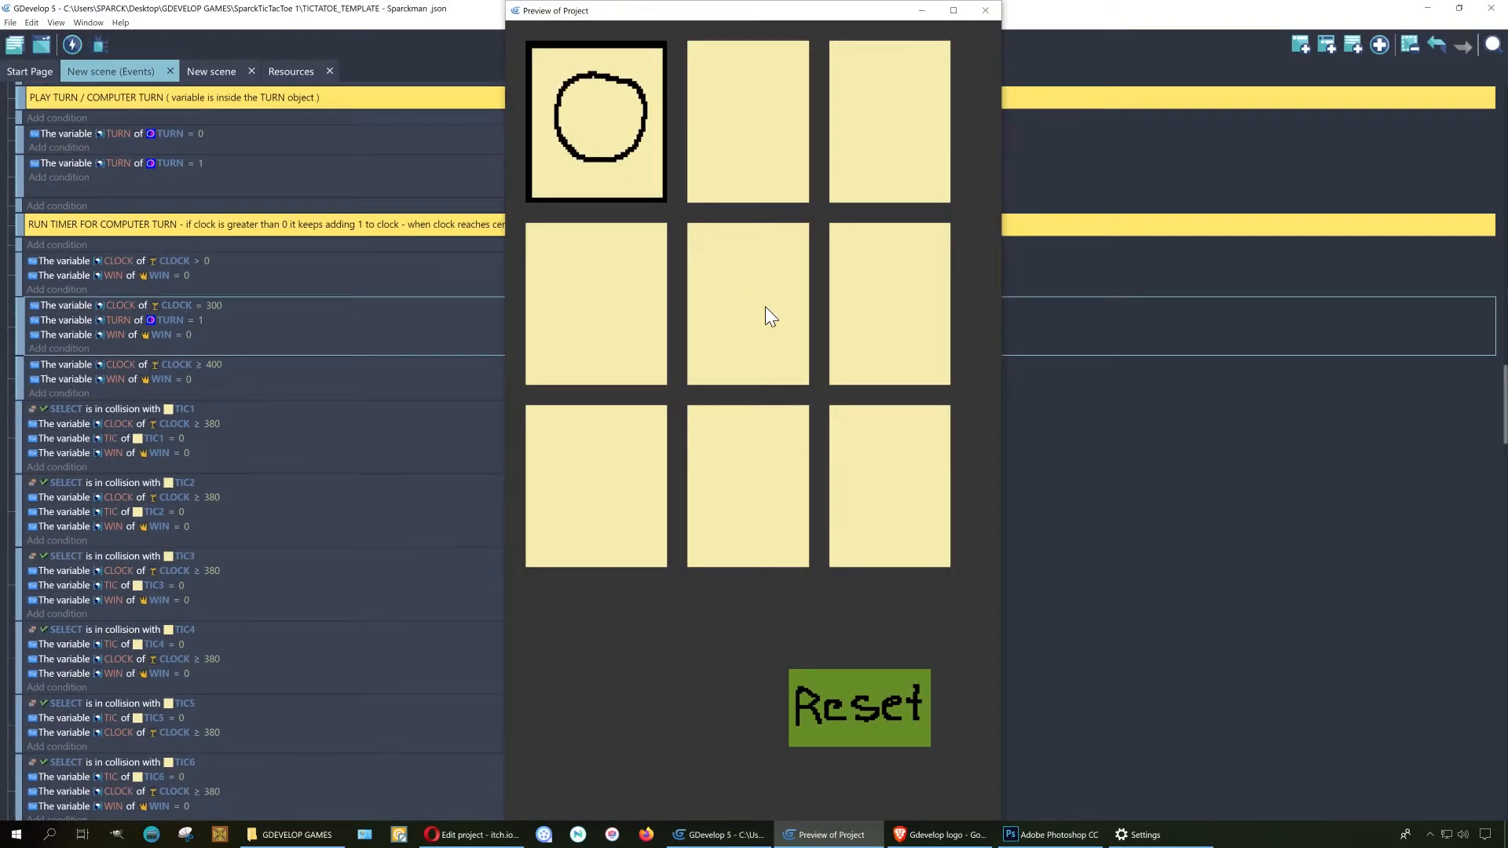
- Place an O top-middle and let the computer answer with X's top-right and bottom-centre
left_click(746, 123)
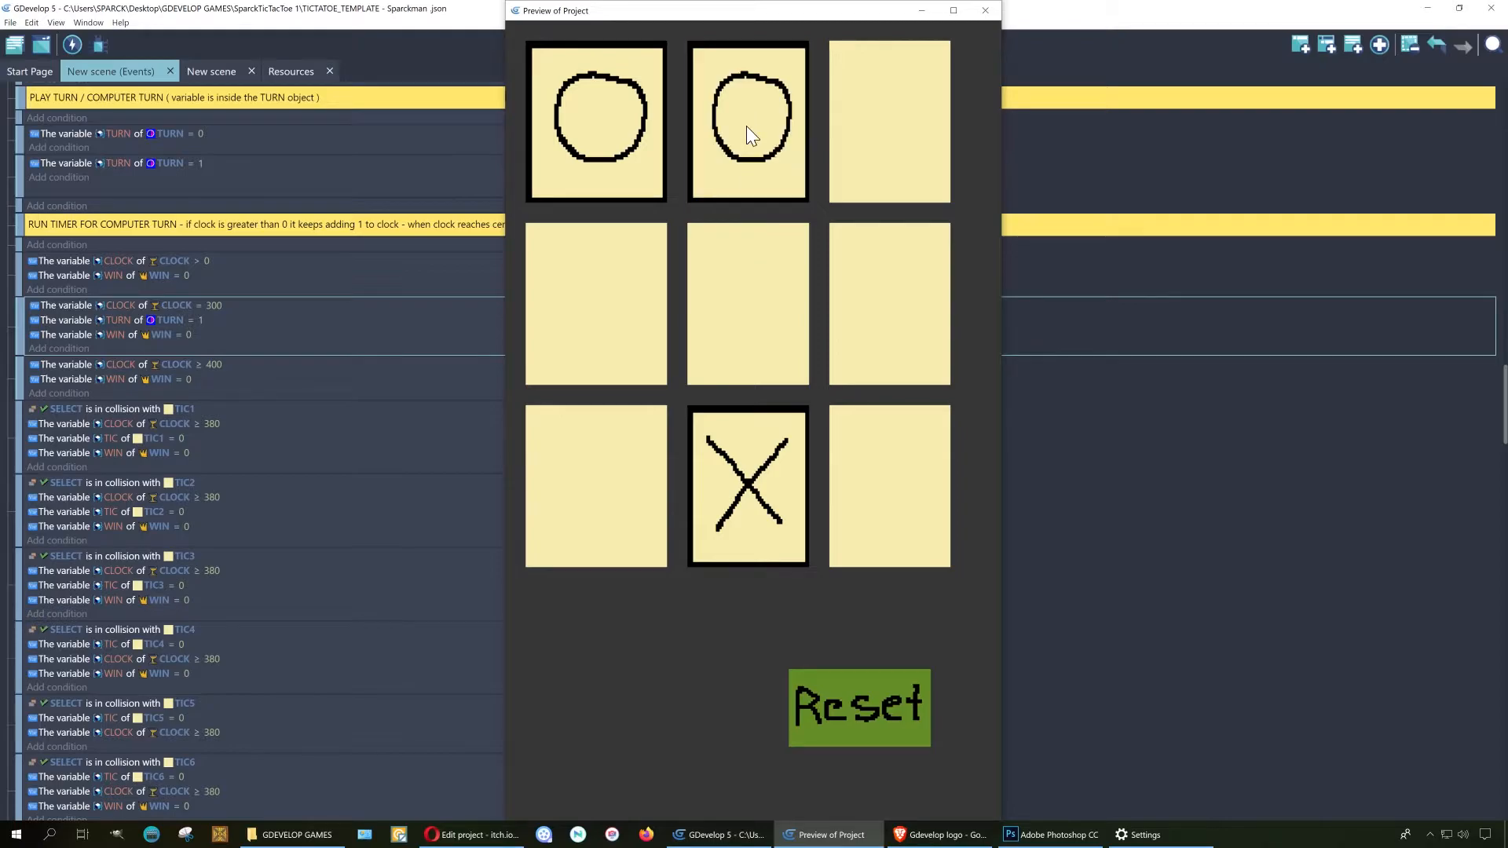
mouse_move(815, 399)
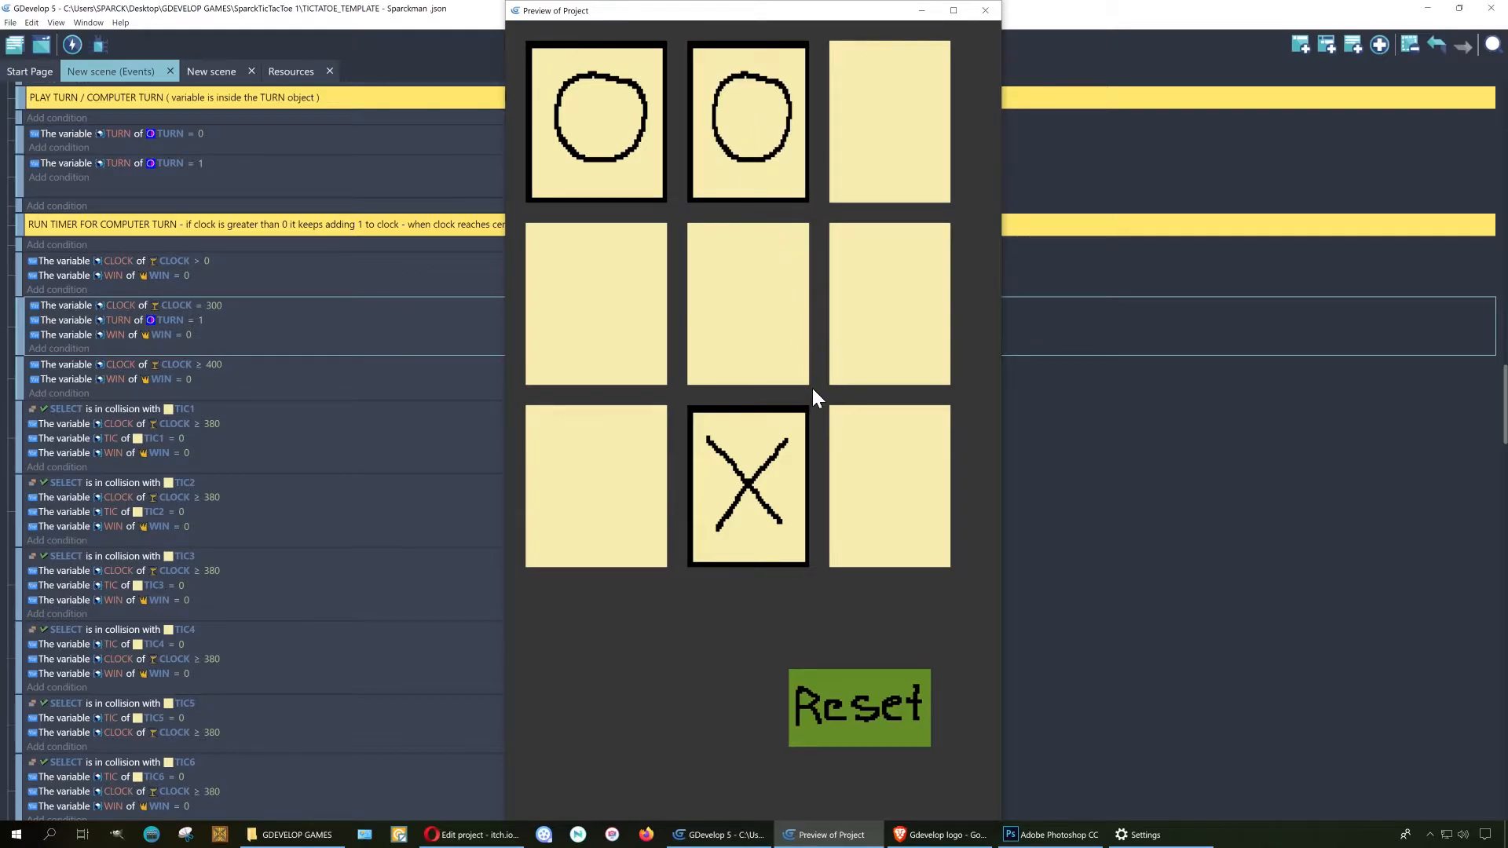
left_click(889, 122)
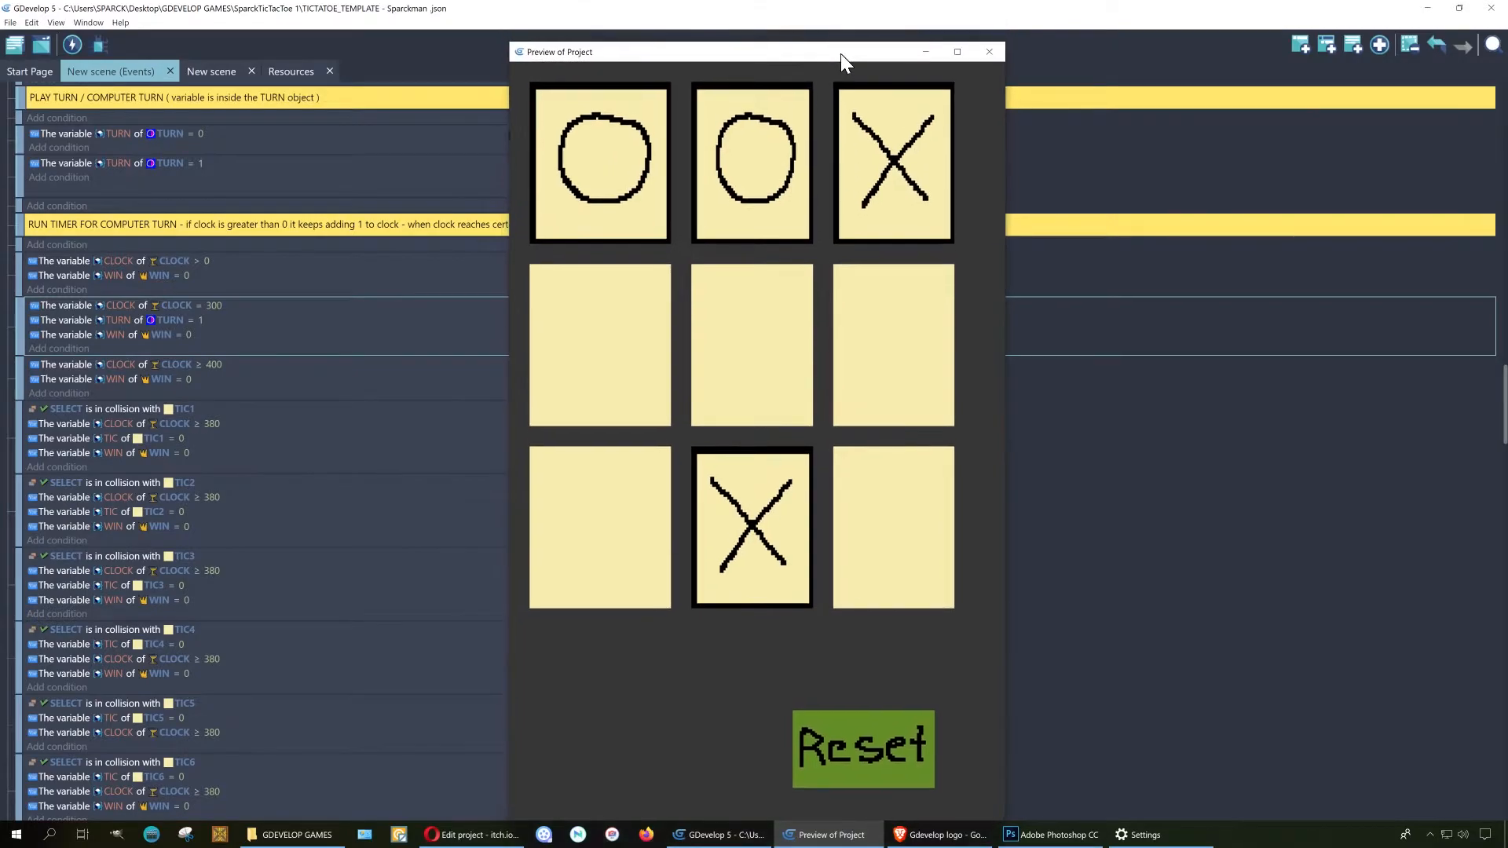
mouse_move(883, 221)
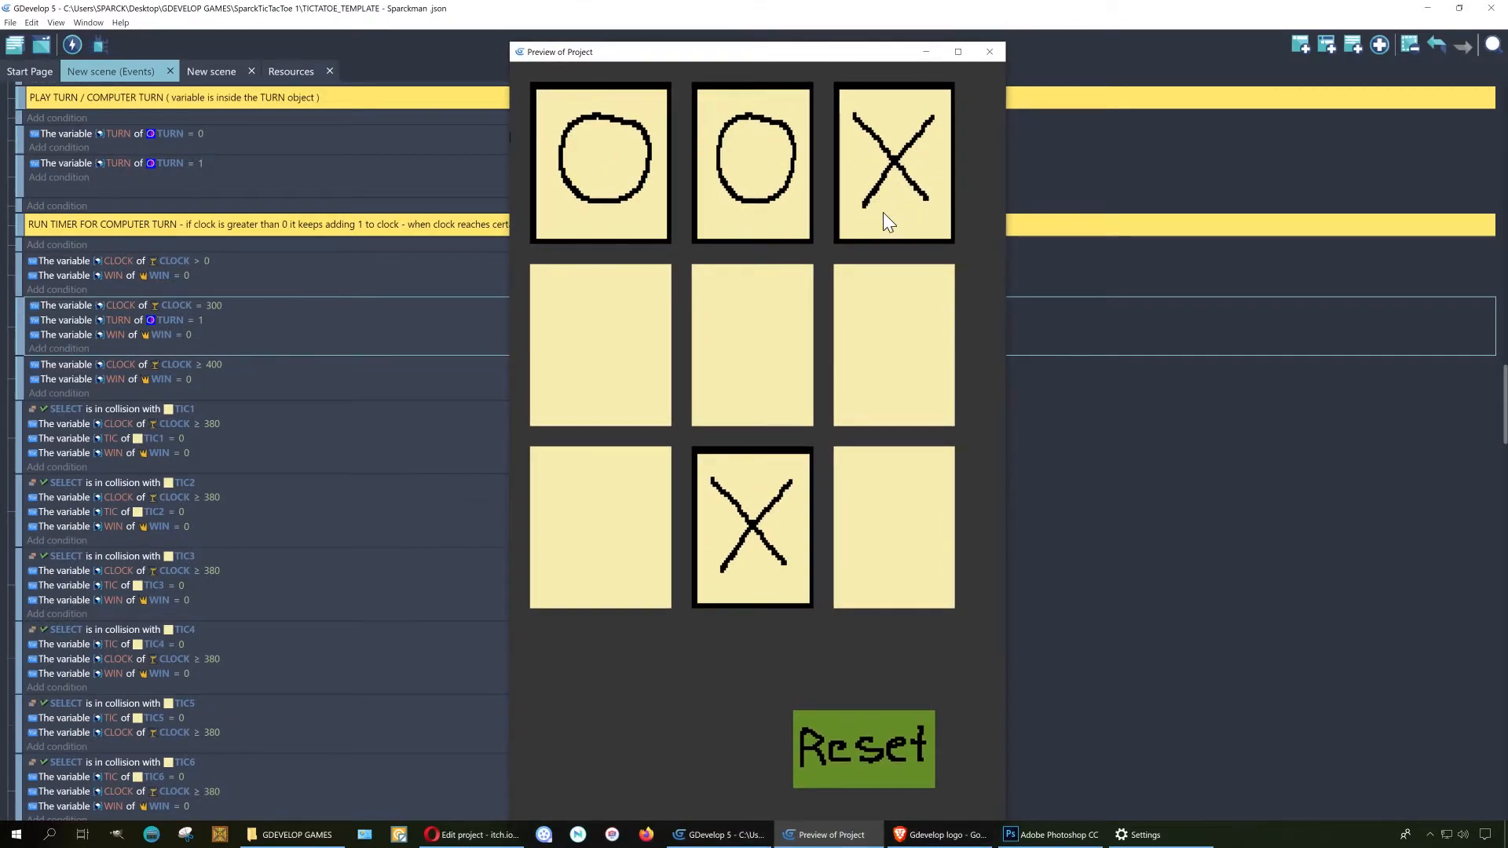
mouse_move(745, 392)
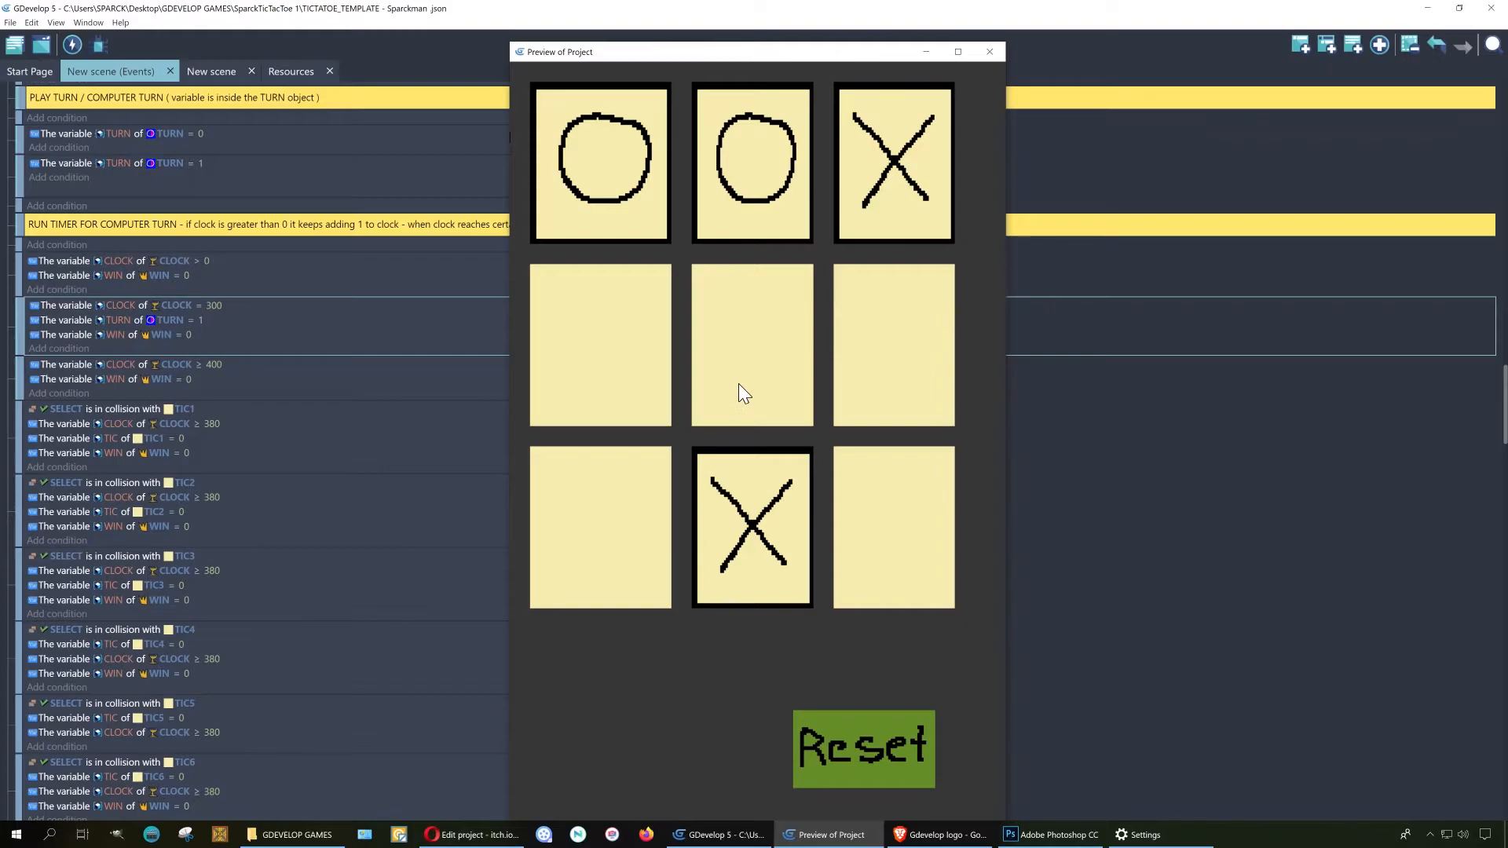
mouse_move(736, 176)
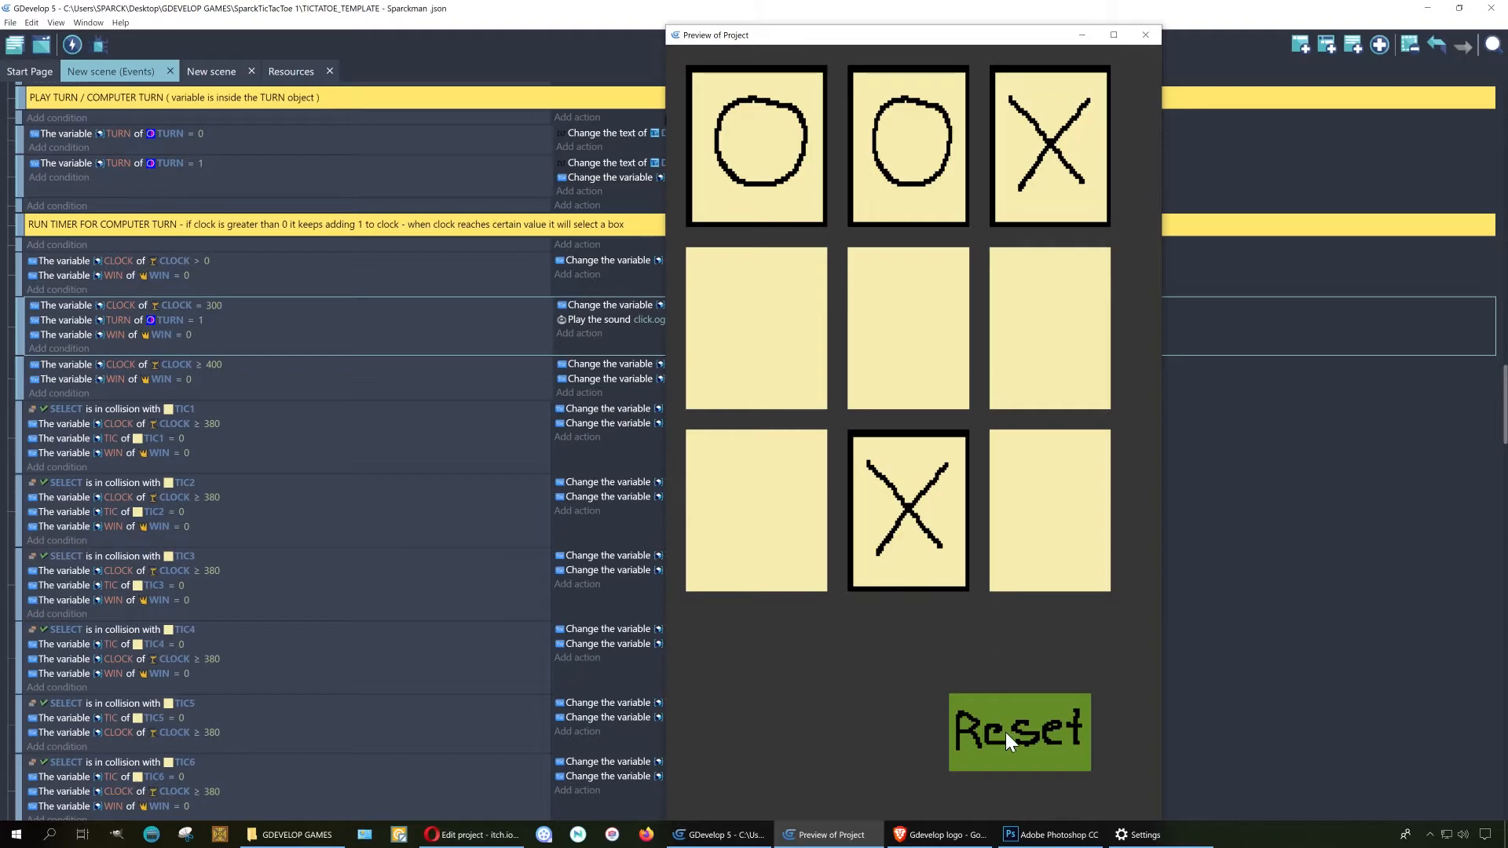
- Reset the board and place O's bottom-left and centre while the computer takes middle-left and middle-right
left_click(1019, 732)
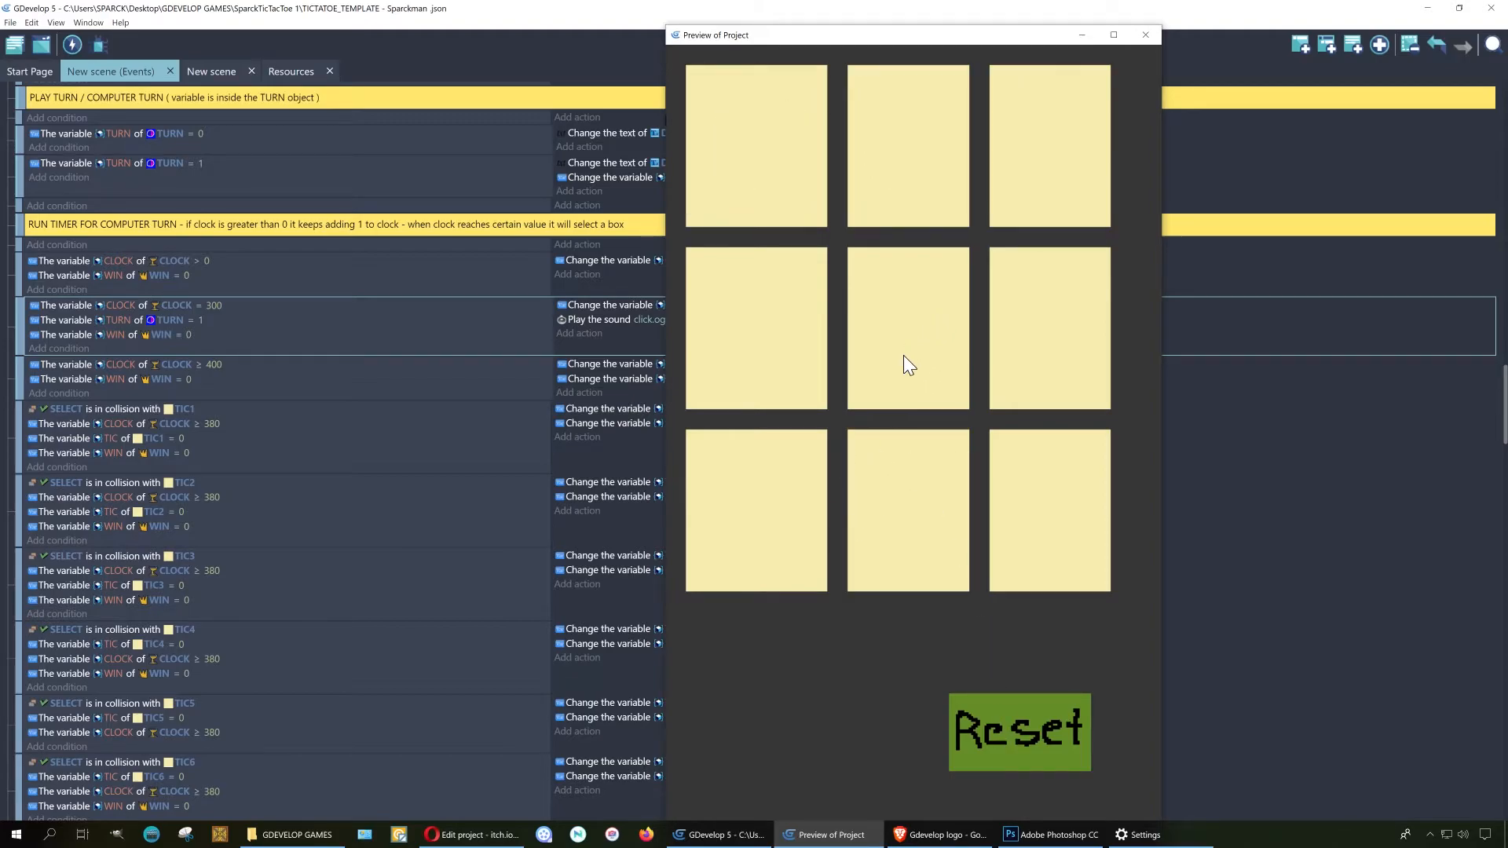
mouse_move(787, 523)
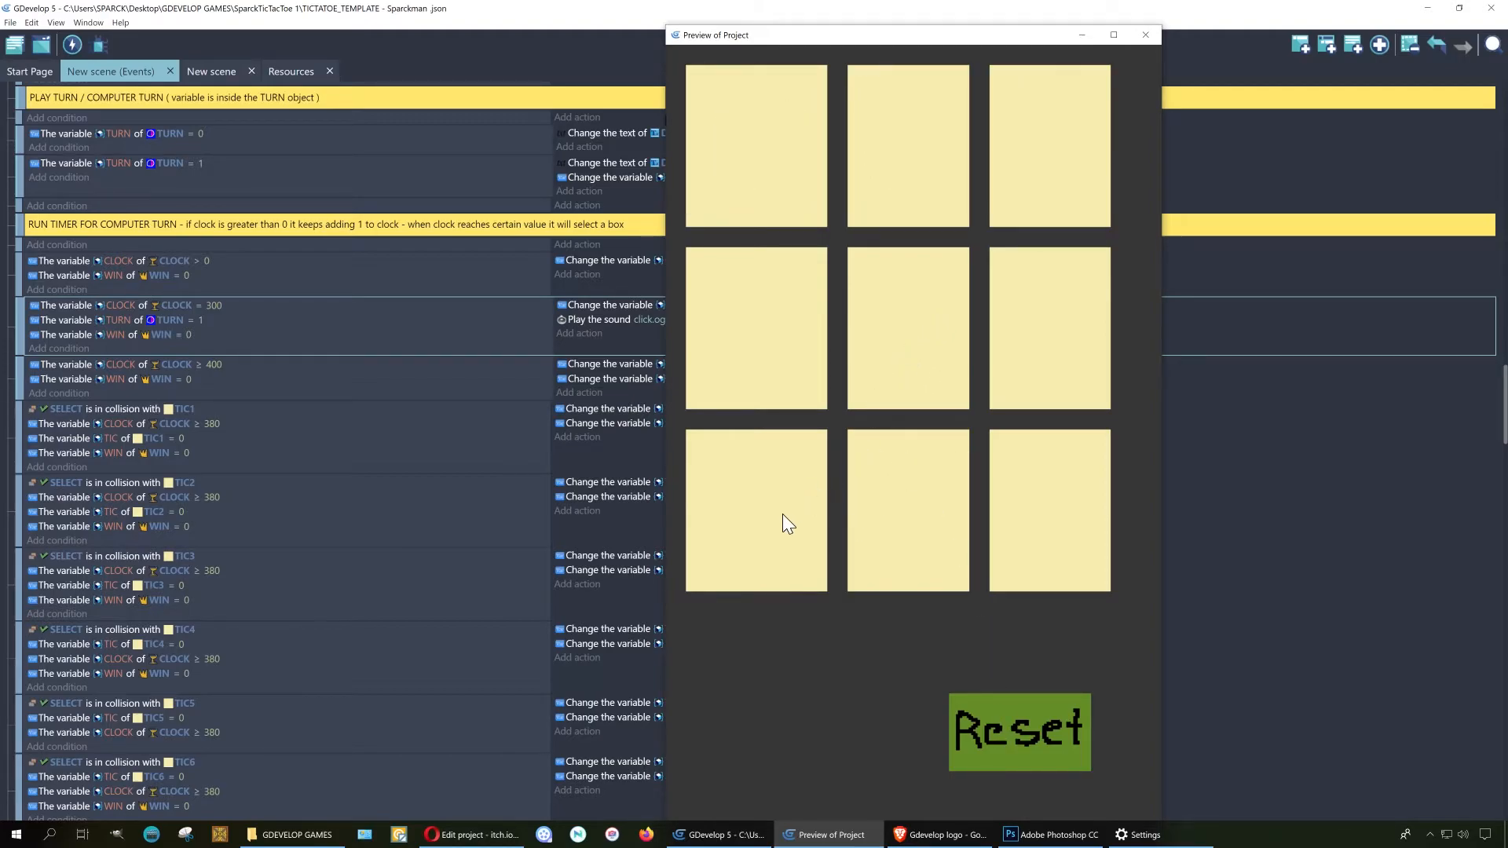
left_click(755, 509)
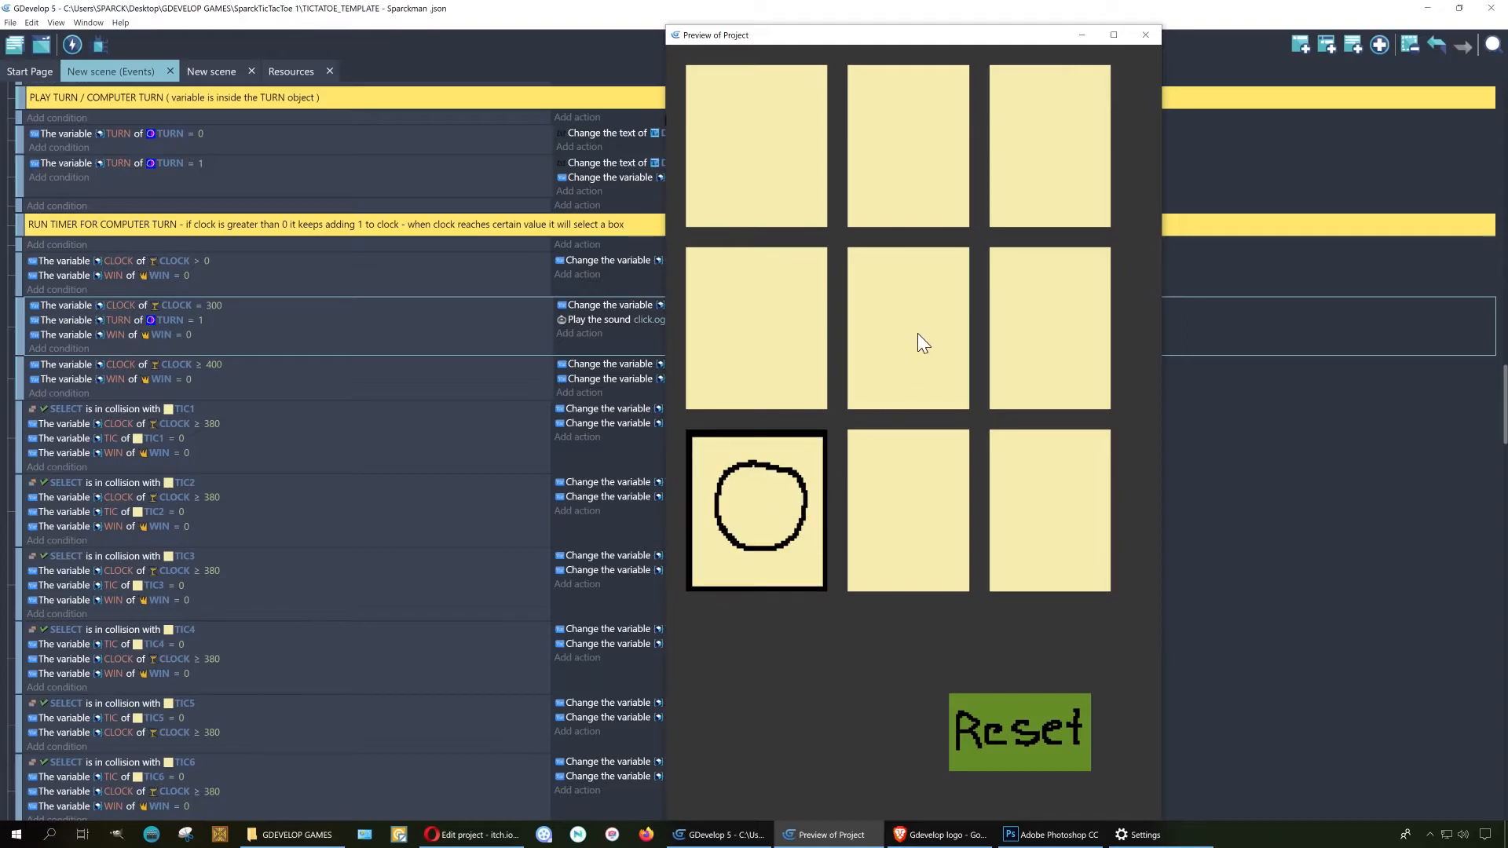
left_click(1049, 328)
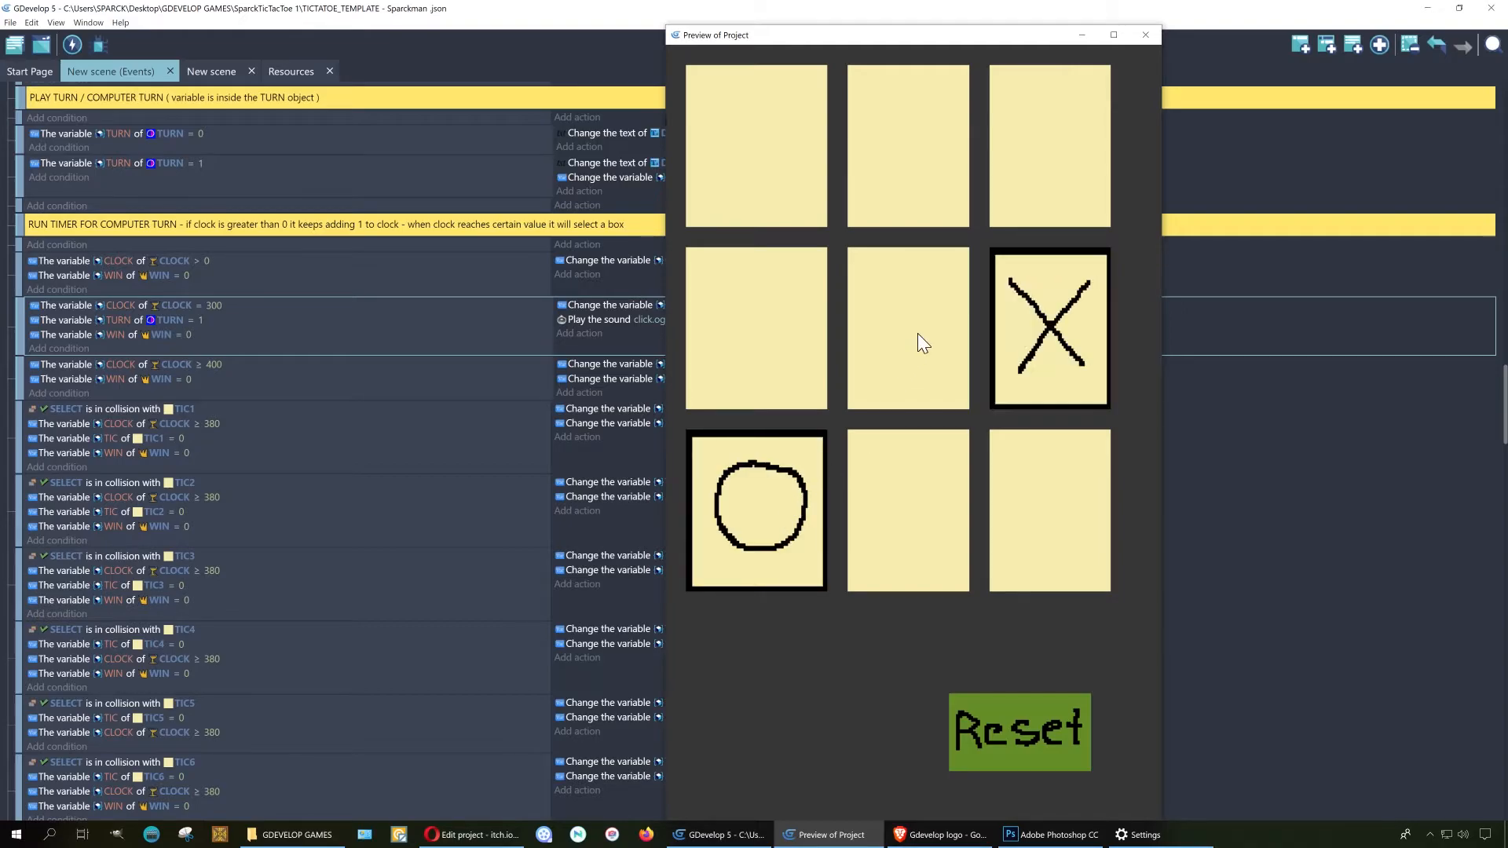
left_click(906, 327)
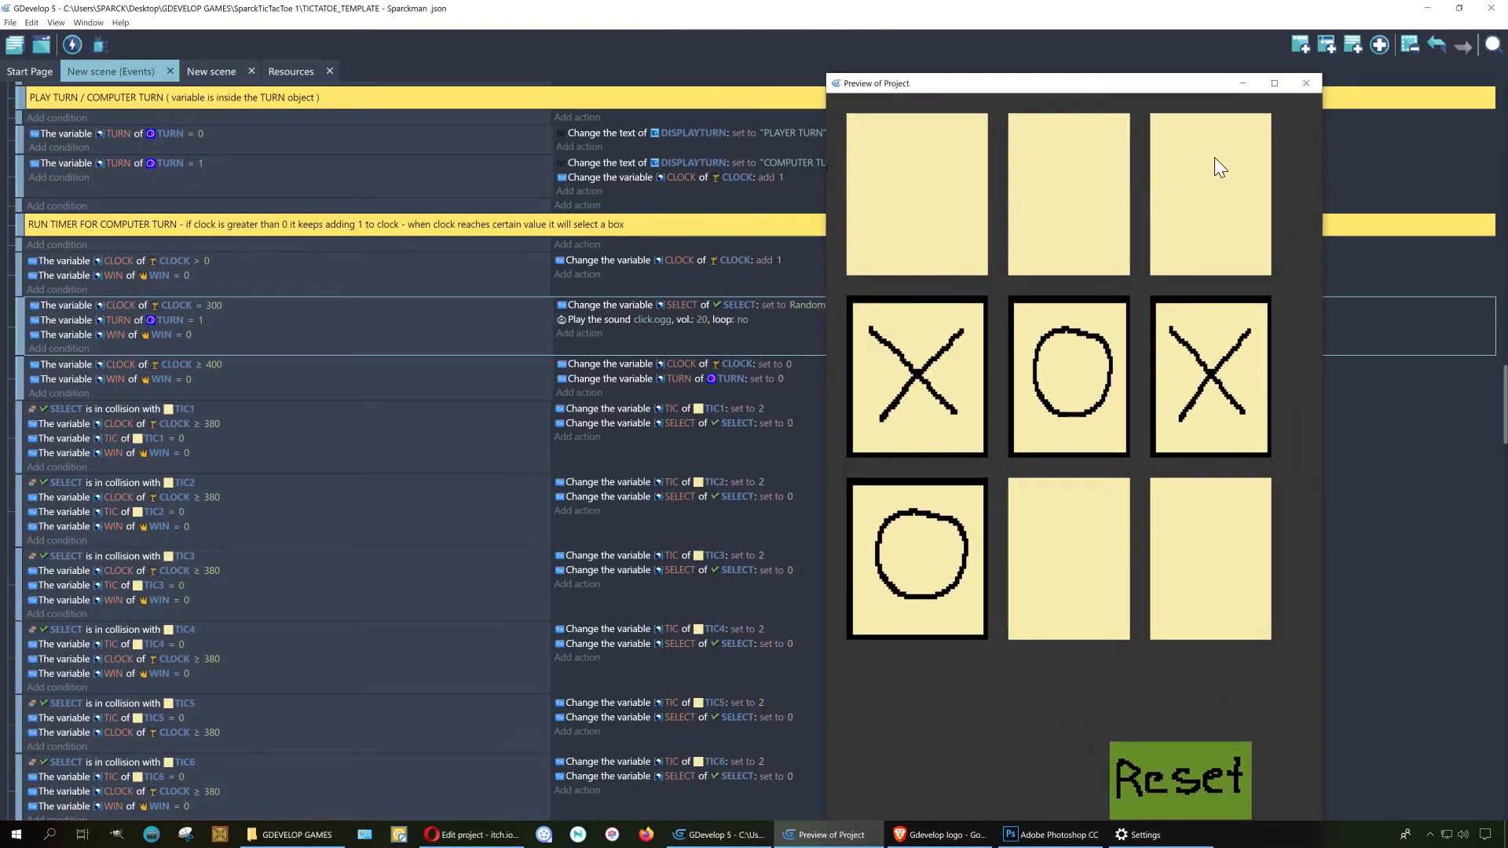
mouse_move(1230, 216)
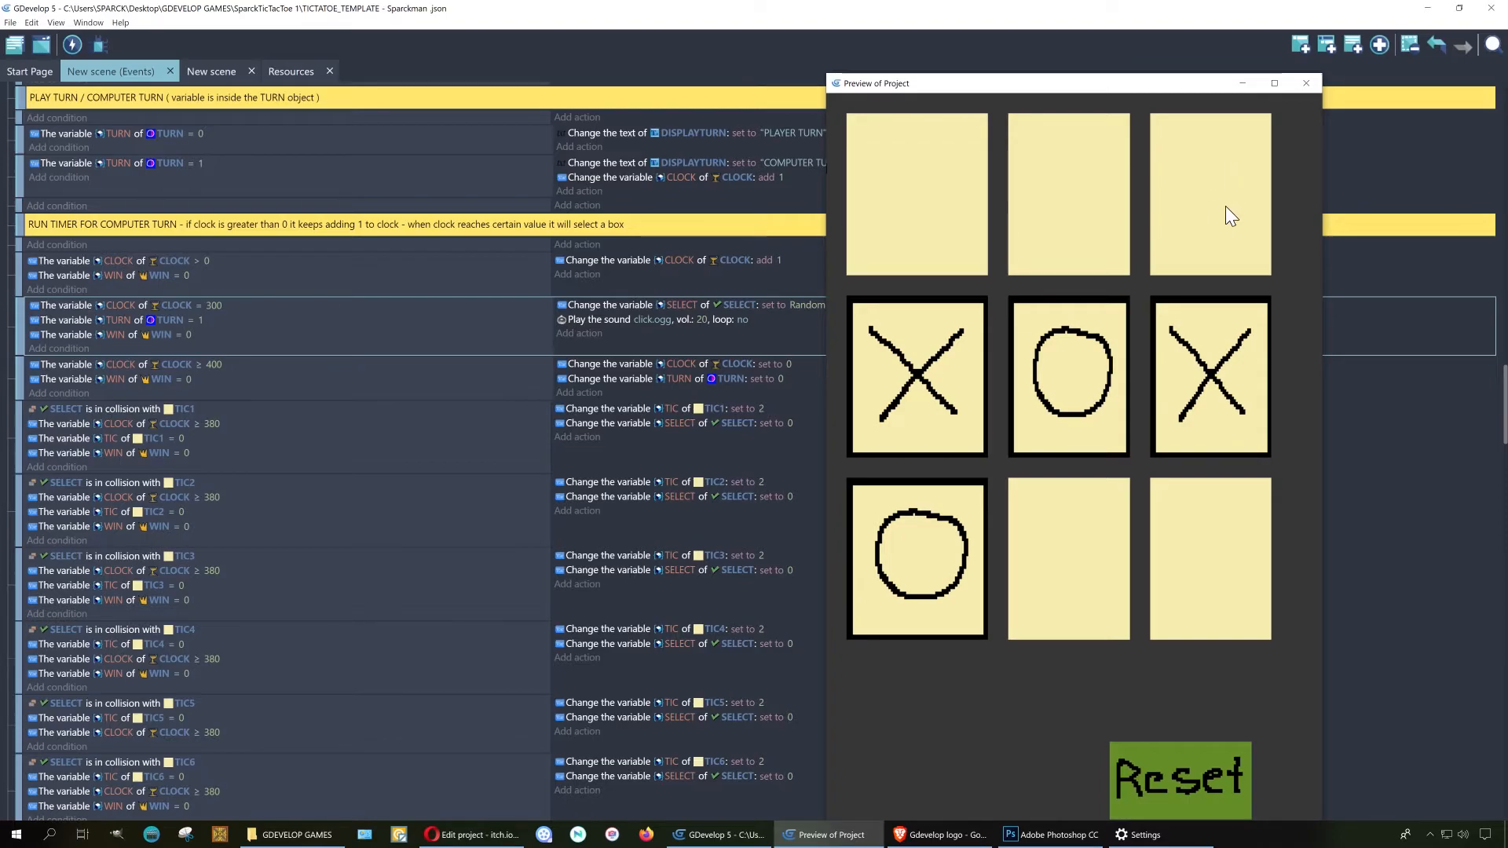
mouse_move(1191, 600)
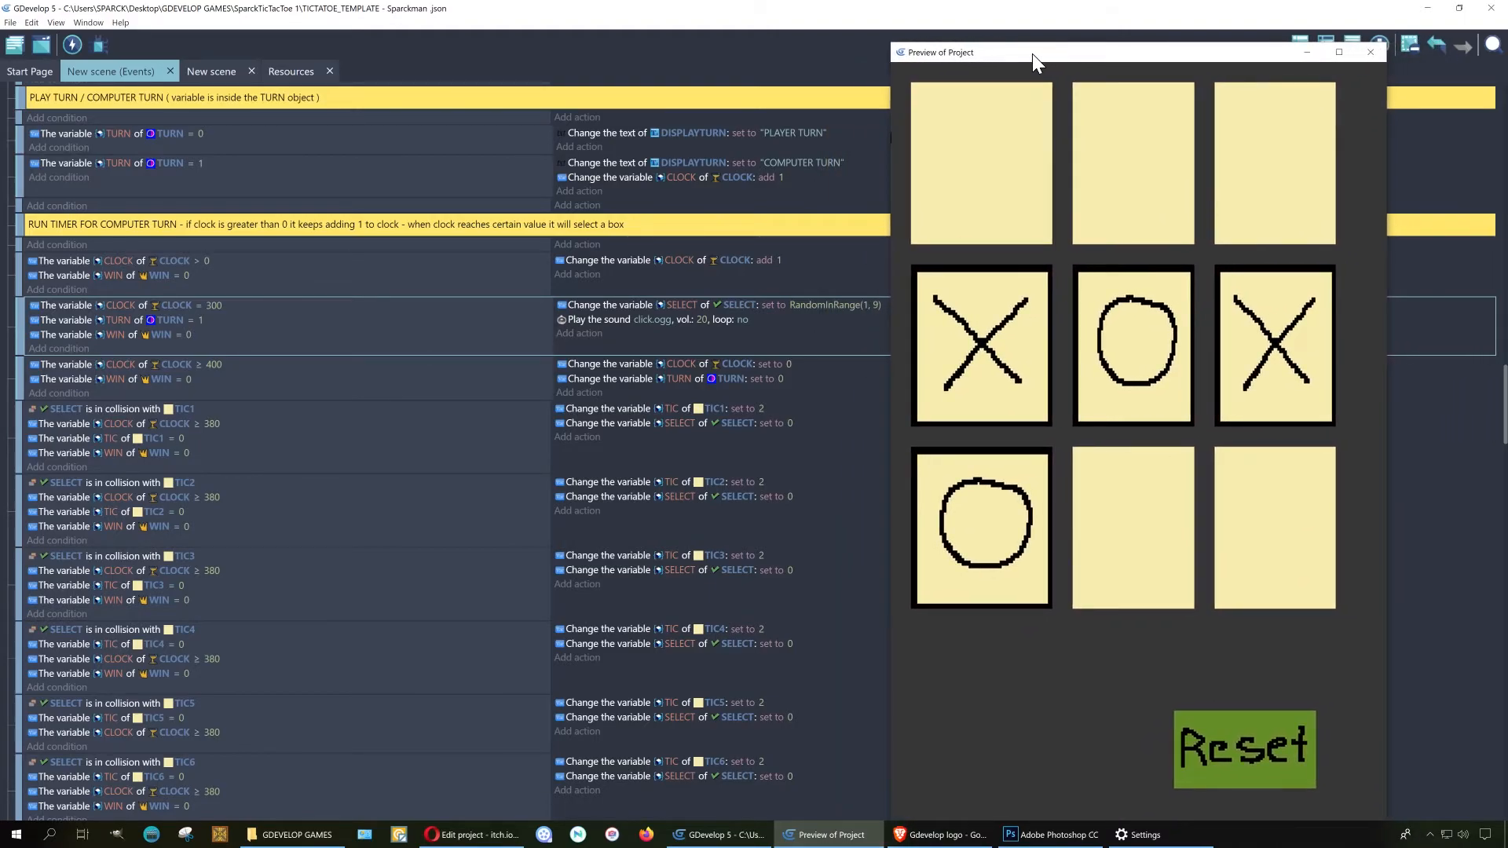
mouse_move(1144, 325)
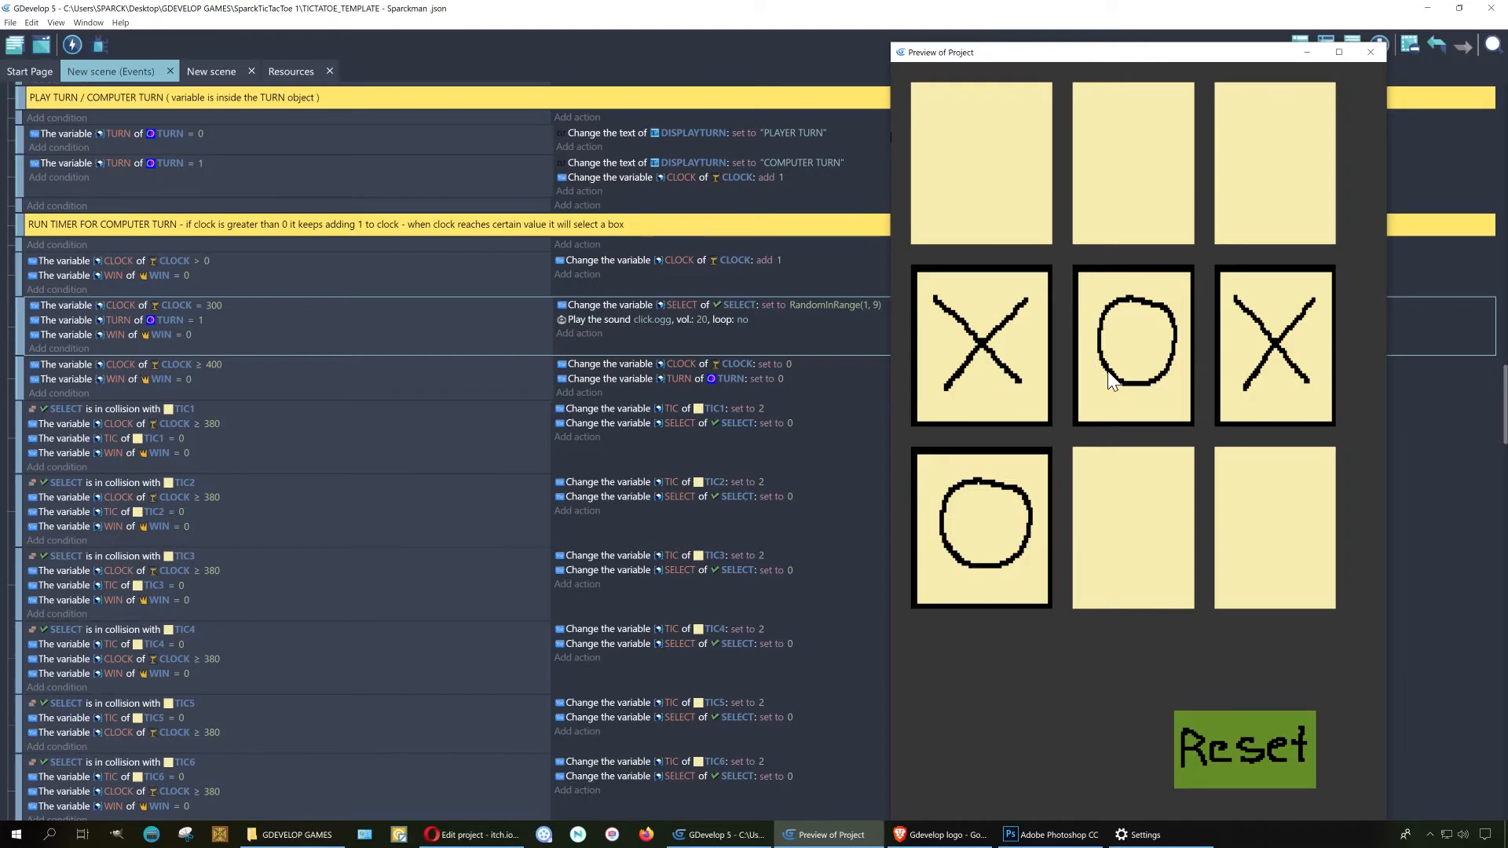
mouse_move(1099, 434)
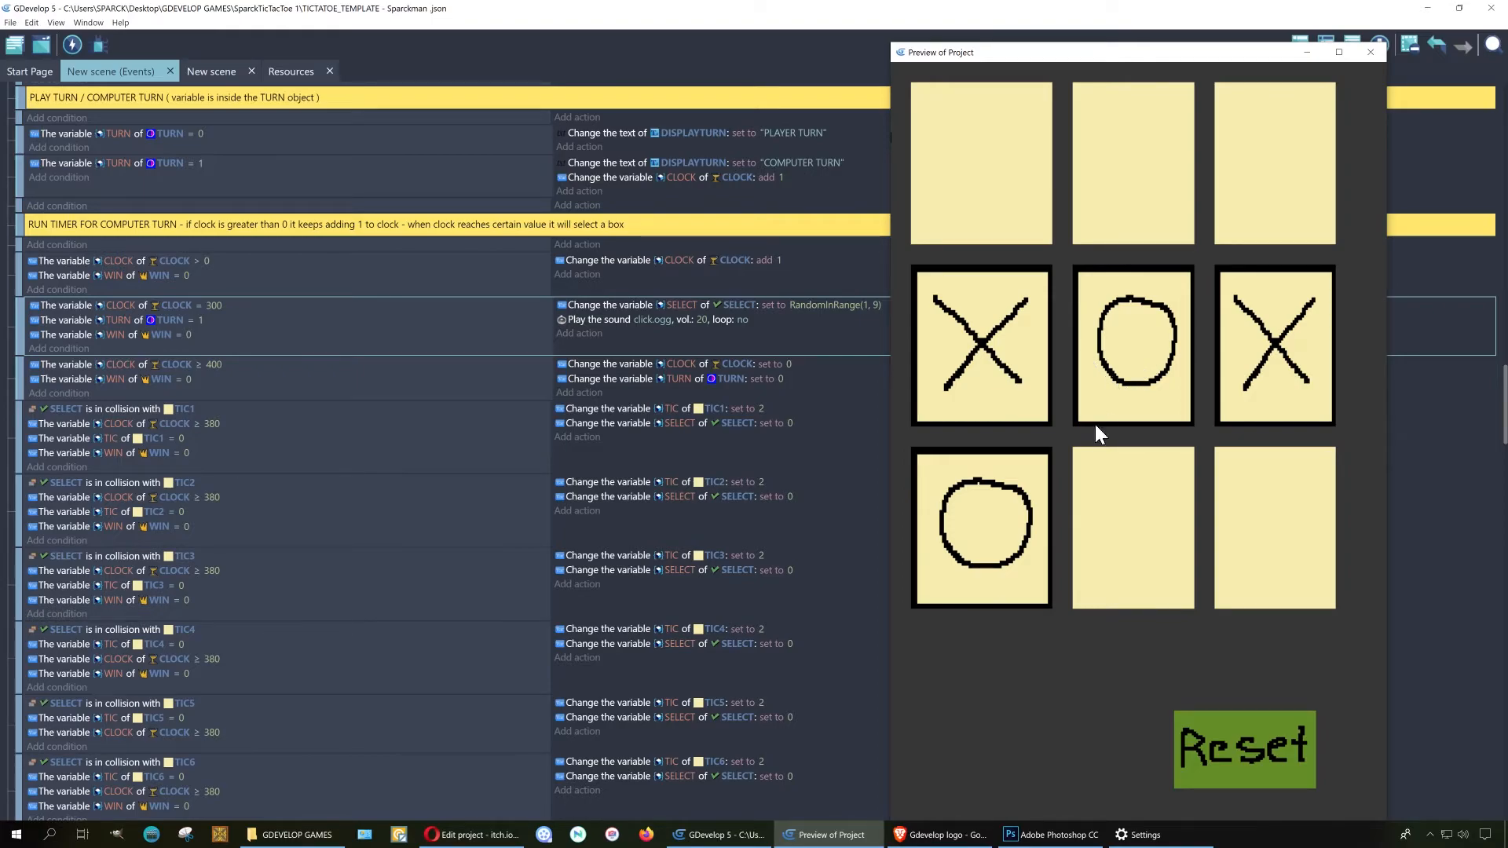
mouse_move(1076, 455)
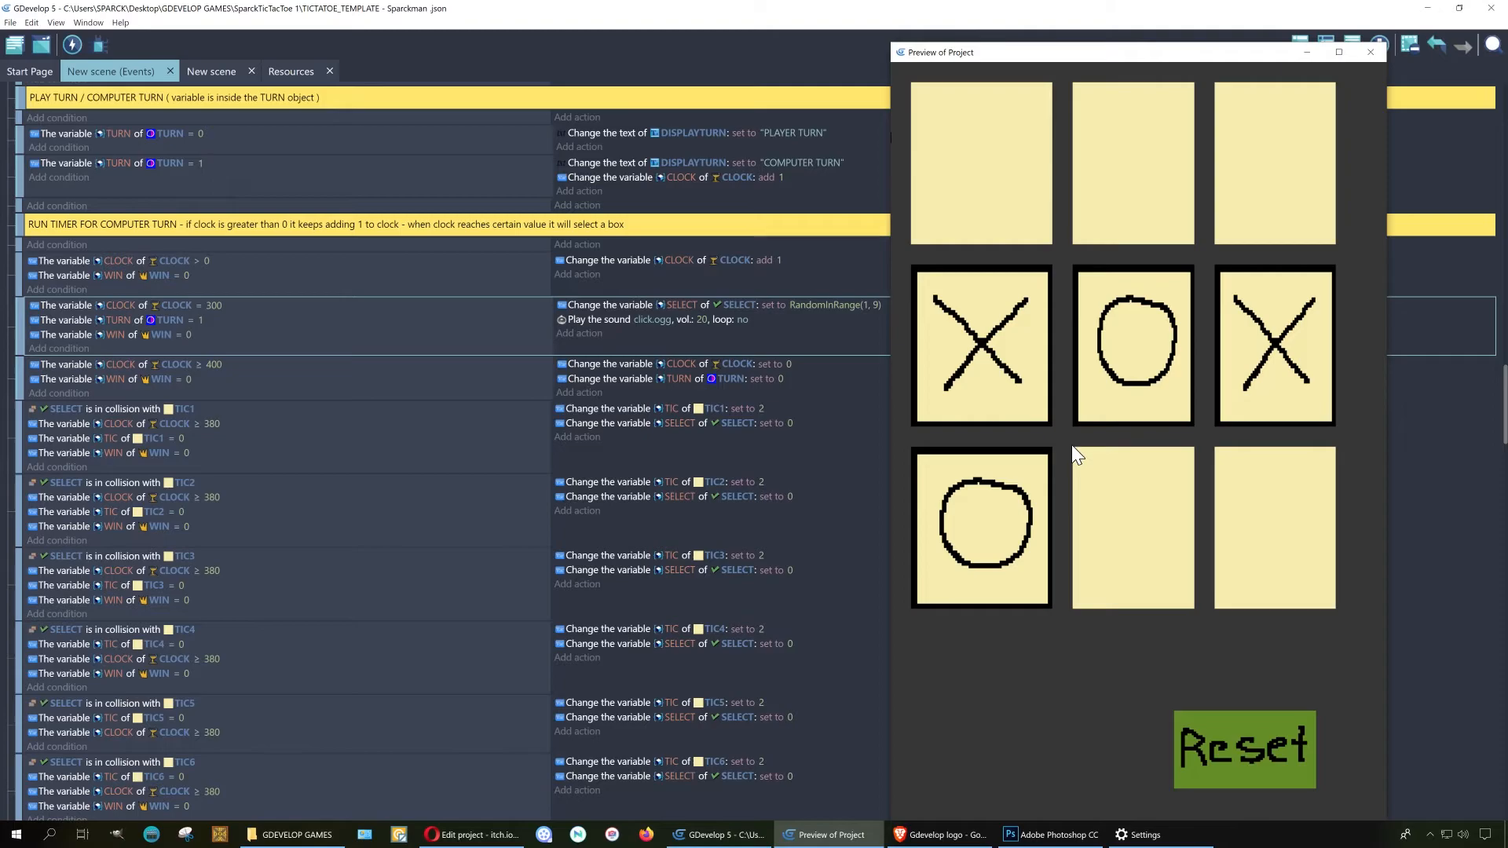
mouse_move(1291, 163)
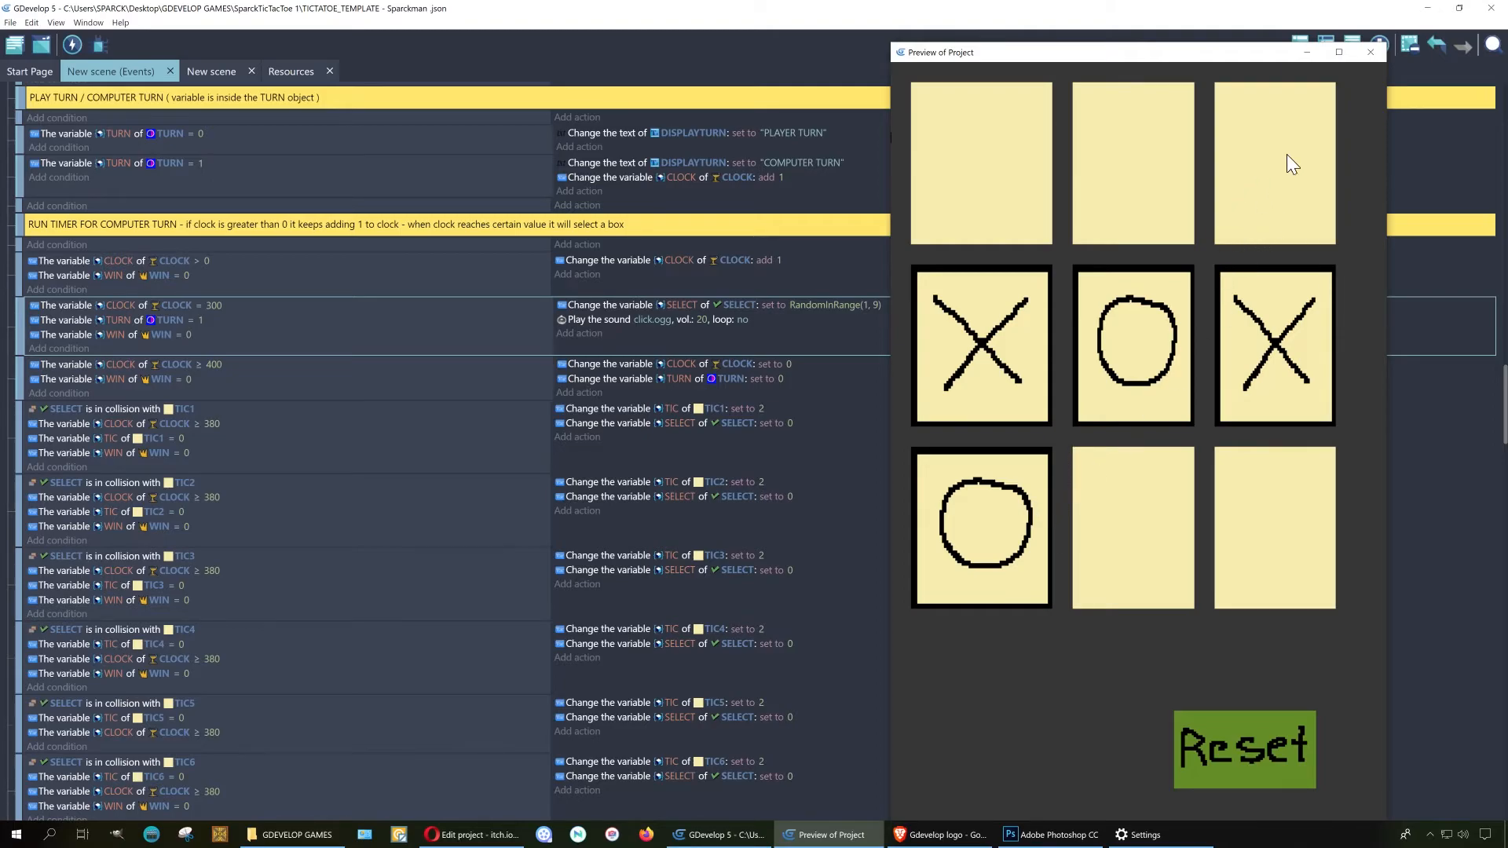
mouse_move(1220, 353)
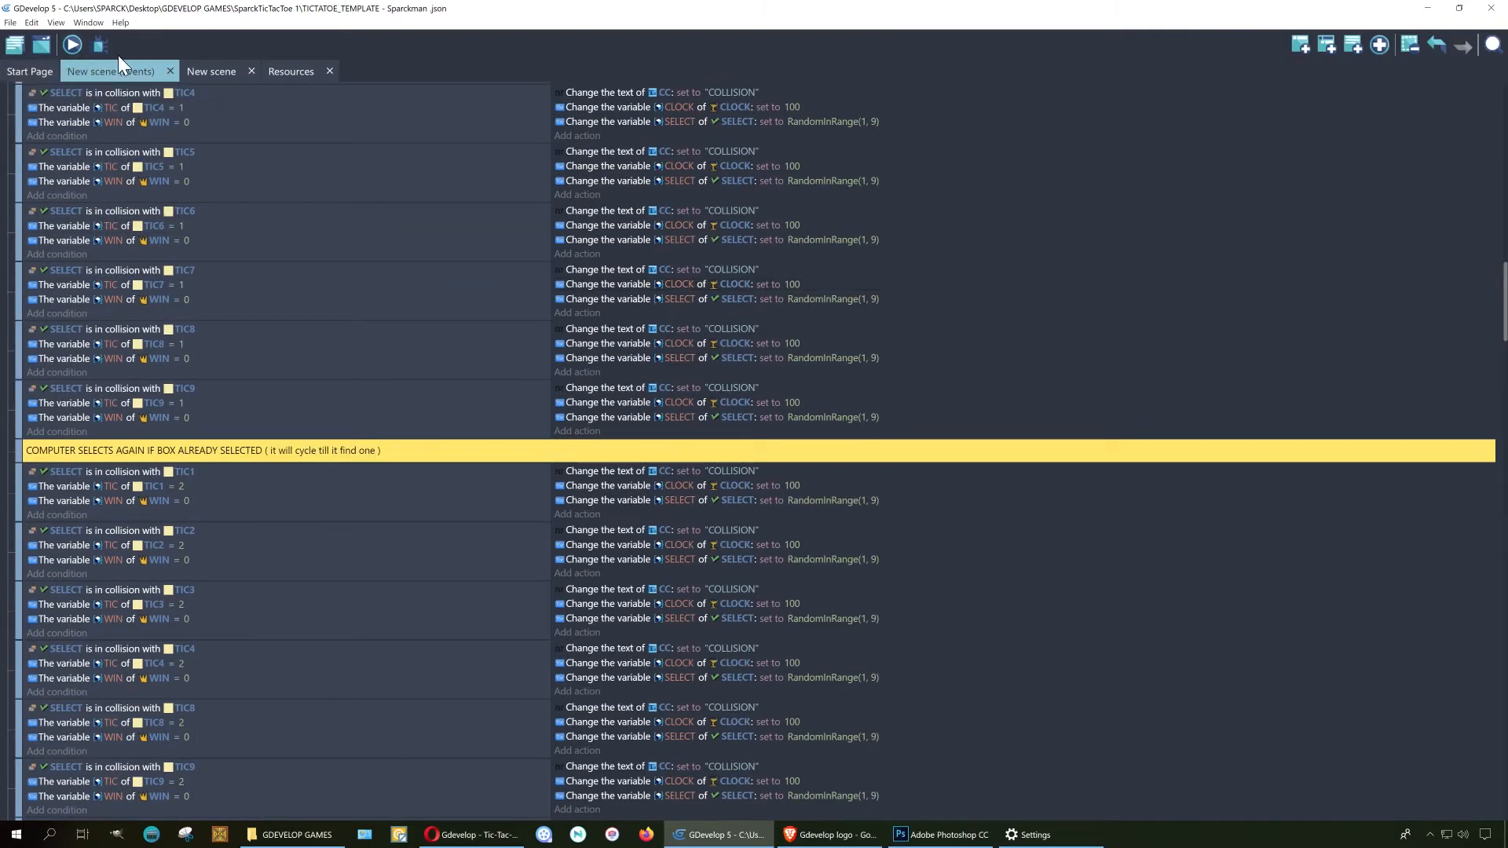
left_click(72, 44)
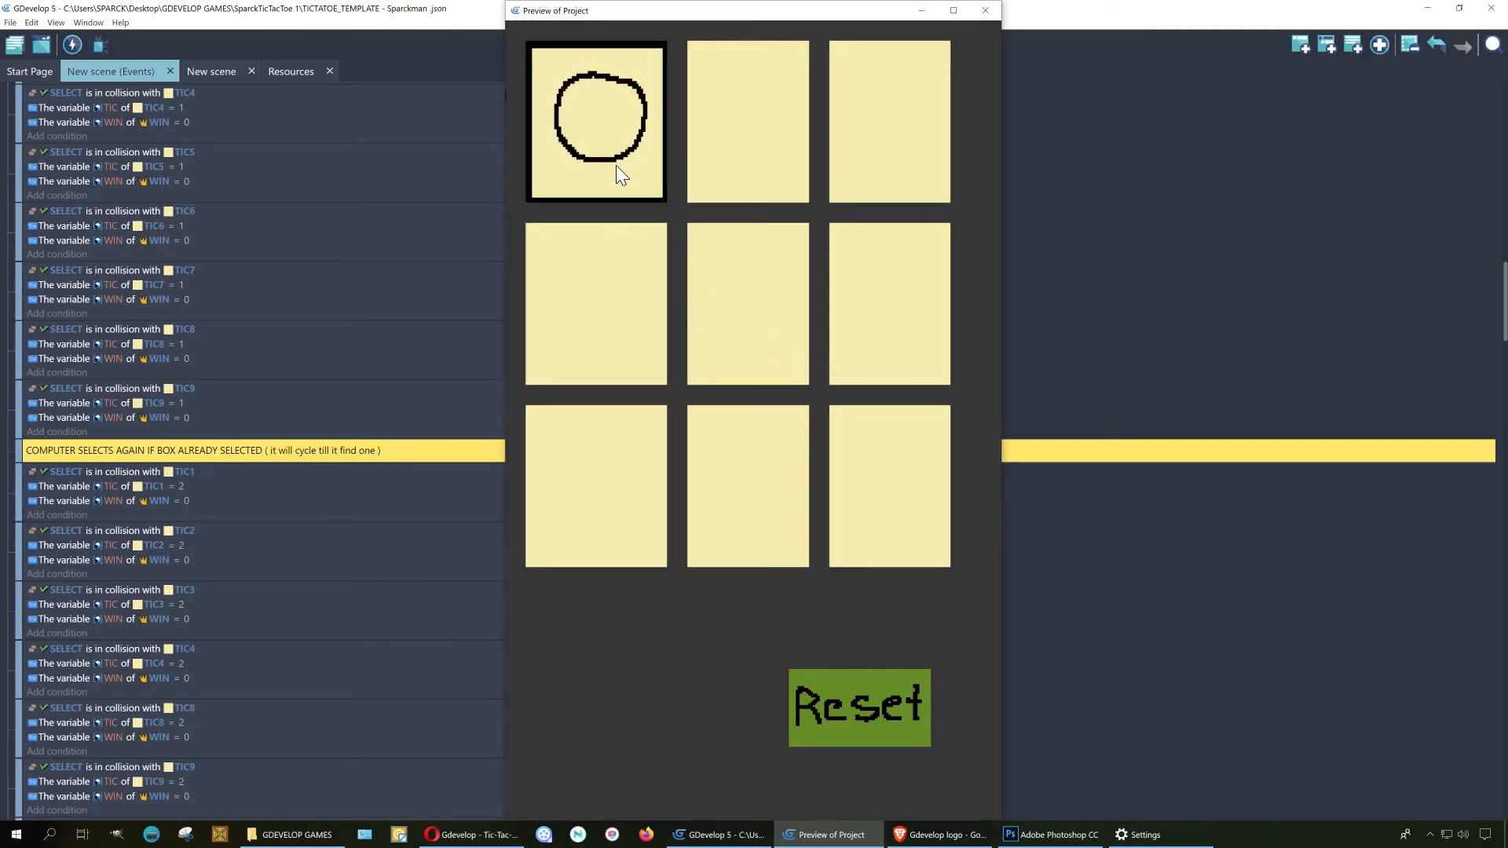
mouse_move(897, 529)
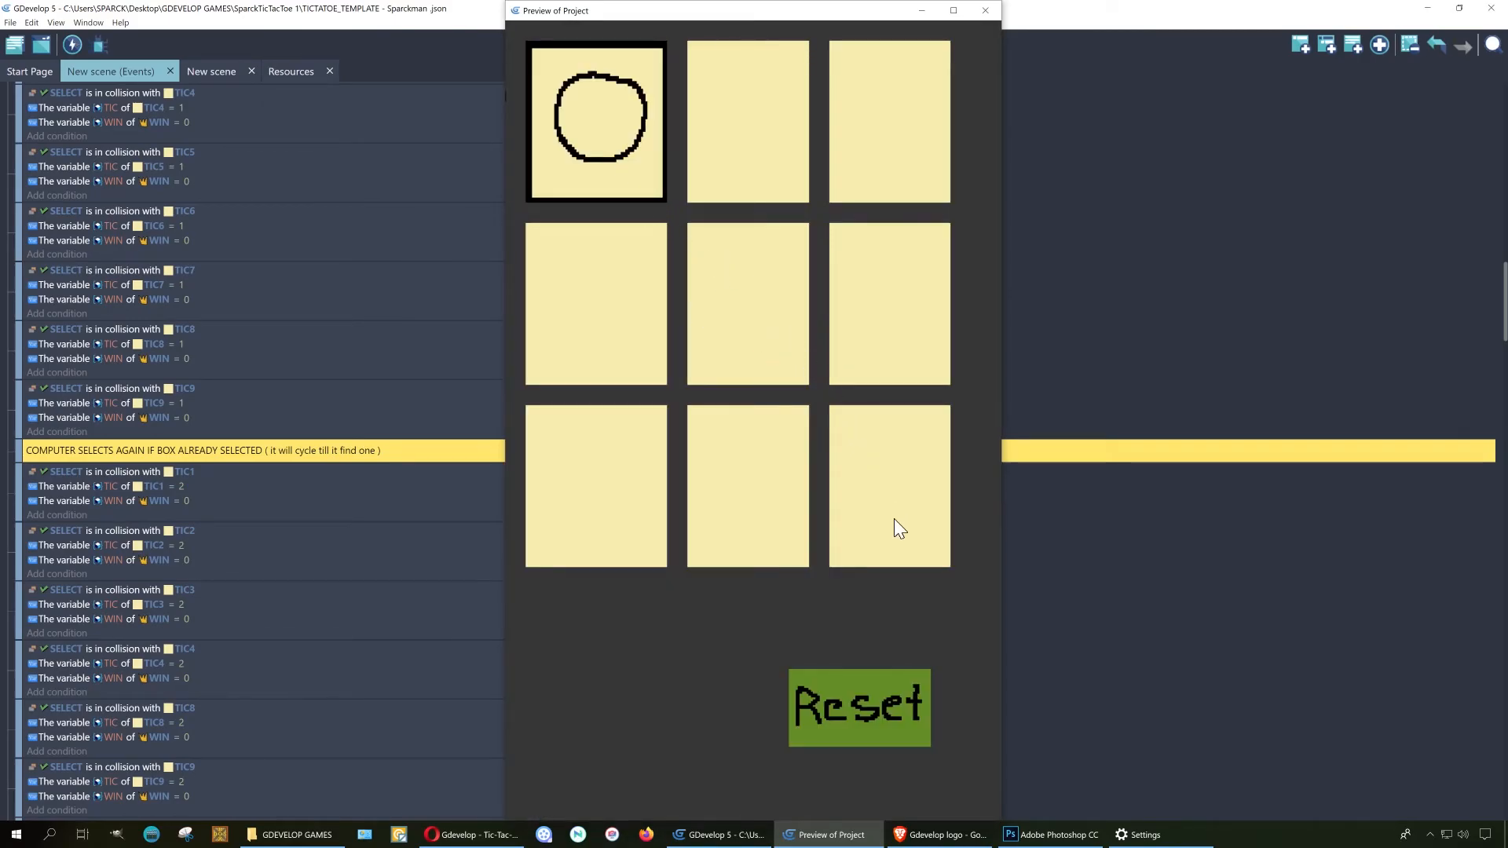
left_click(887, 304)
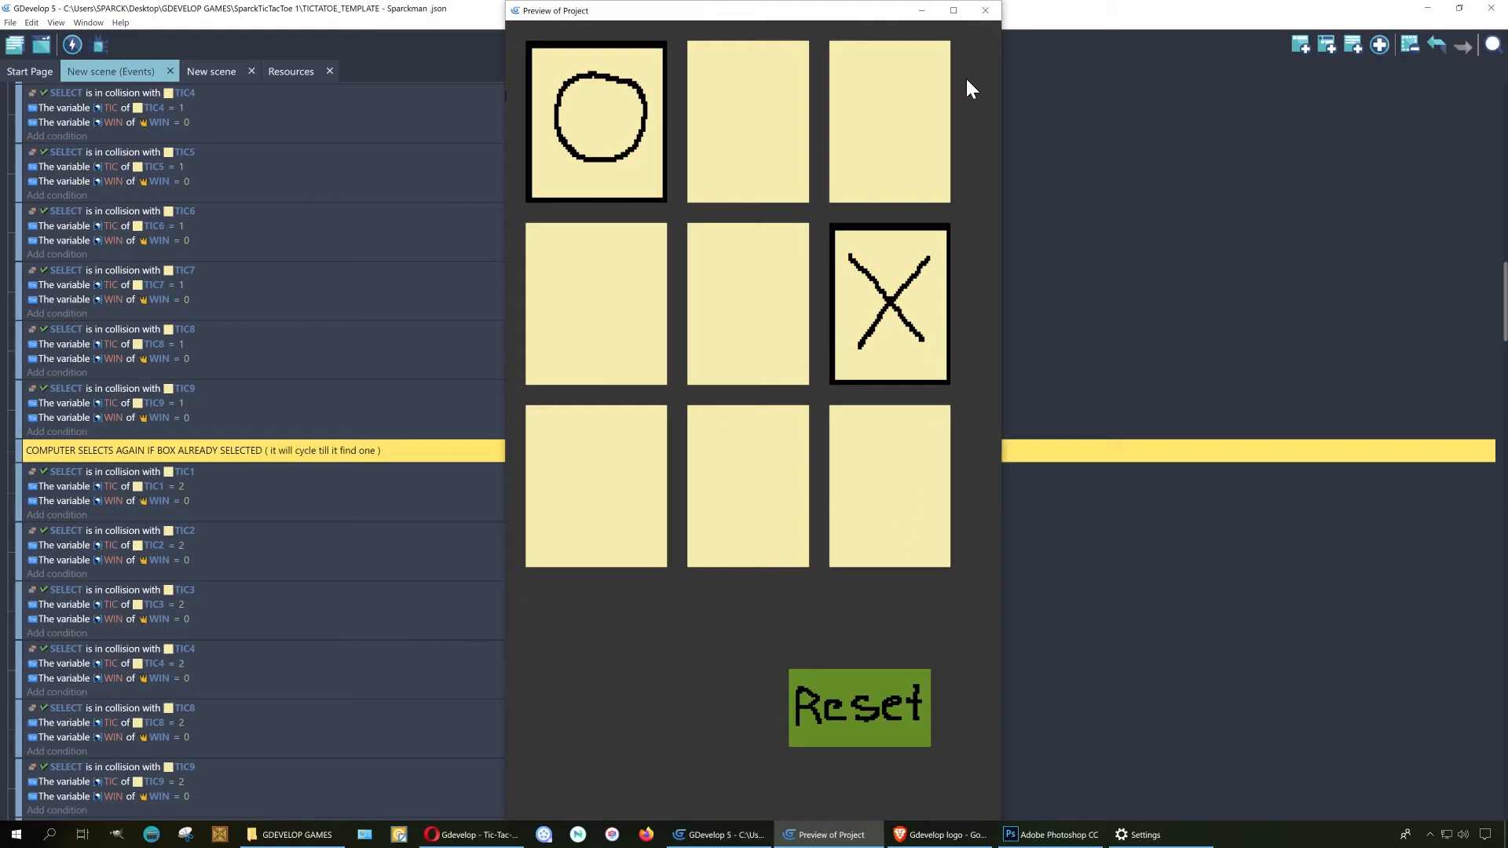
left_click(984, 10)
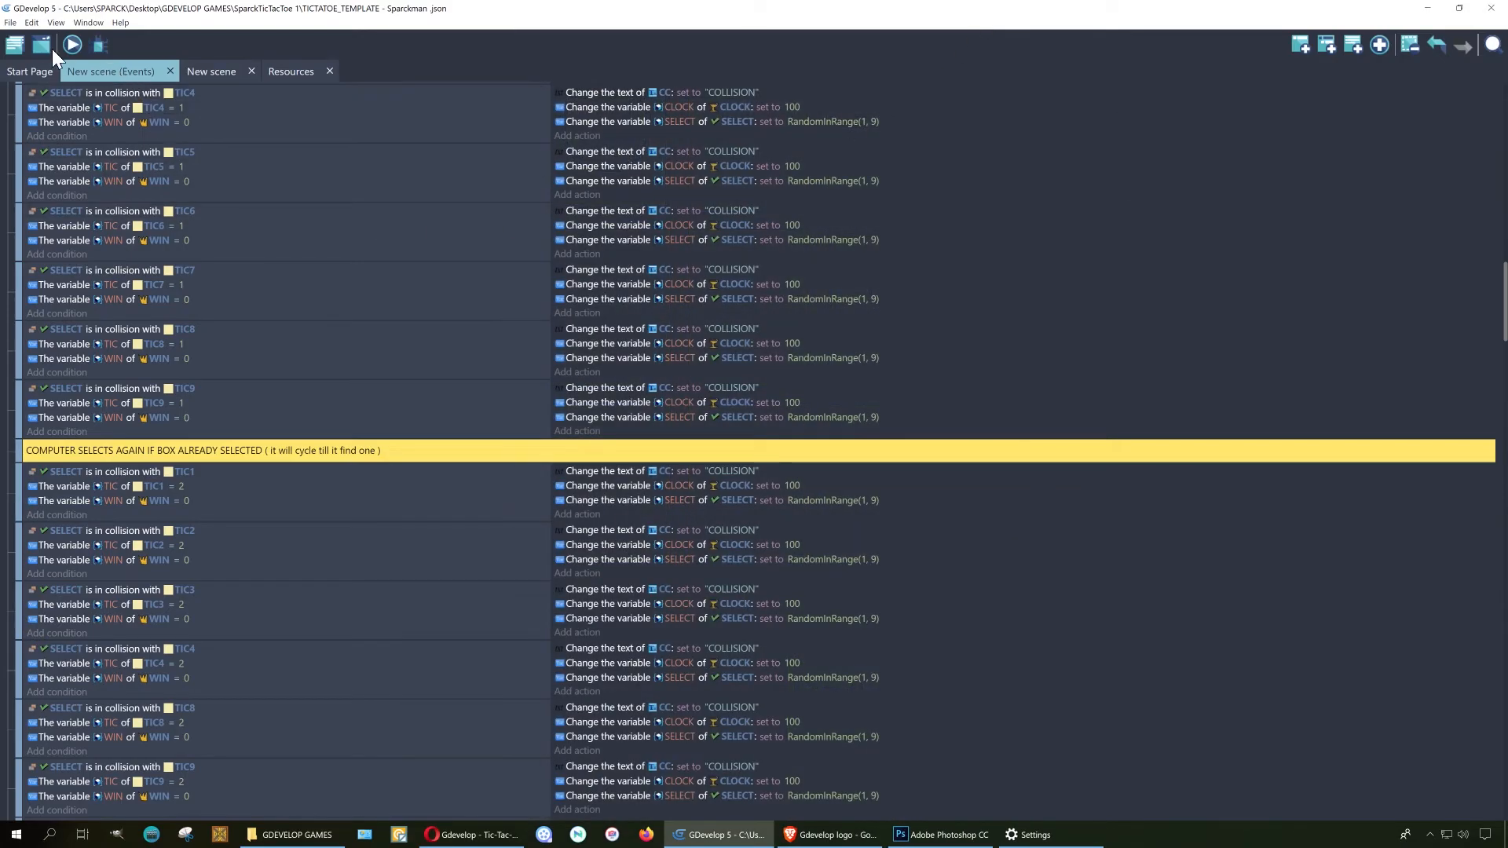
- Choose File > Export (web, iOS, Android) with Android packaging, then return to the scene preview
left_click(9, 22)
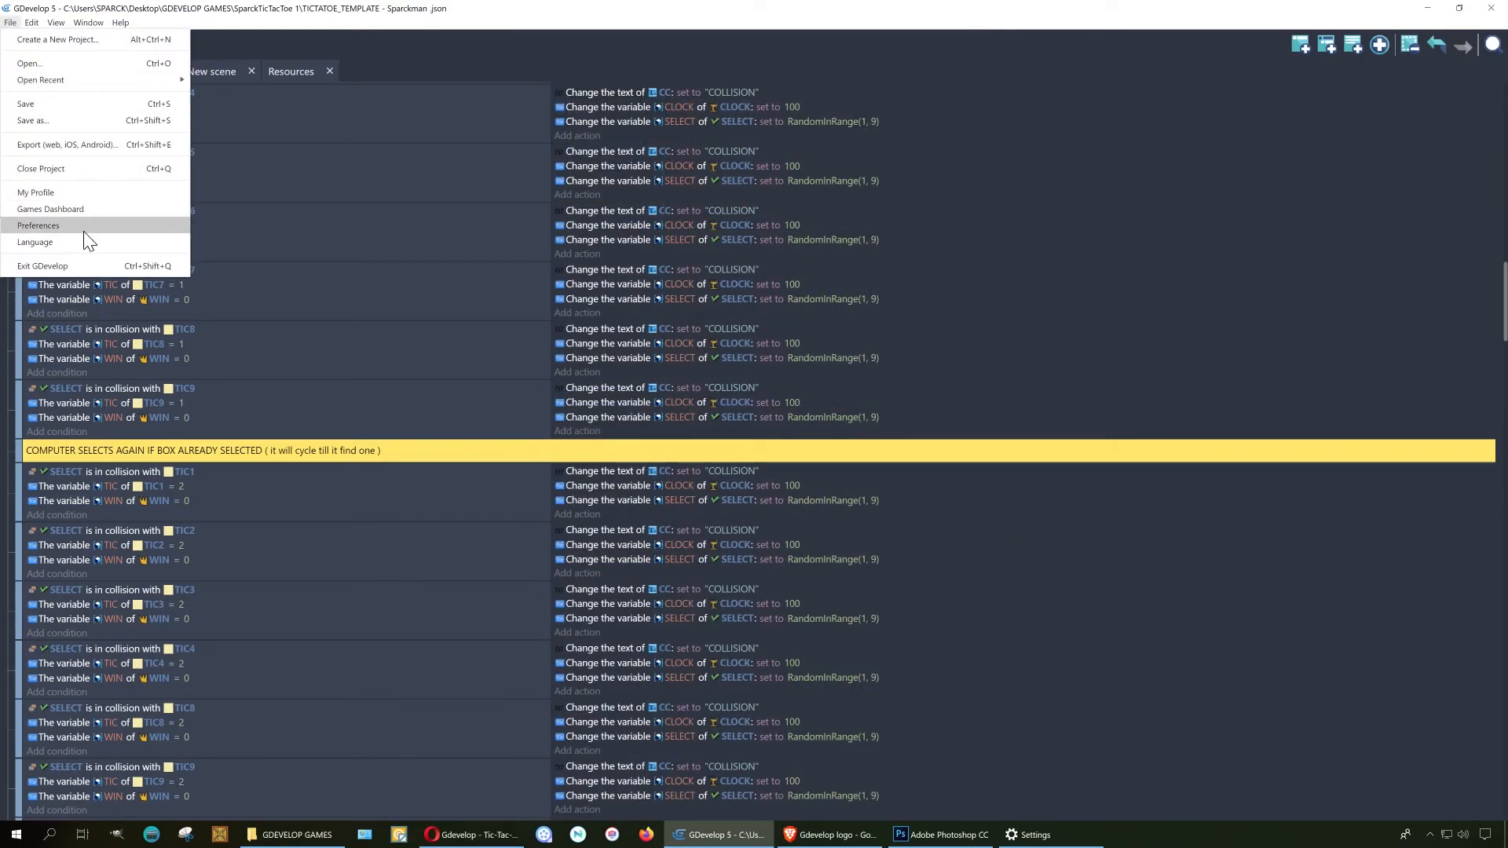
mouse_move(125, 144)
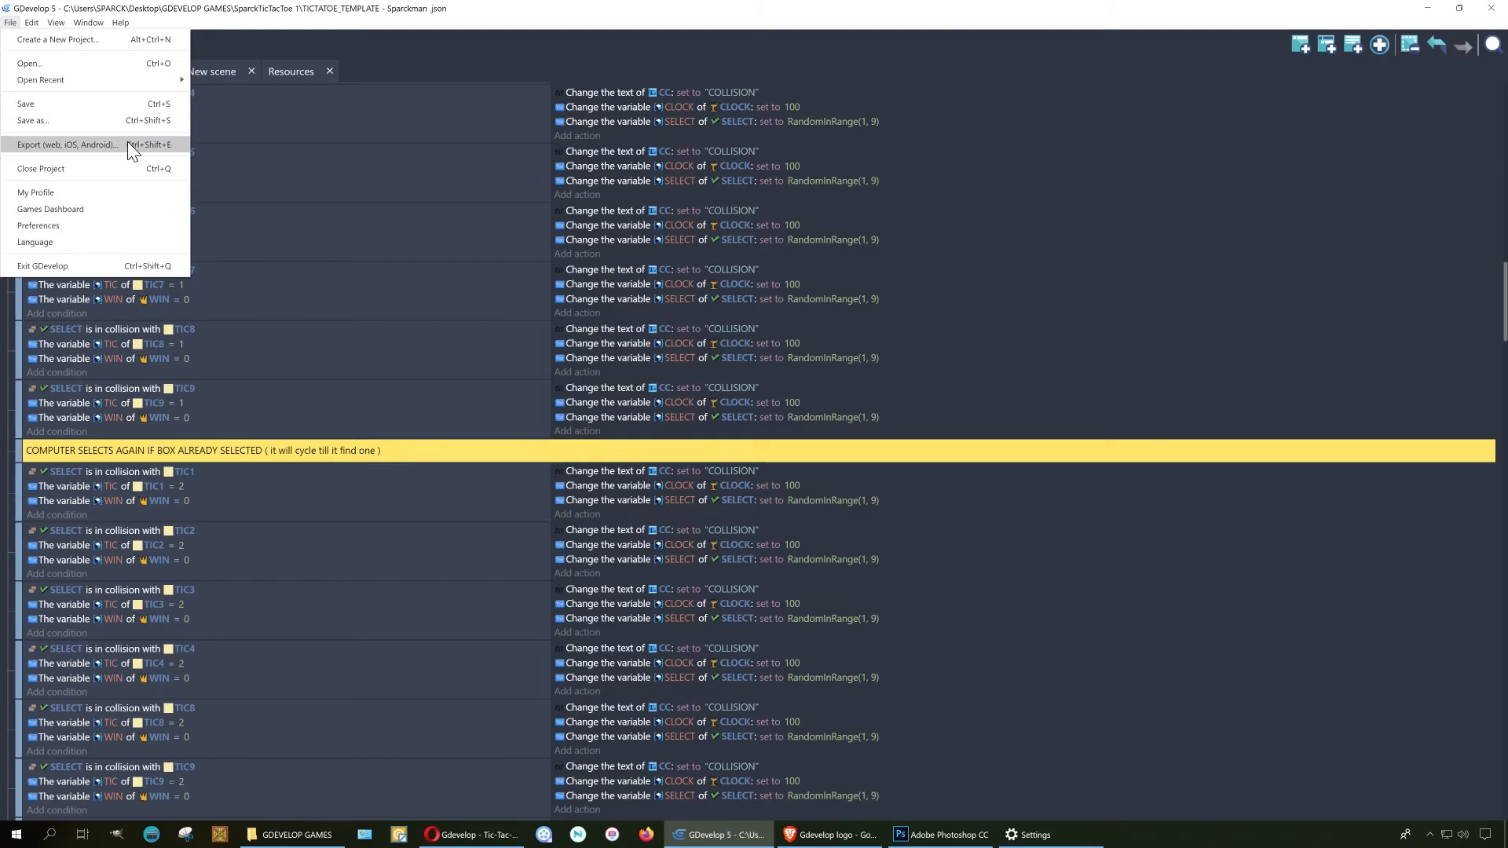
left_click(65, 145)
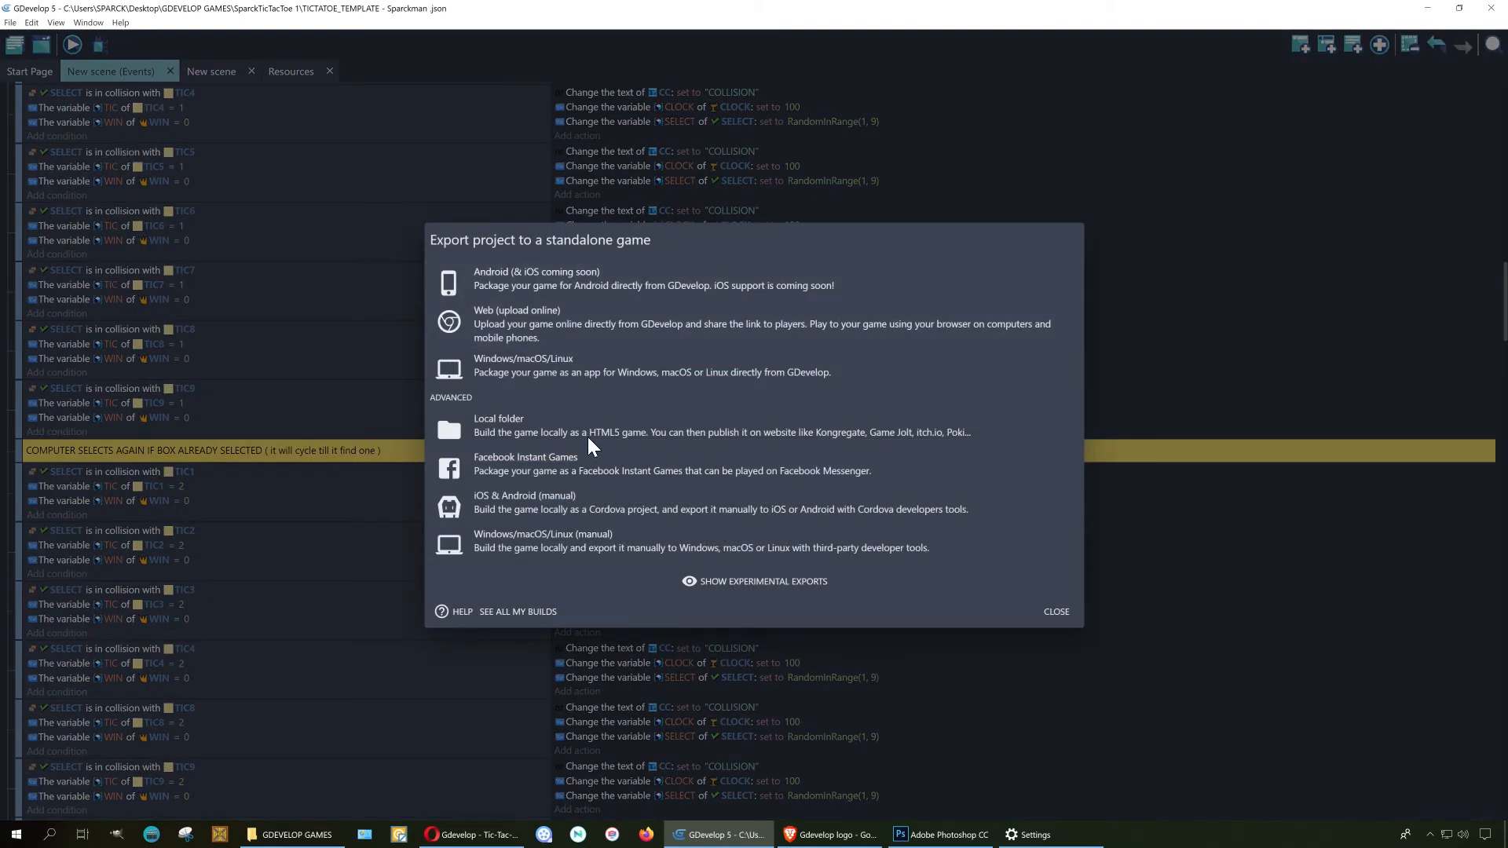
mouse_move(578, 284)
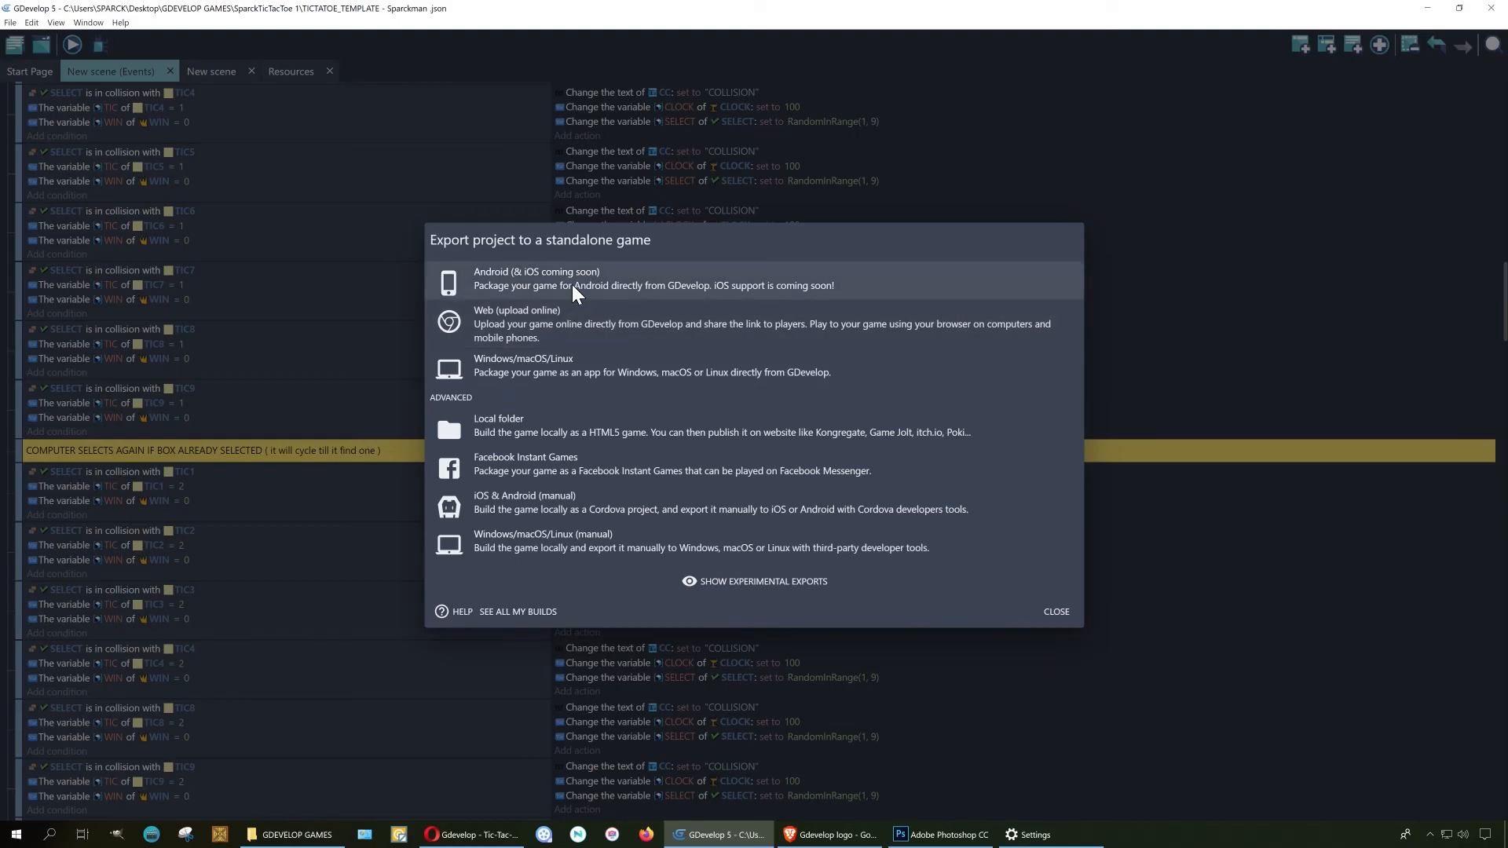
left_click(578, 284)
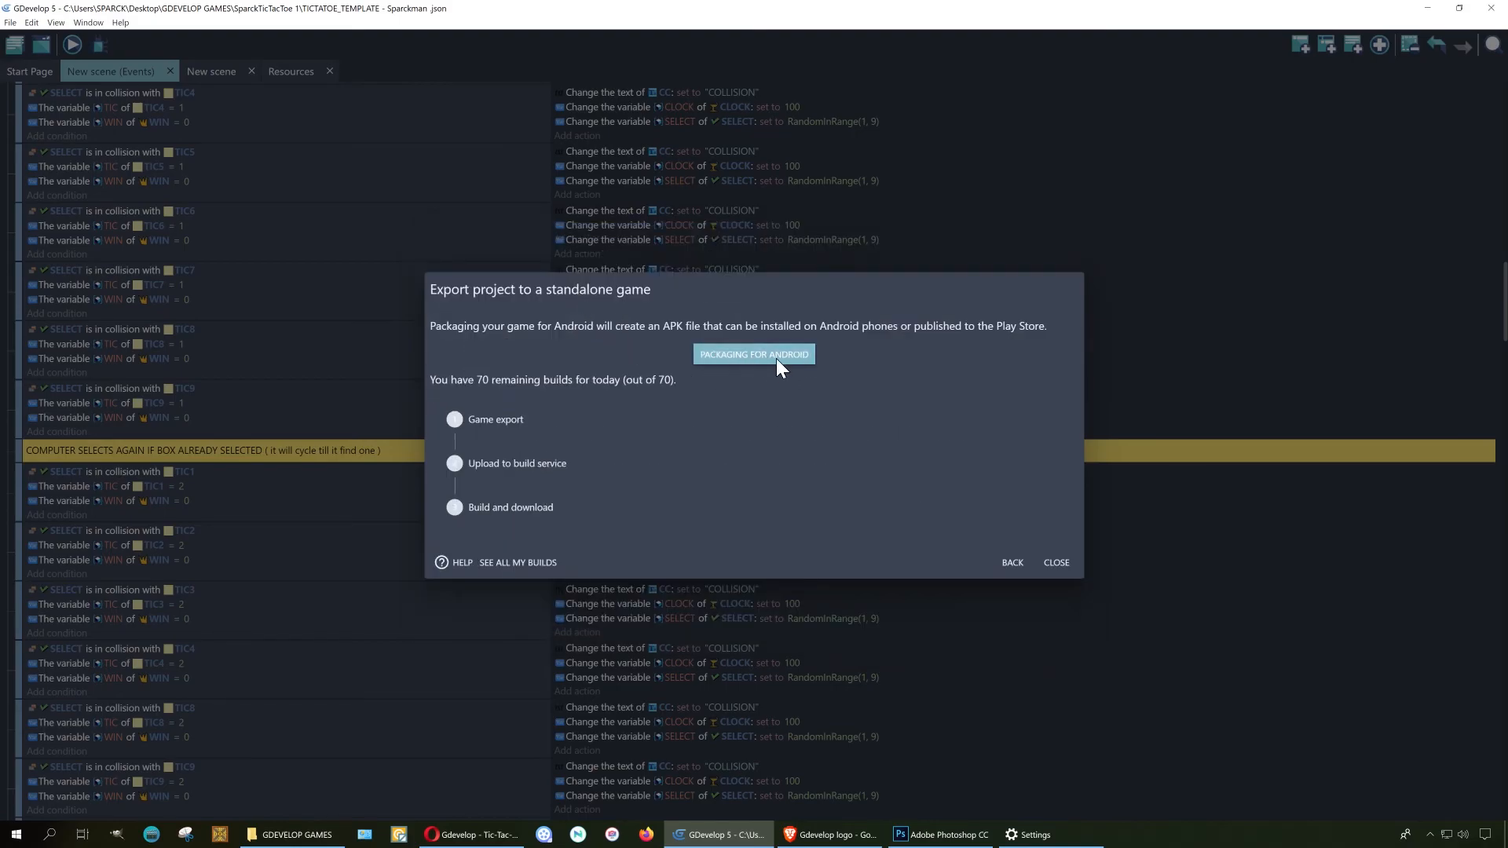
mouse_move(769, 364)
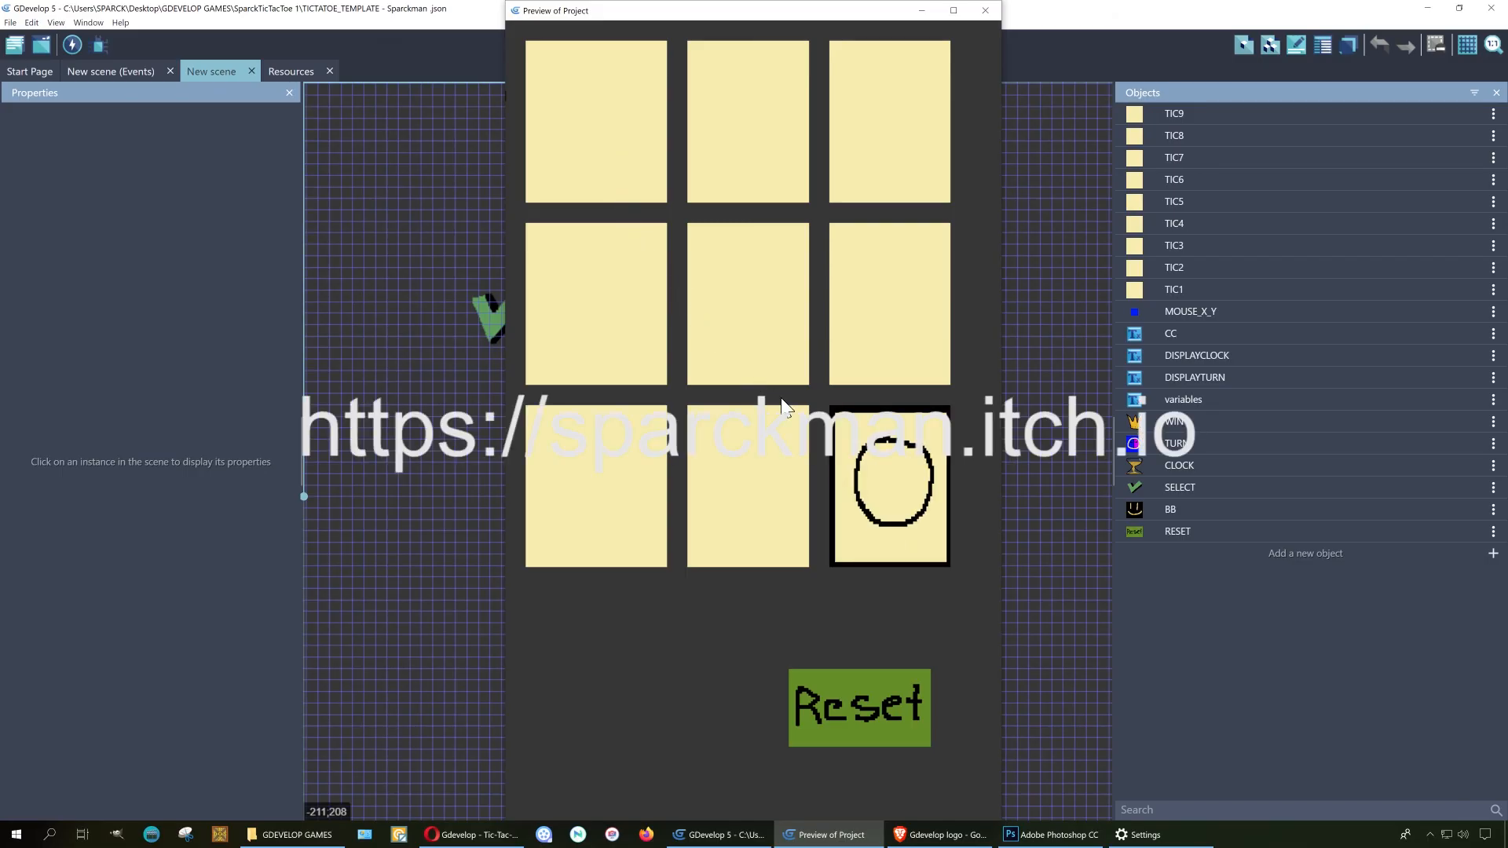
left_click(595, 304)
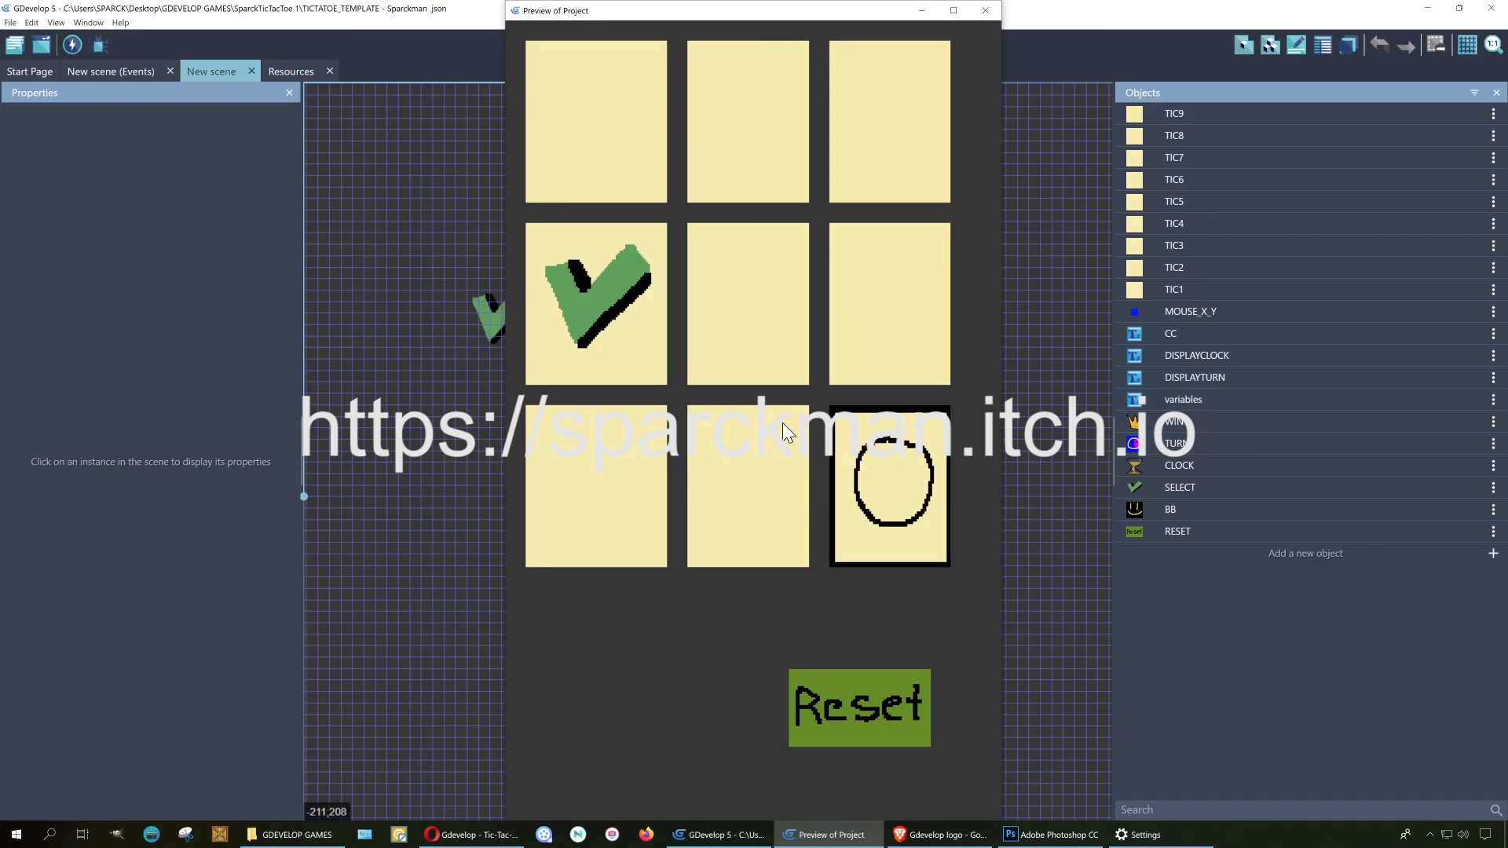